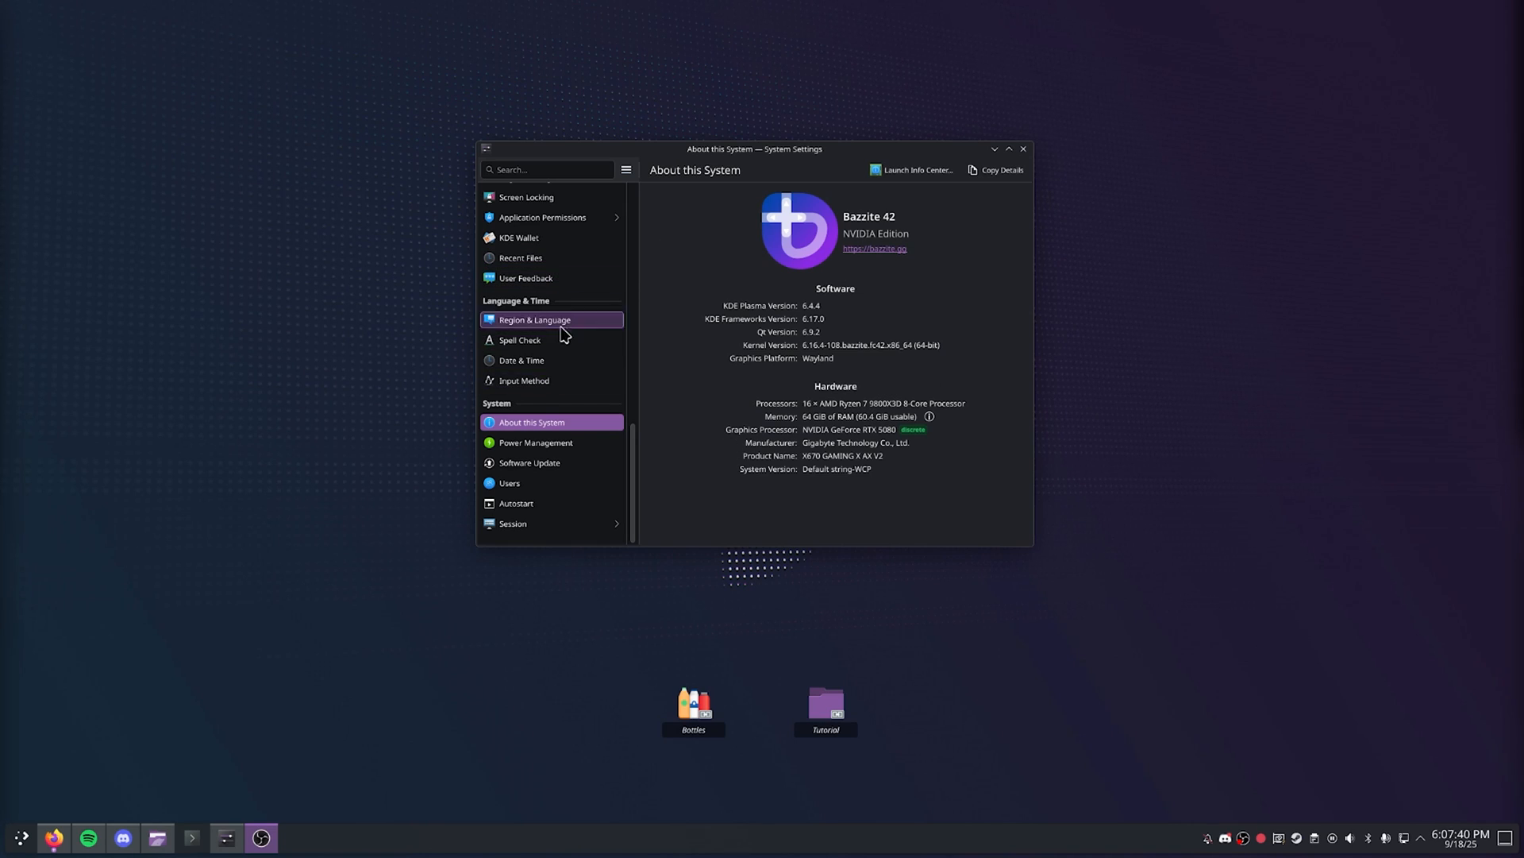
pyautogui.moveTo(919, 245)
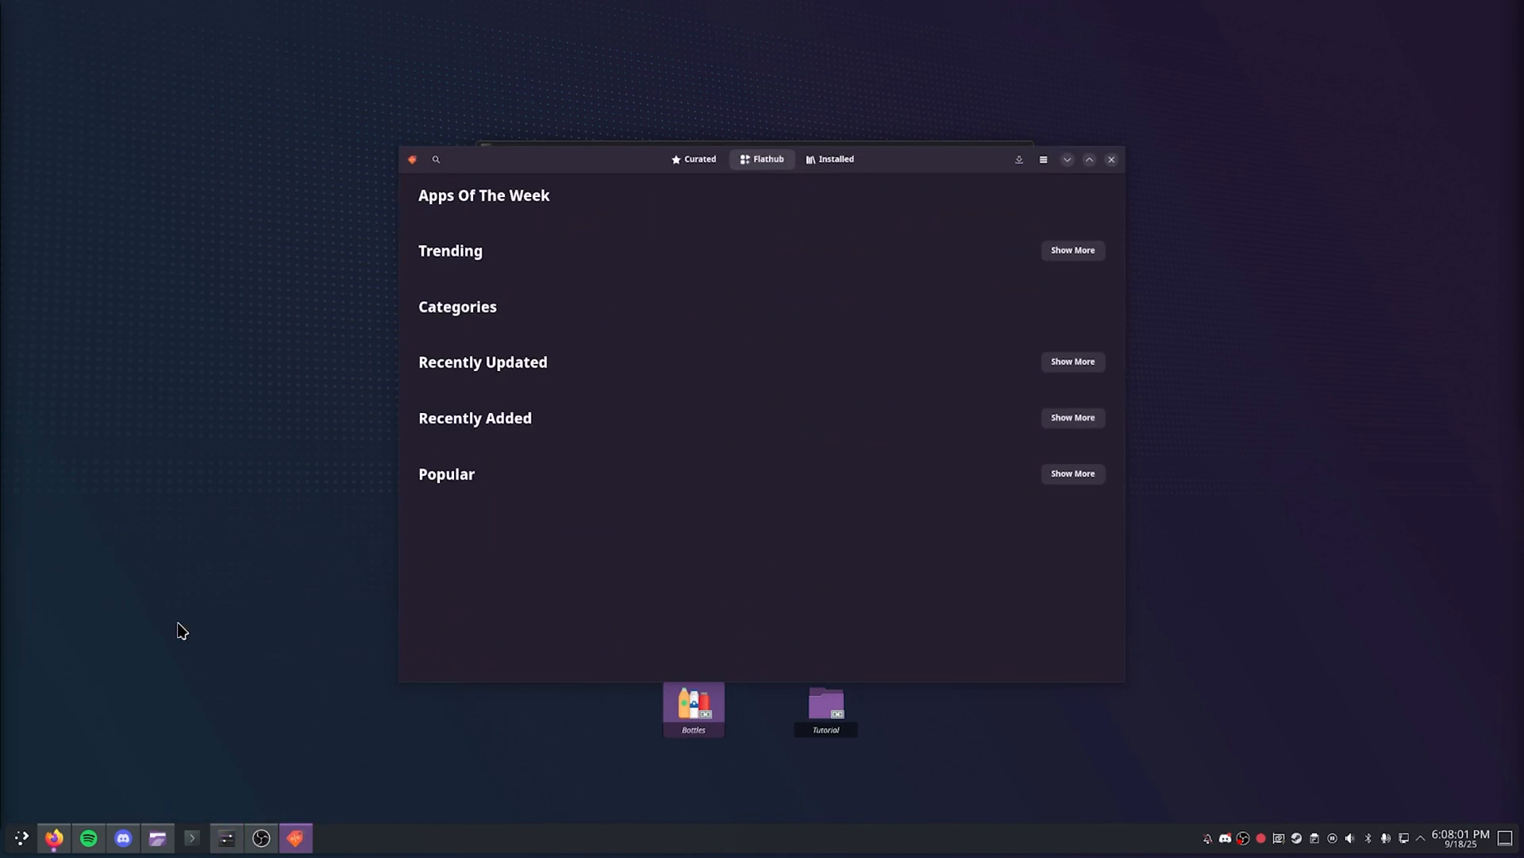
# Search Bazaar for 'bottles' and bring up the Bottles app page
pyautogui.click(435, 159)
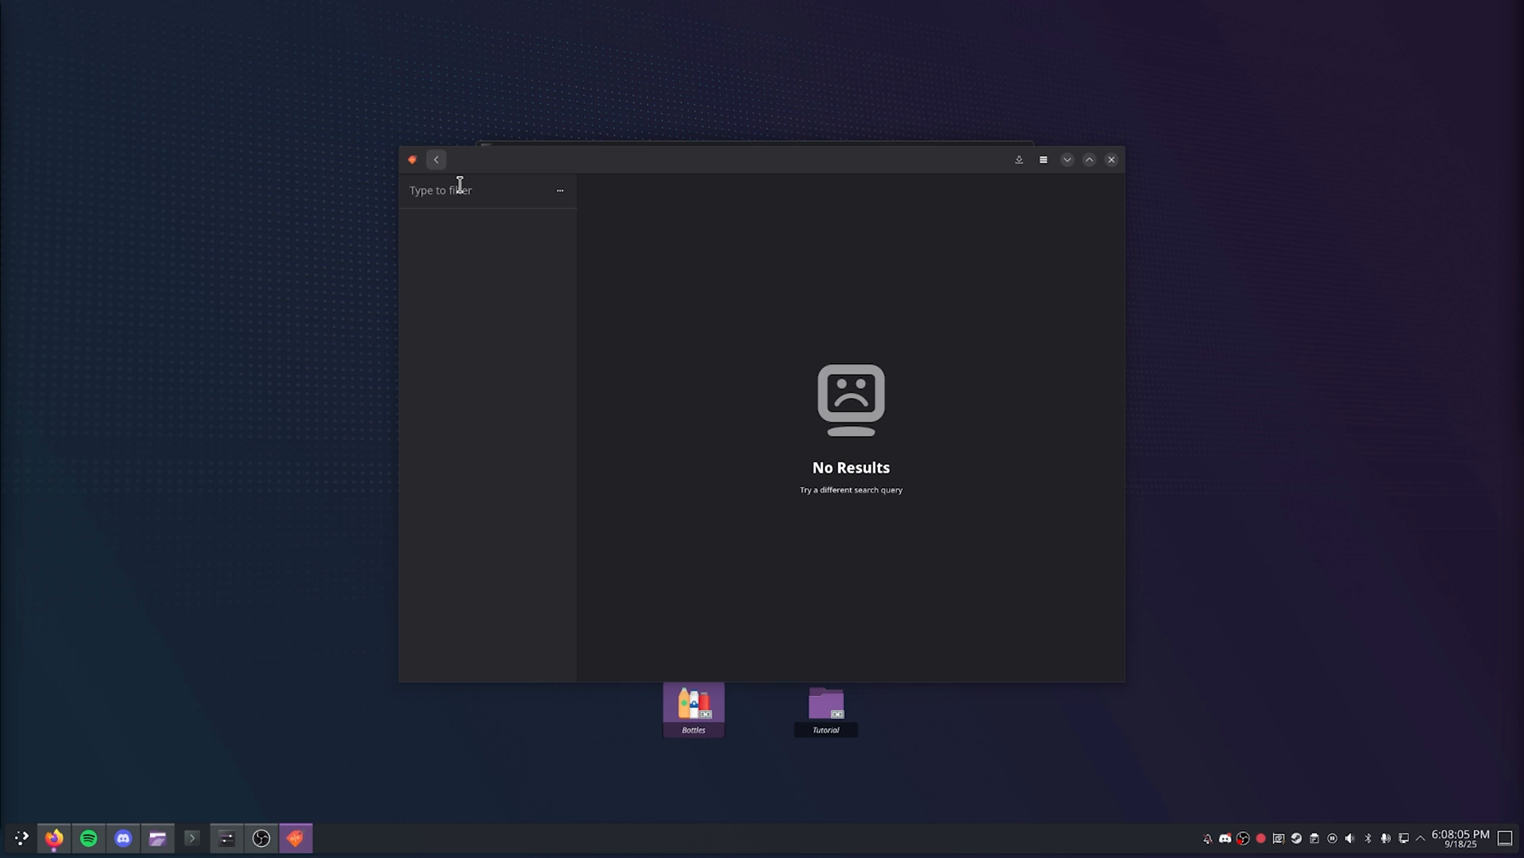
pyautogui.write('bottles')
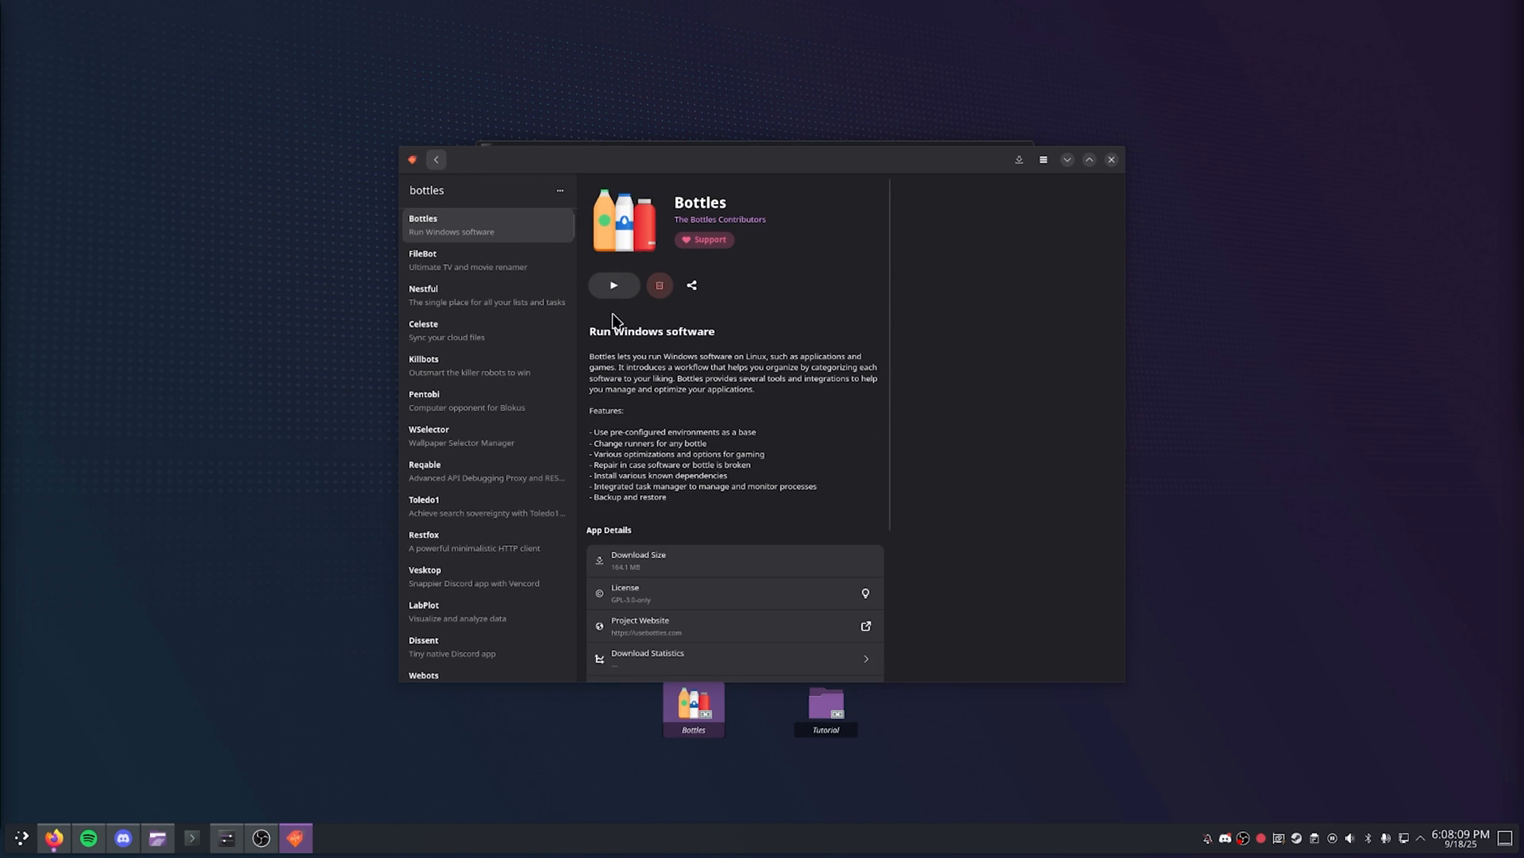
pyautogui.moveTo(1113, 164)
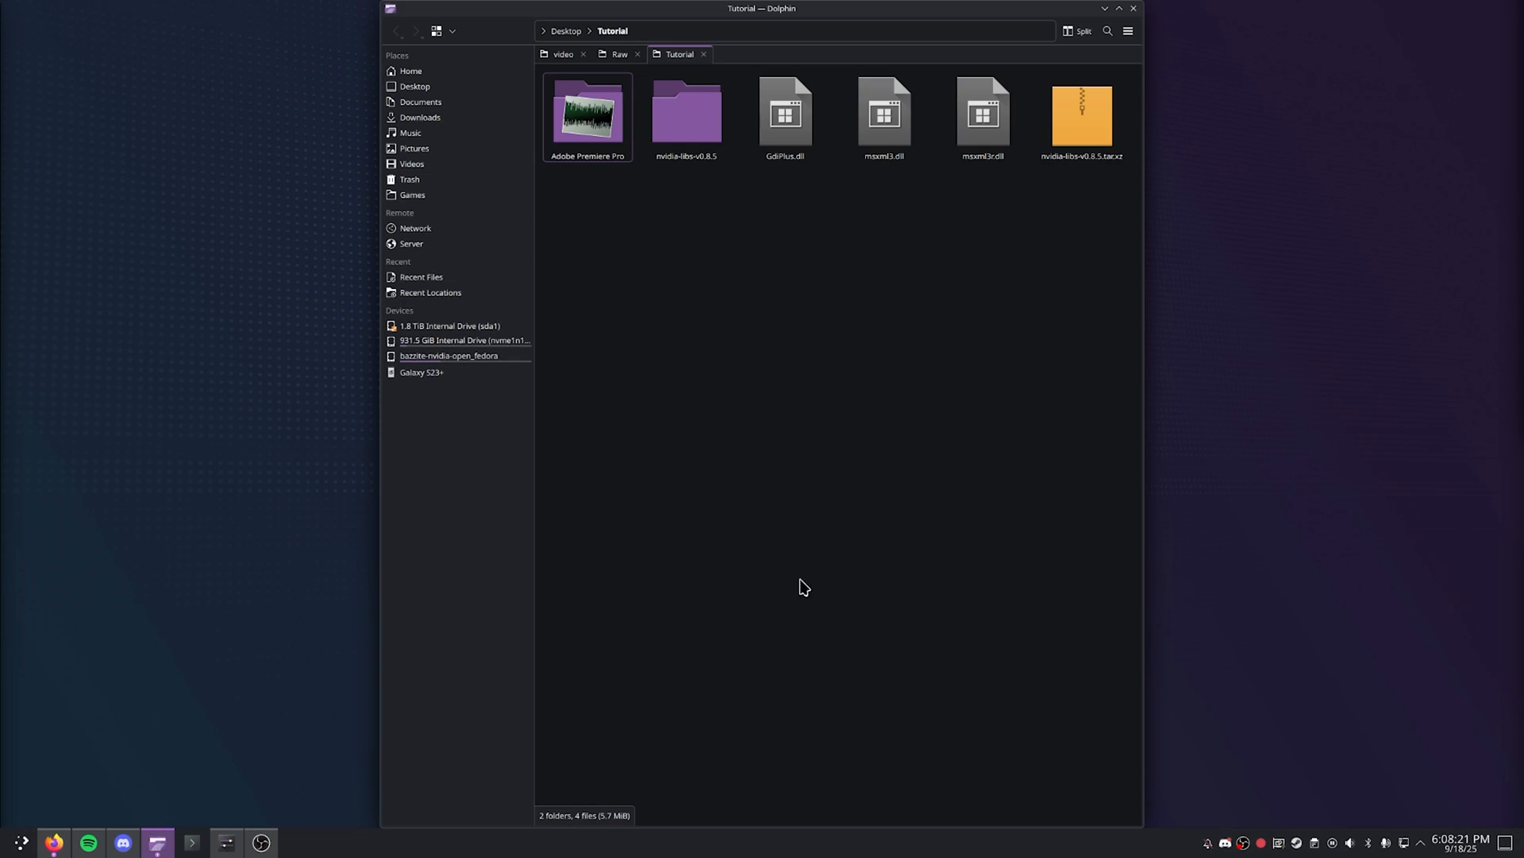
pyautogui.moveTo(408, 313)
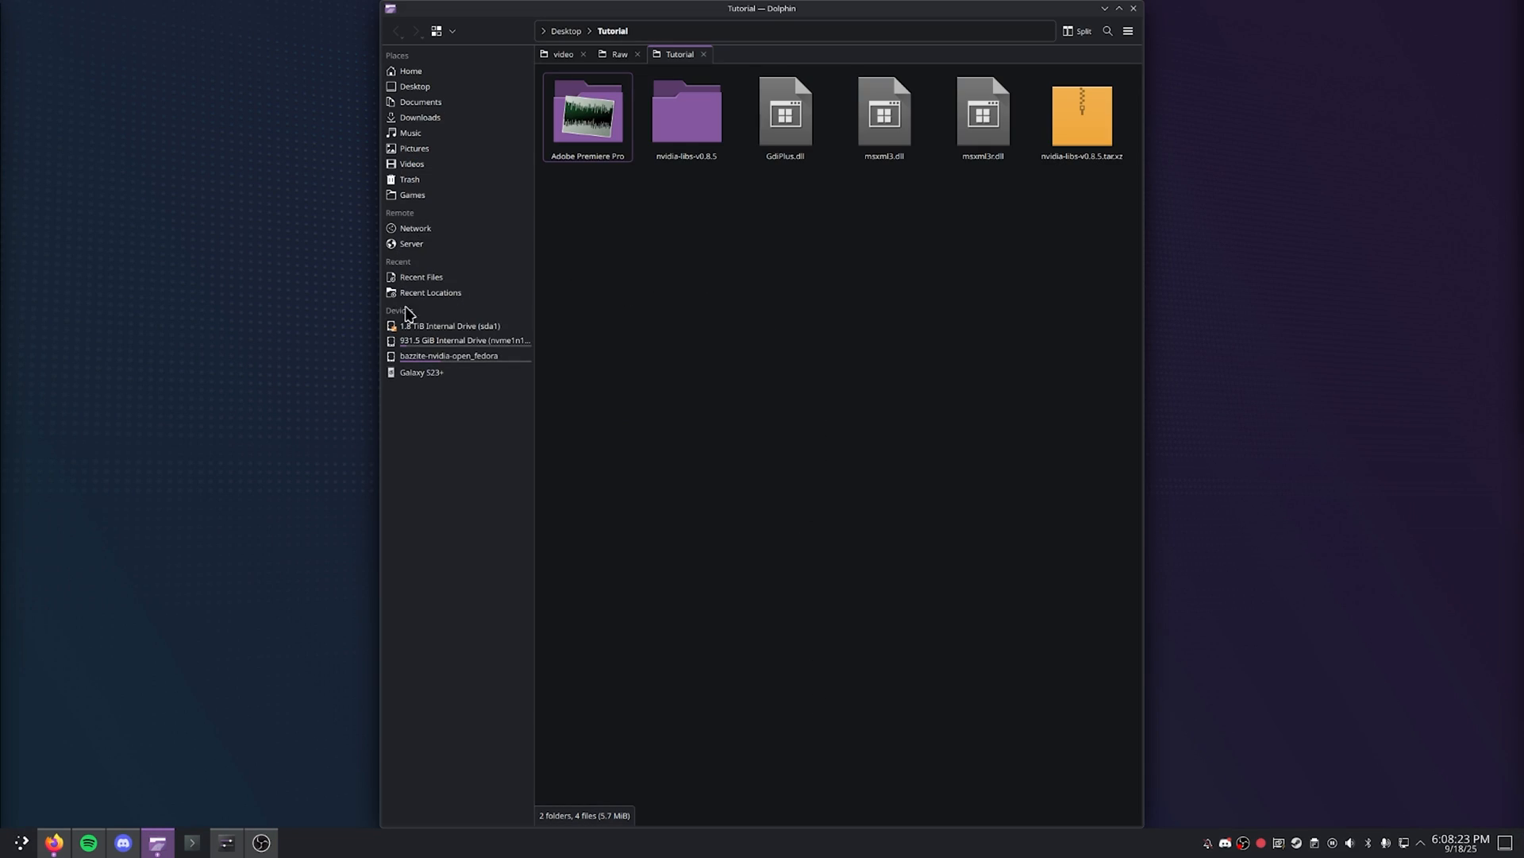
pyautogui.click(588, 114)
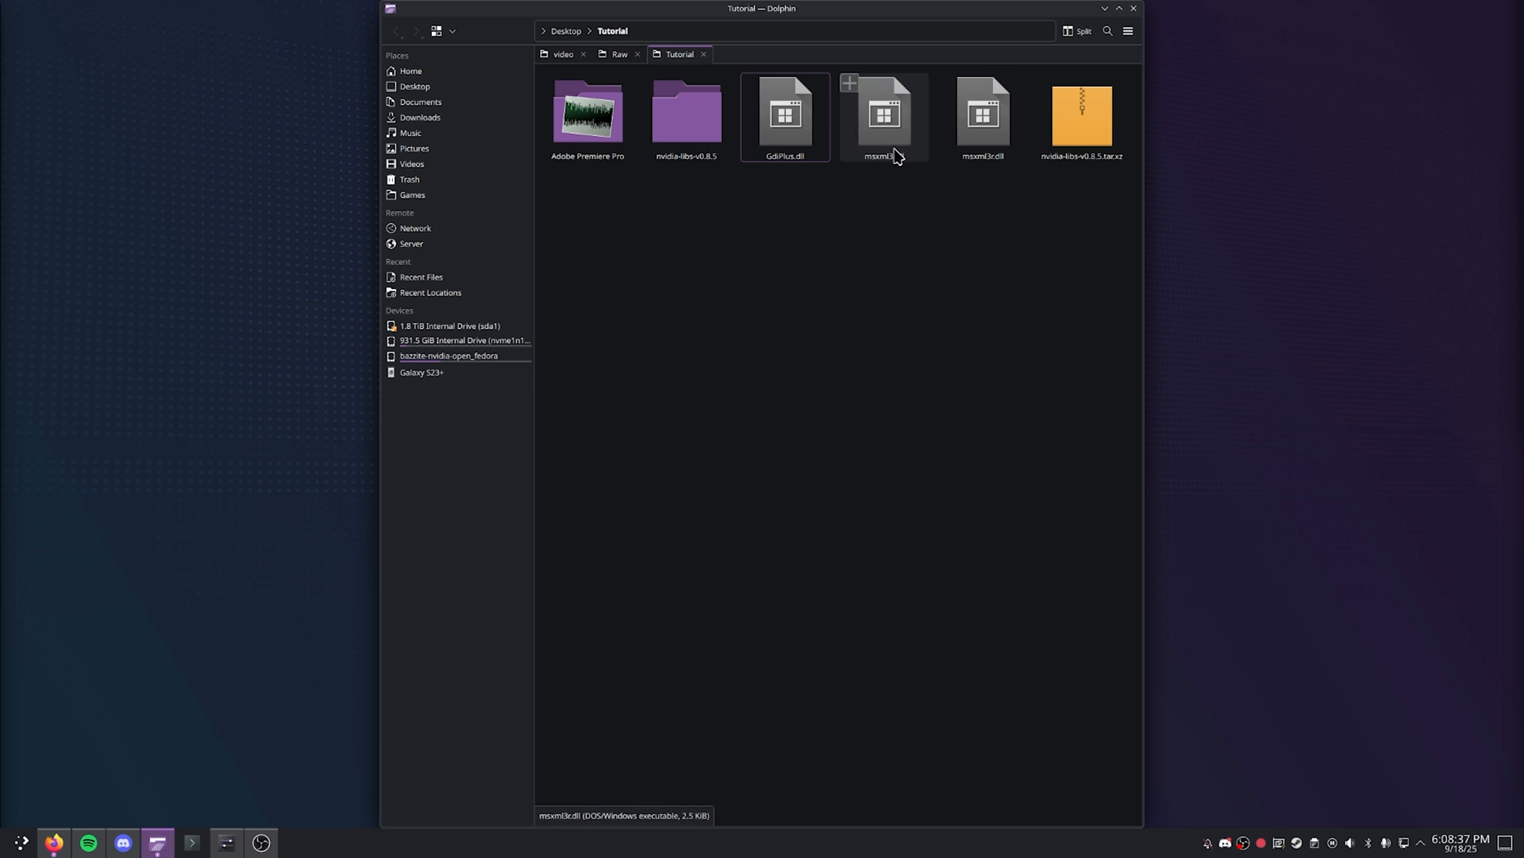
pyautogui.click(686, 114)
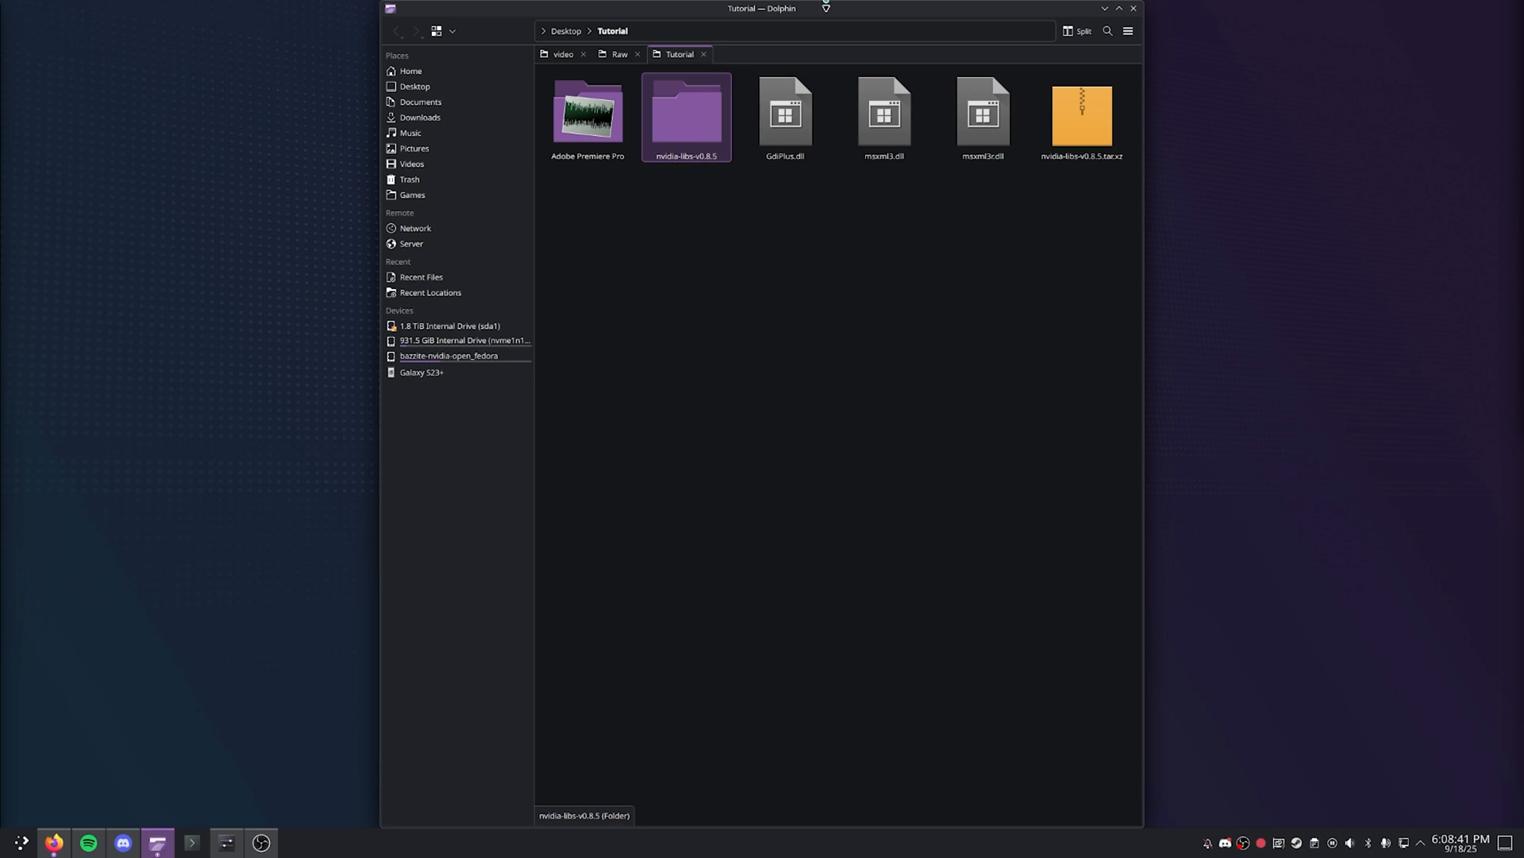
pyautogui.click(702, 219)
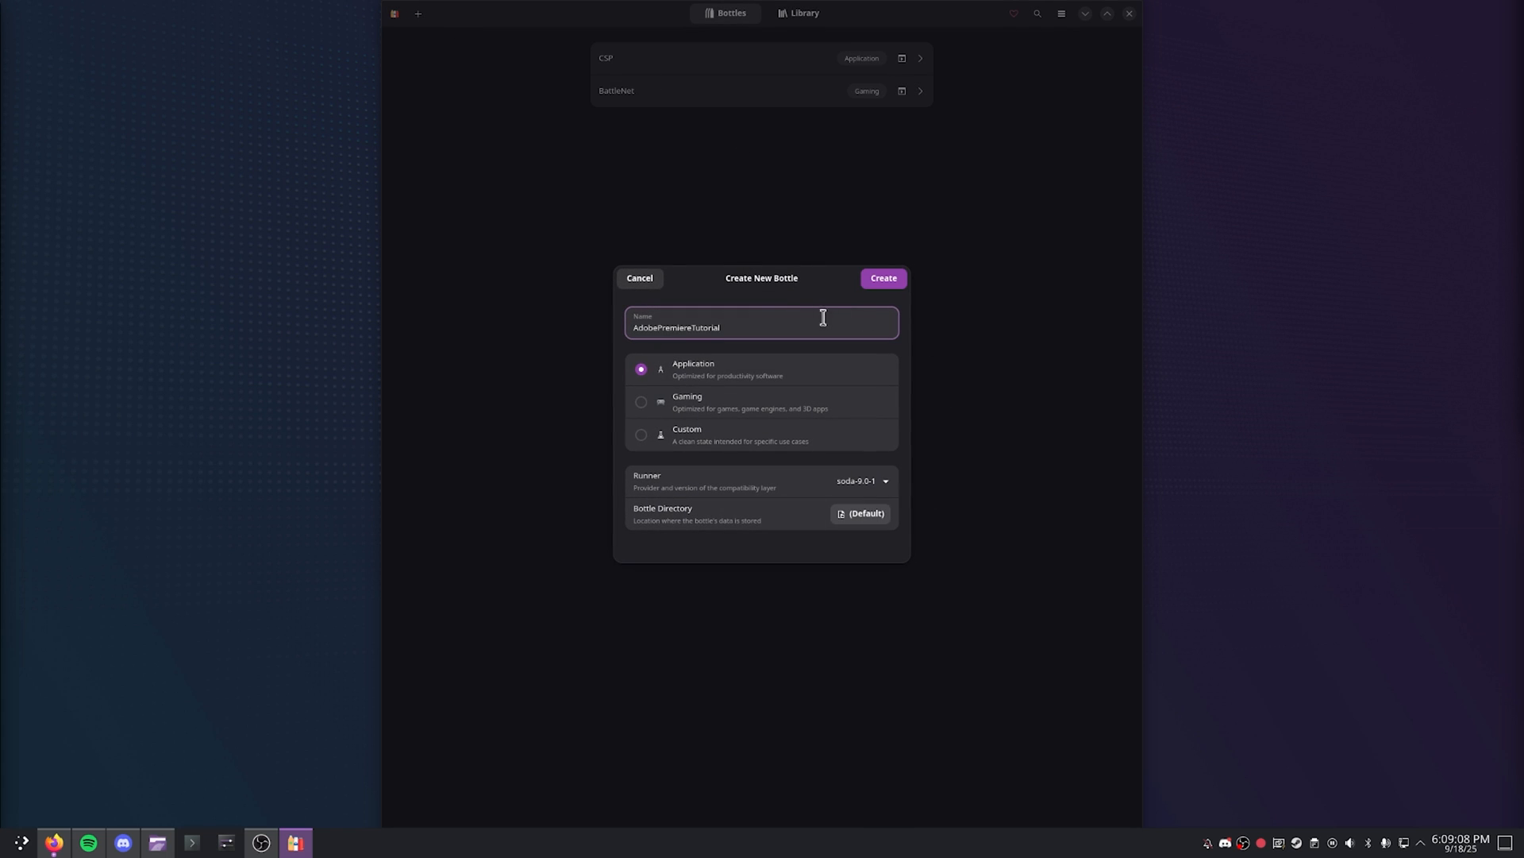
pyautogui.moveTo(683, 386)
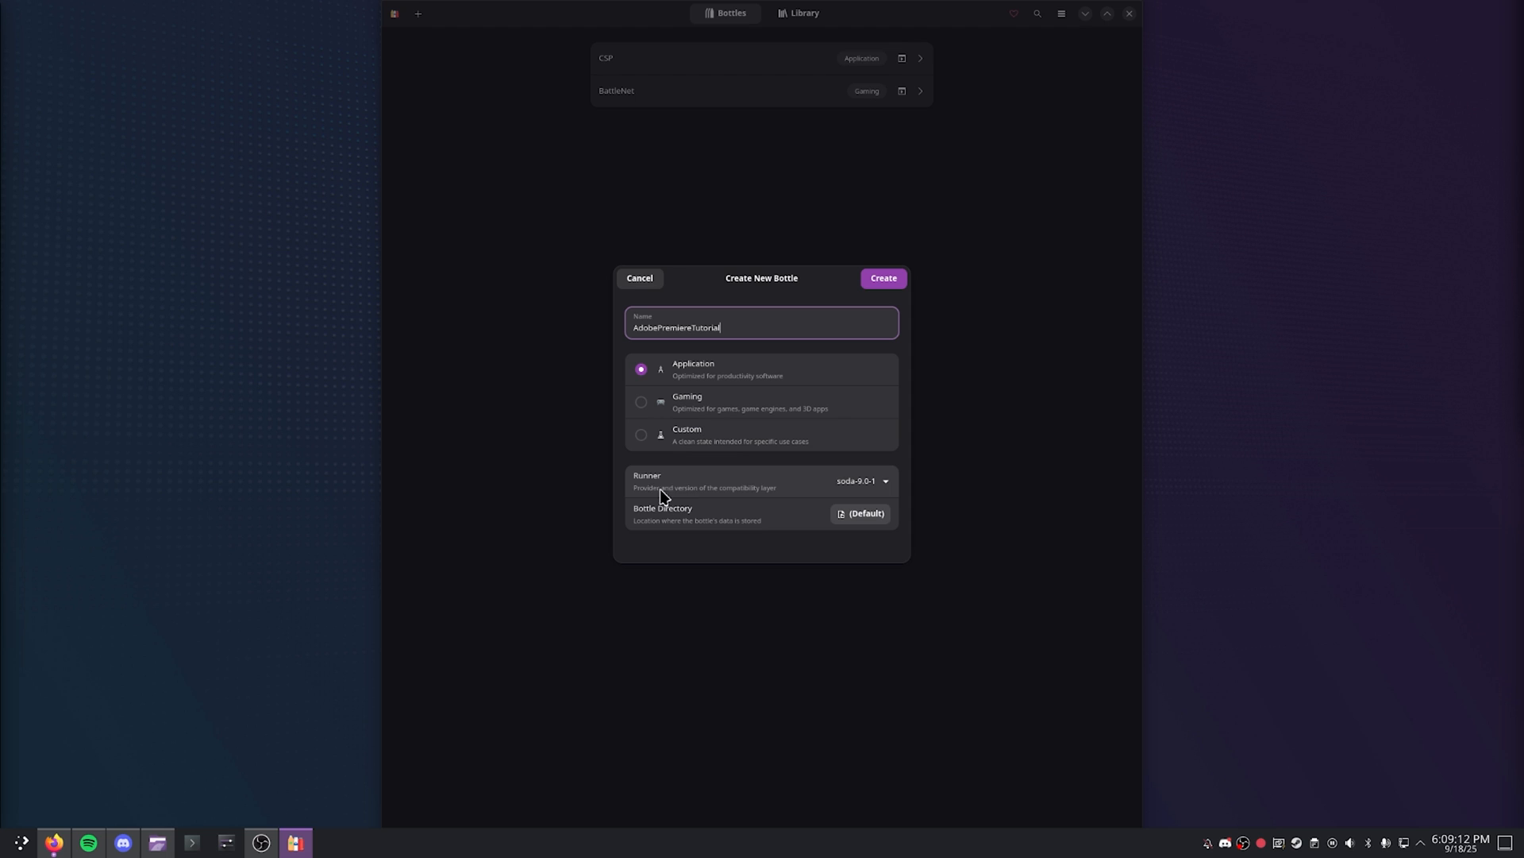
# Create the AdobePremiereTutorial application bottle and browse its drive_c files from the ⋮ menu
pyautogui.click(859, 479)
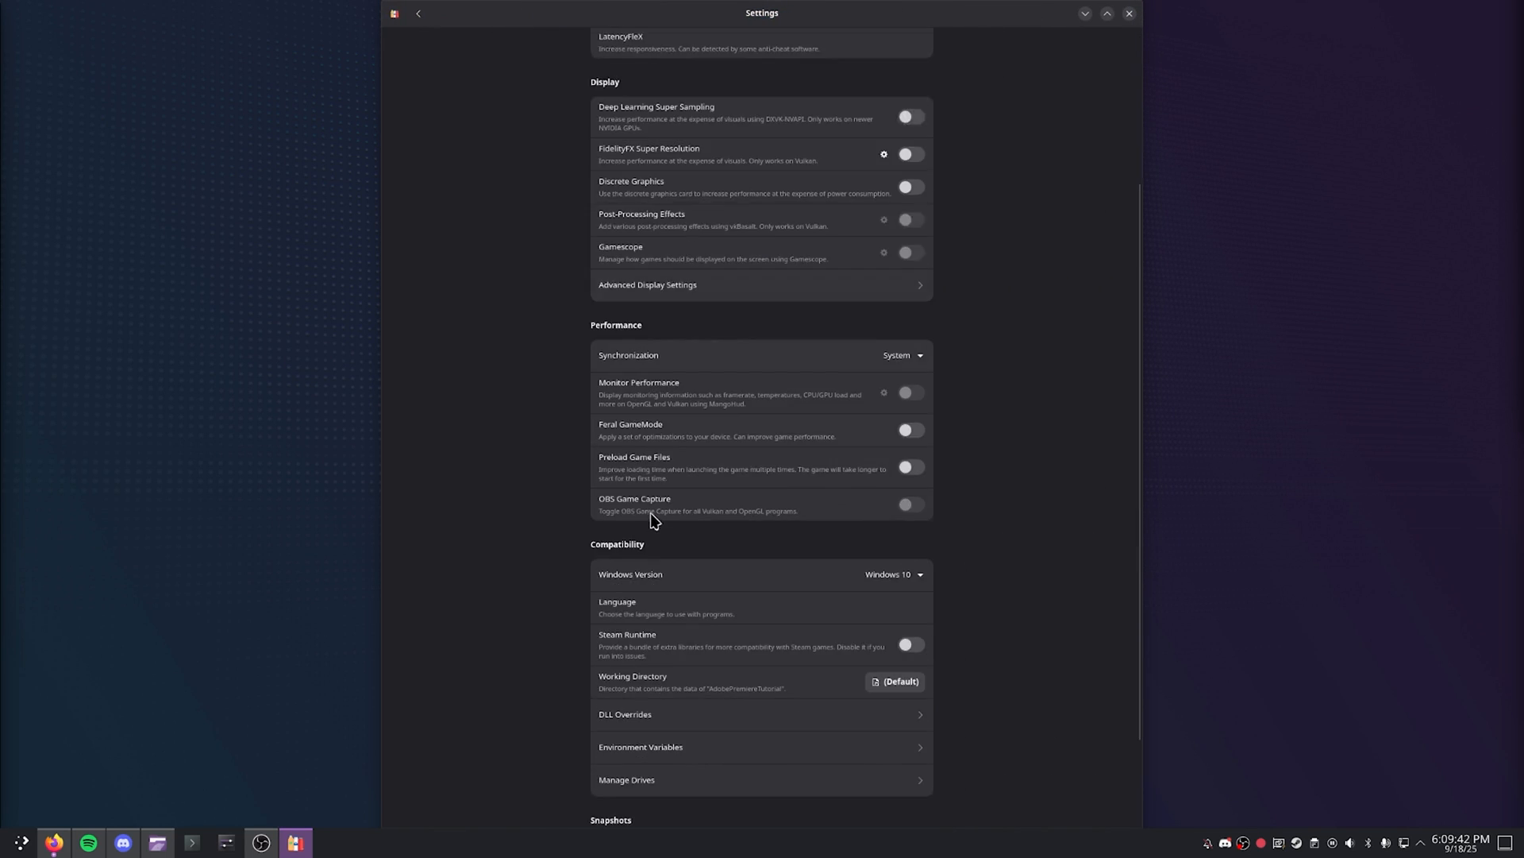
pyautogui.scroll(-3)
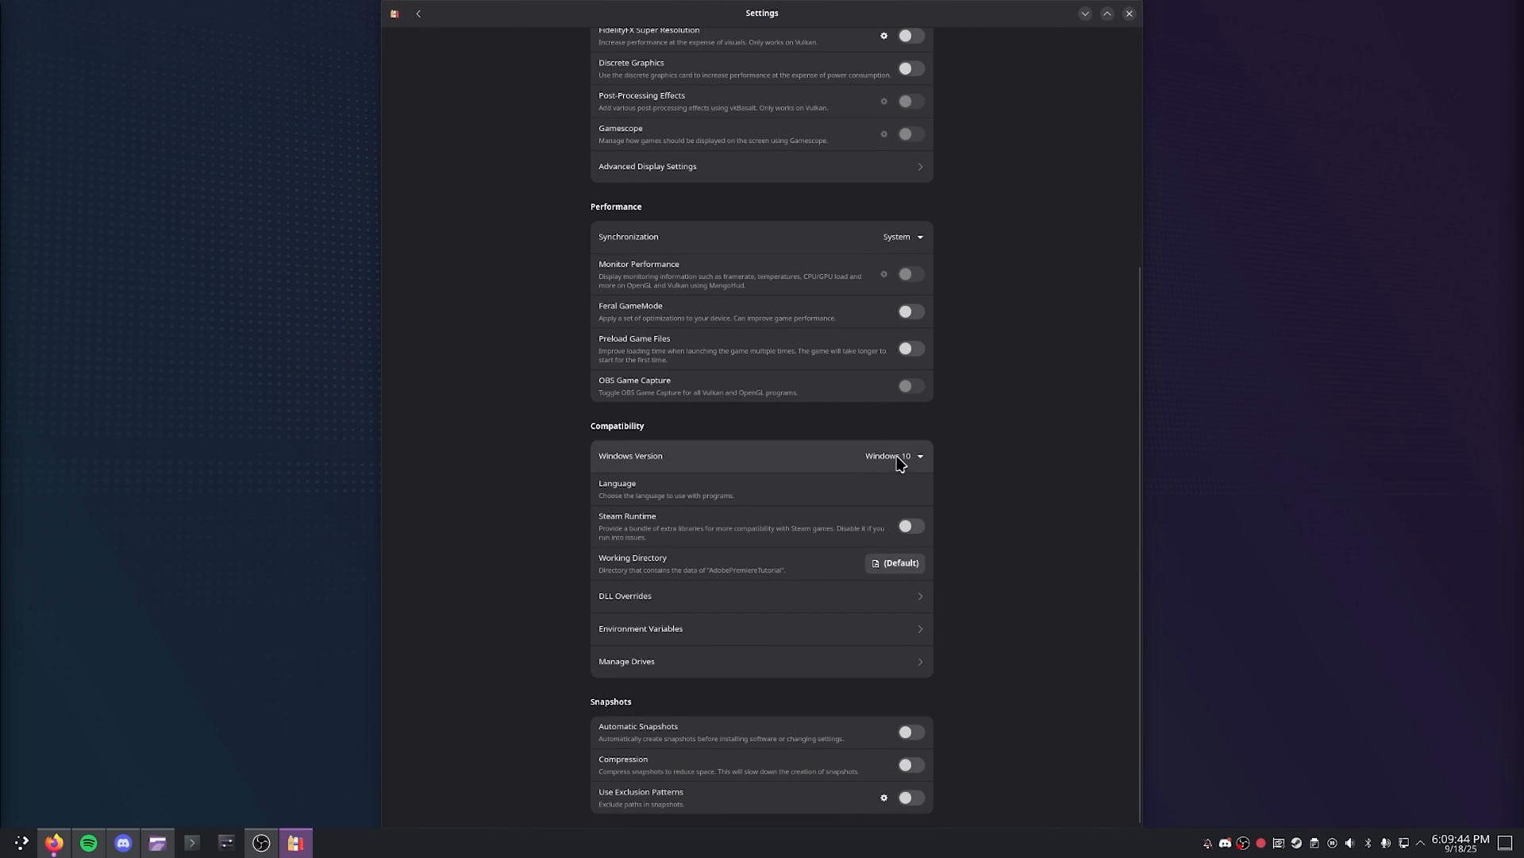
pyautogui.click(418, 12)
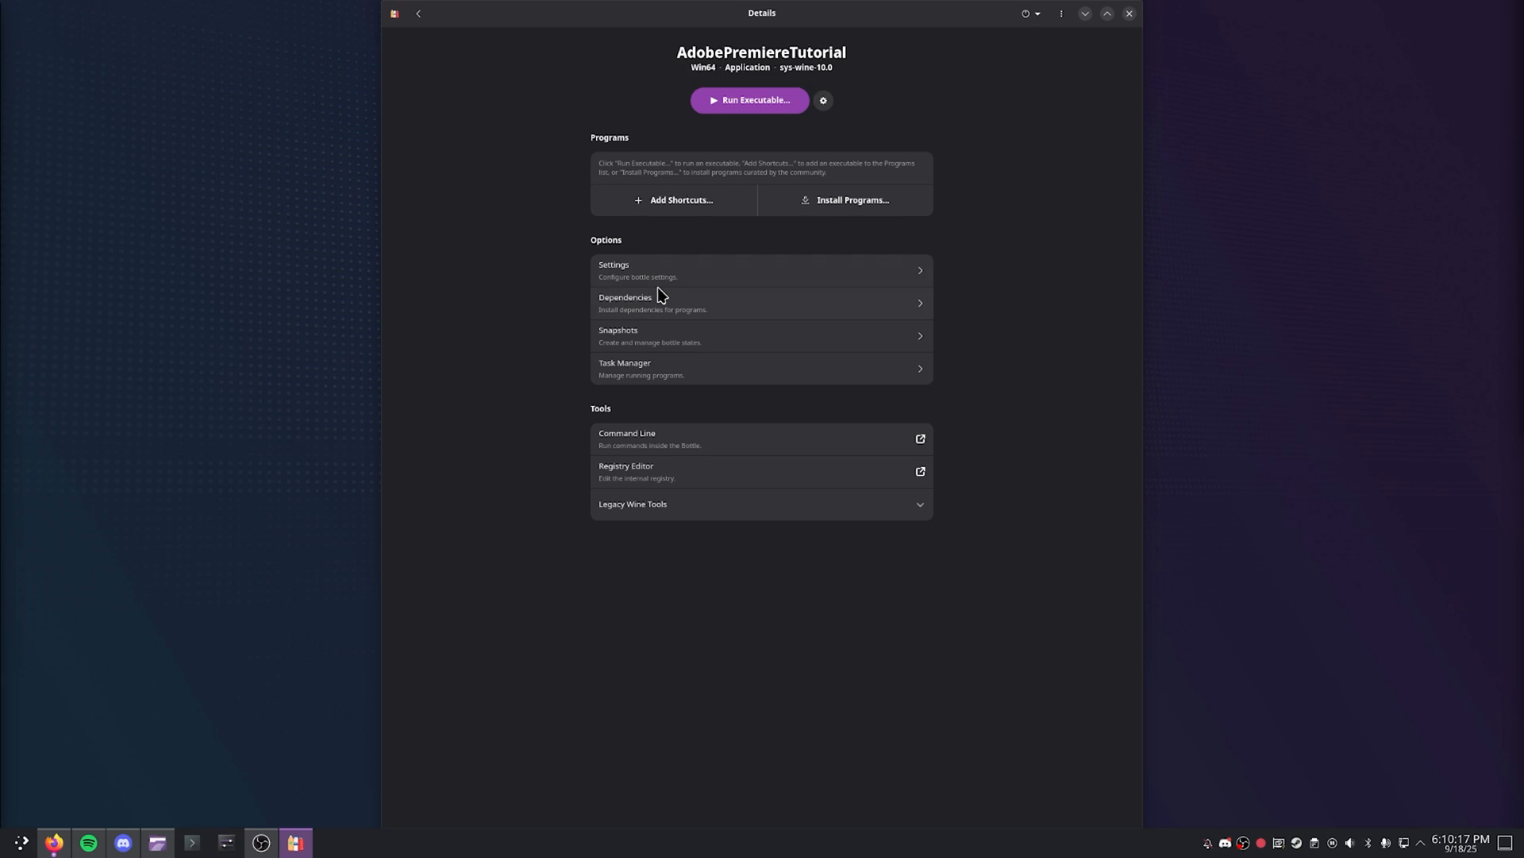
pyautogui.click(1061, 13)
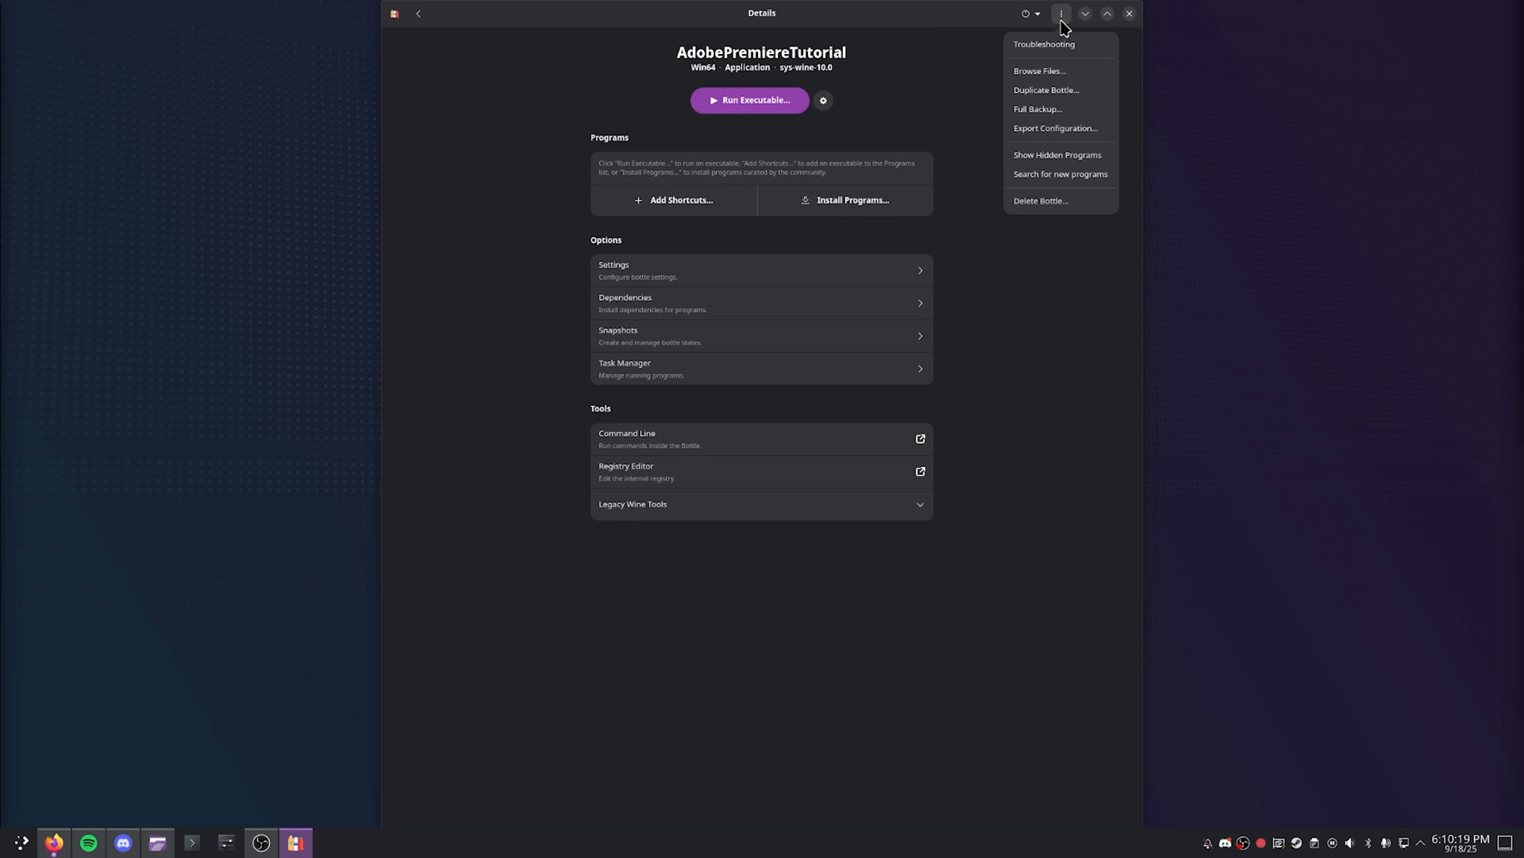
pyautogui.click(1039, 70)
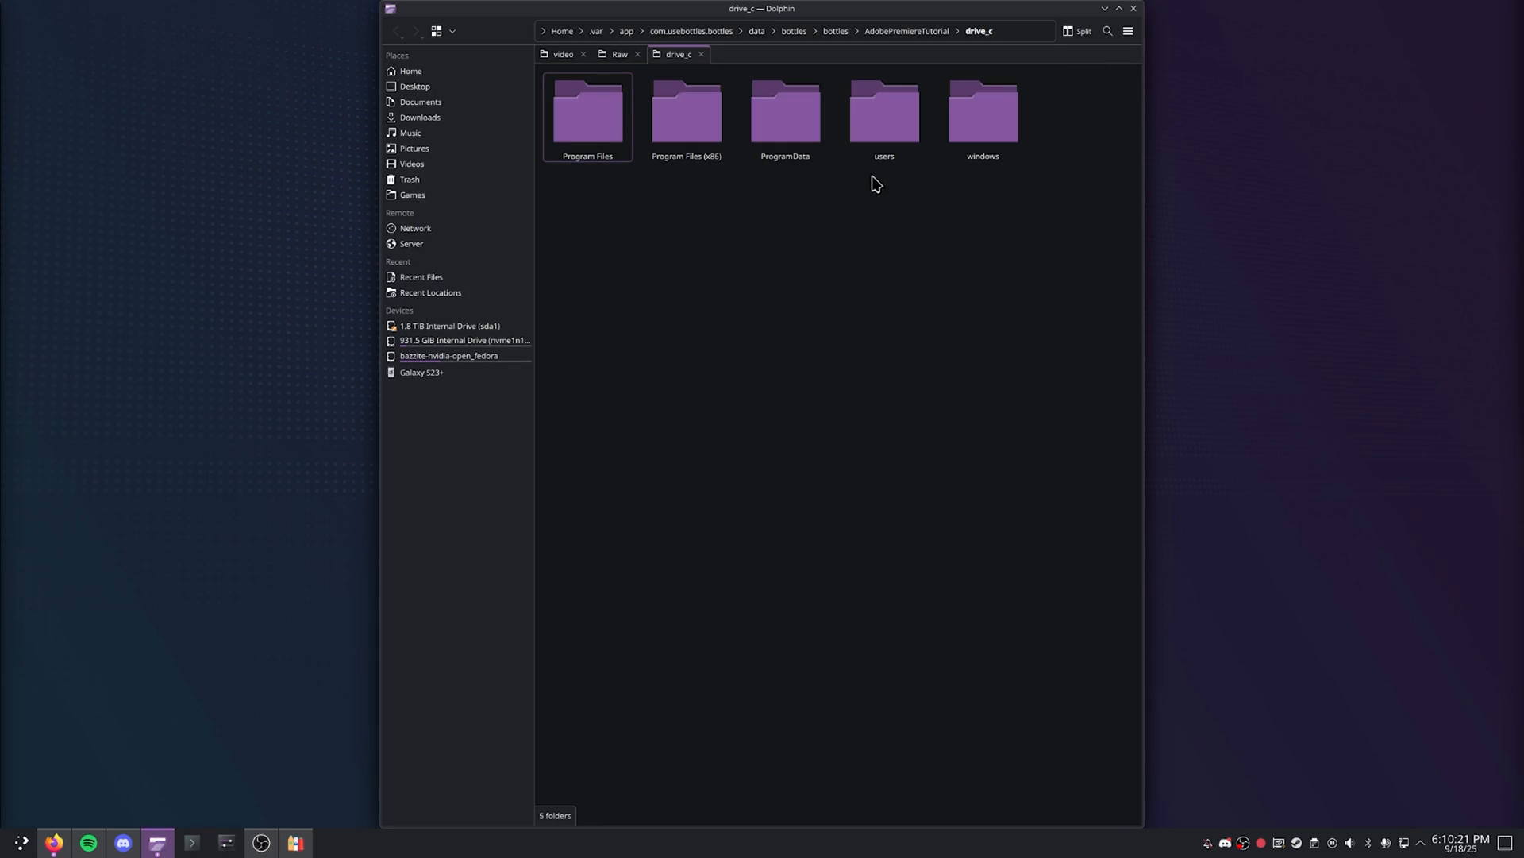
# Copy gdiplus.dll, msxml3.dll and msxml3r.dll into windows/system32, overwriting the existing copies
pyautogui.doubleClick(982, 112)
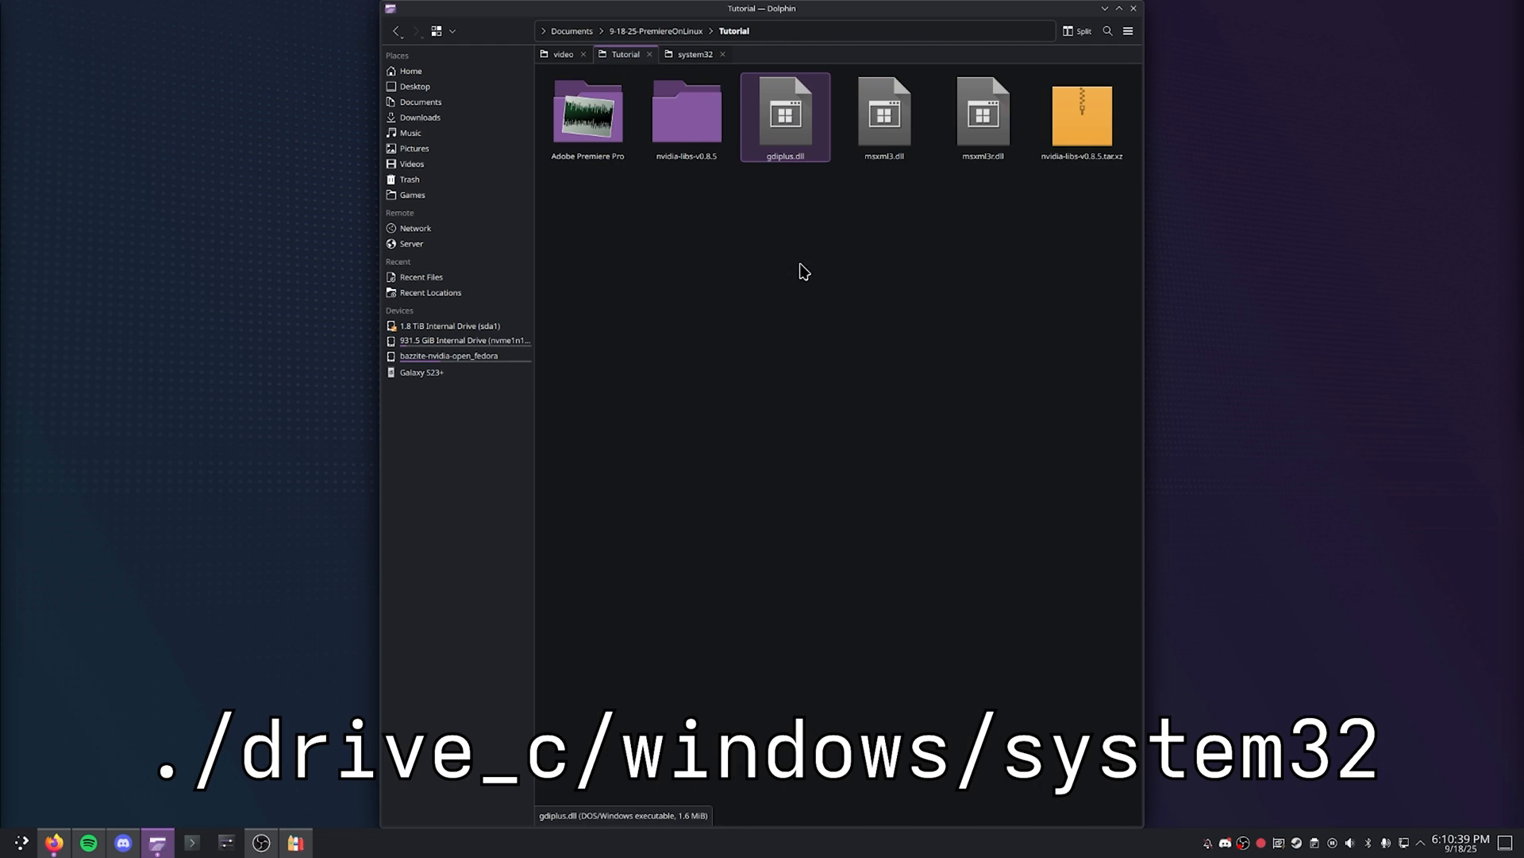
pyautogui.click(982, 116)
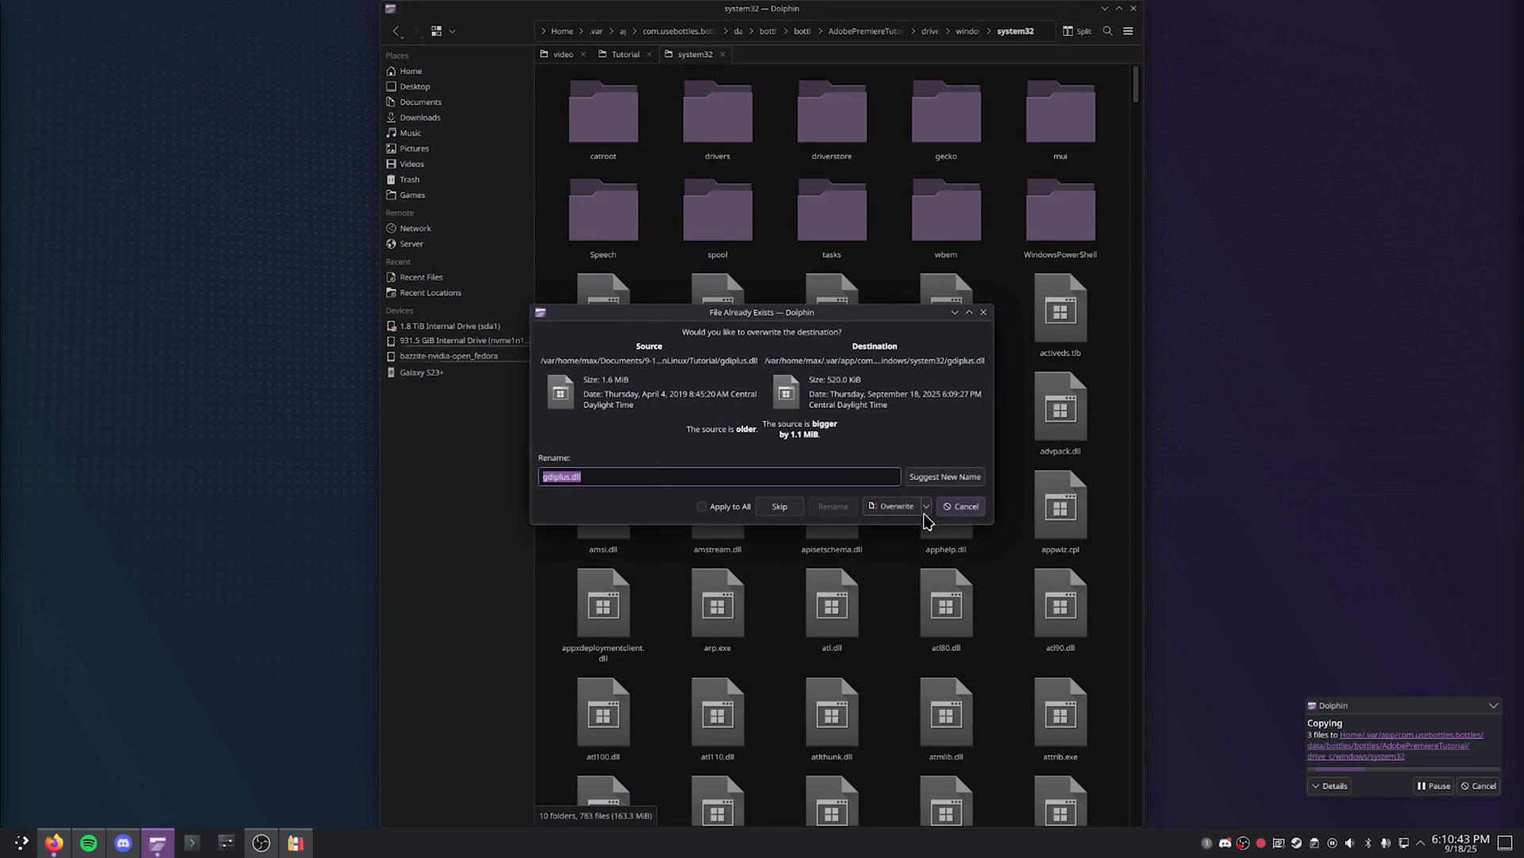
pyautogui.click(891, 505)
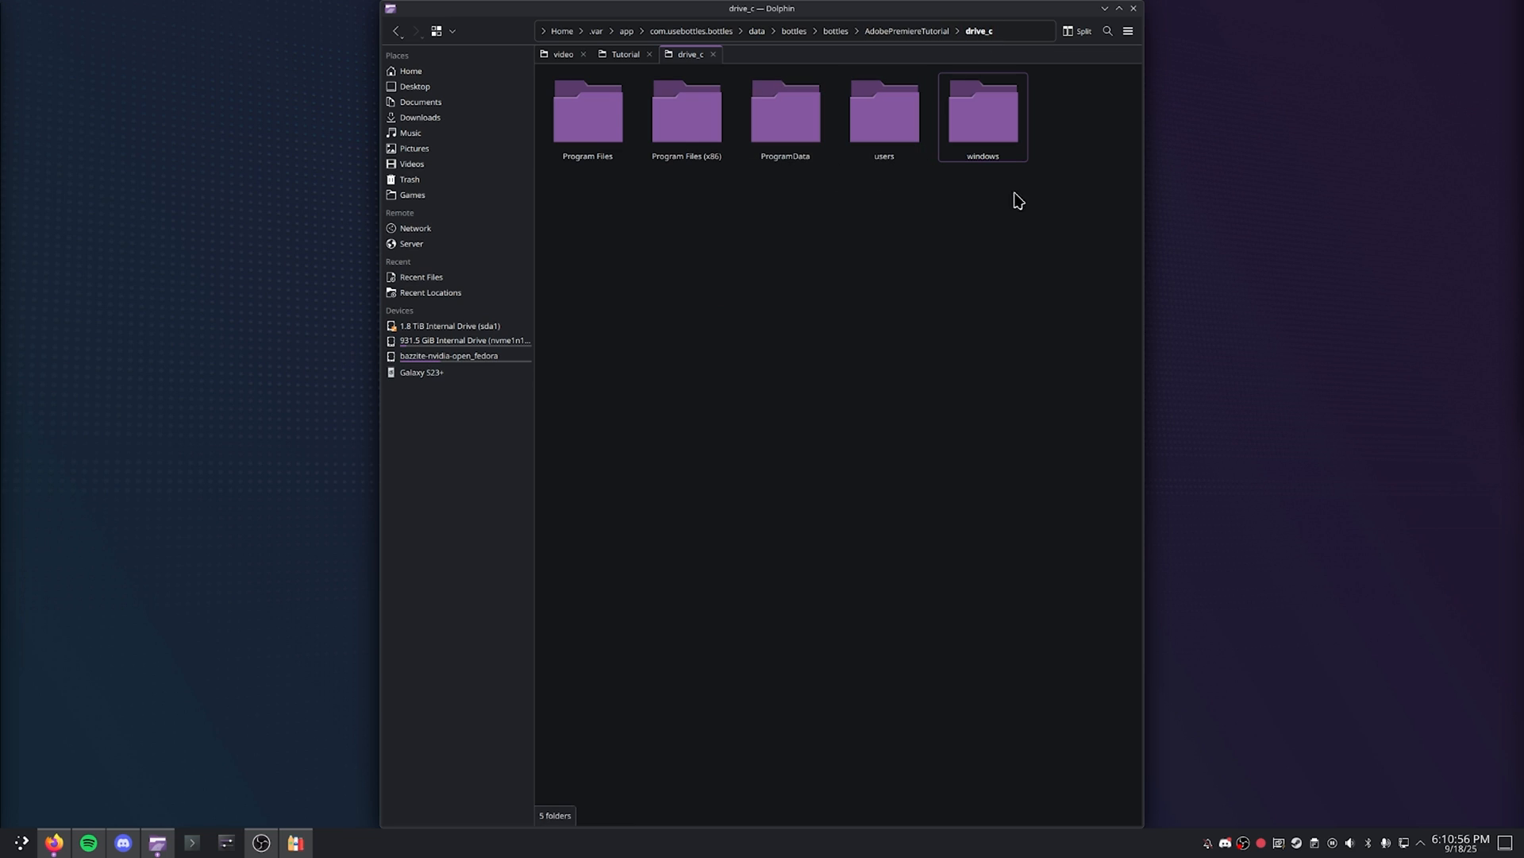
# Place the Adobe Premiere Pro folder inside Program Files/Adobe and view its contents
pyautogui.doubleClick(587, 111)
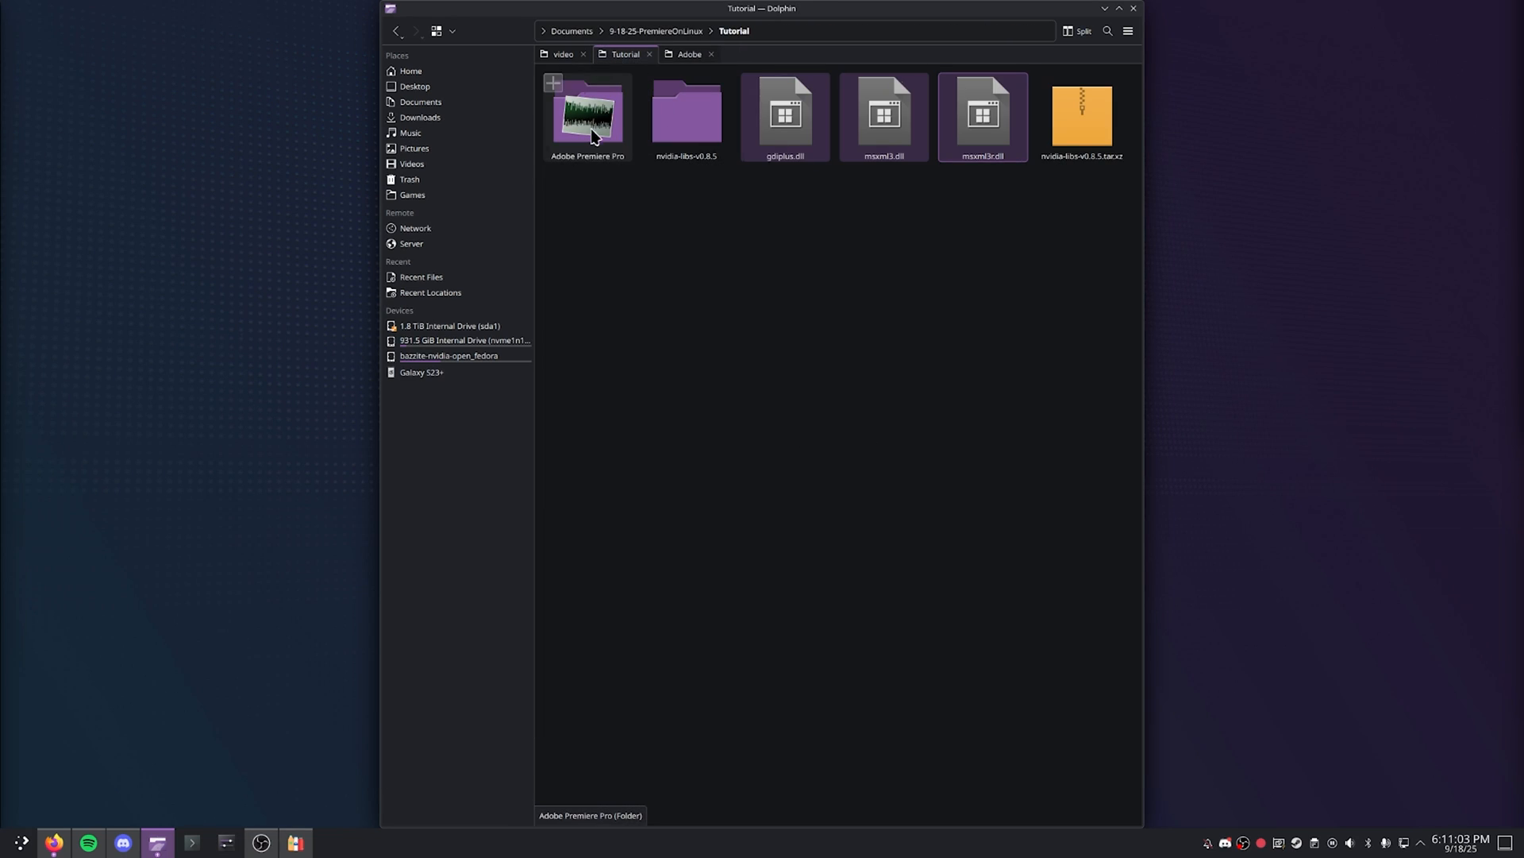
pyautogui.click(689, 53)
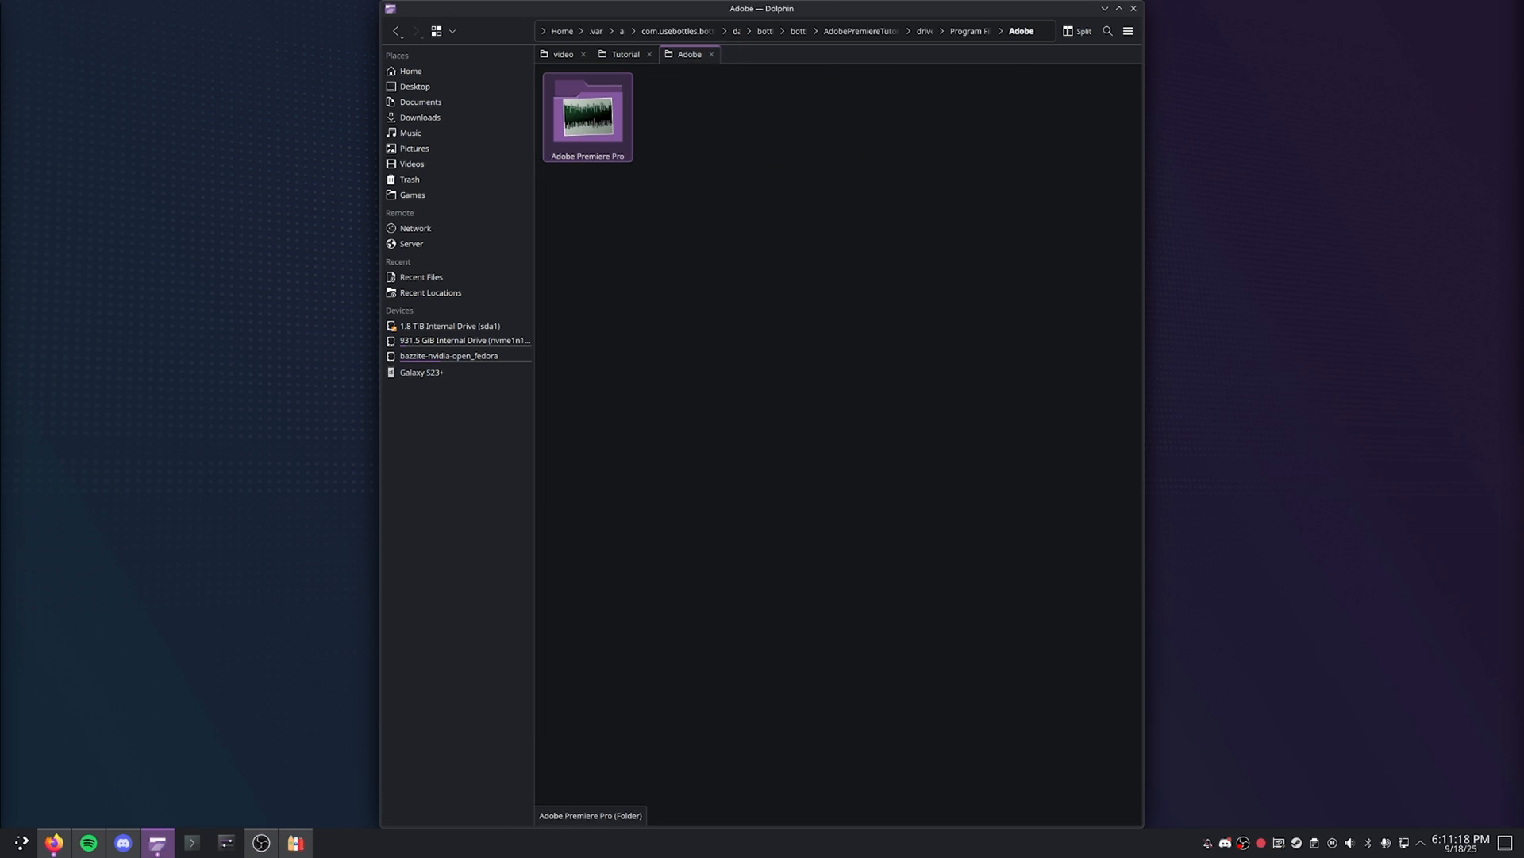
pyautogui.doubleClick(588, 114)
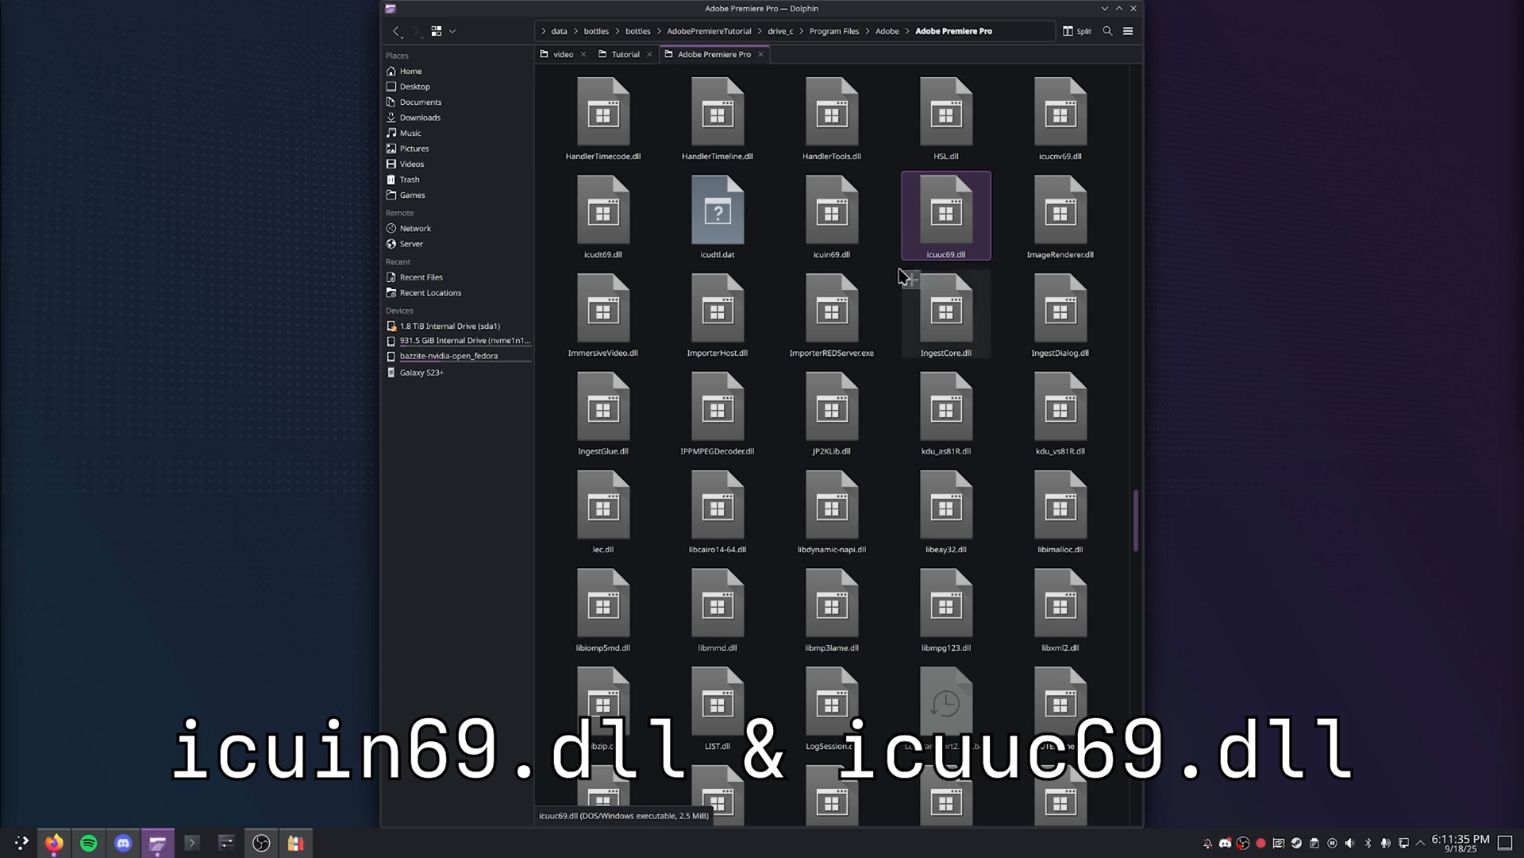
# Duplicate icuin69.dll and icuuc69.dll in place as icuin.dll and icuuc.dll
pyautogui.click(831, 212)
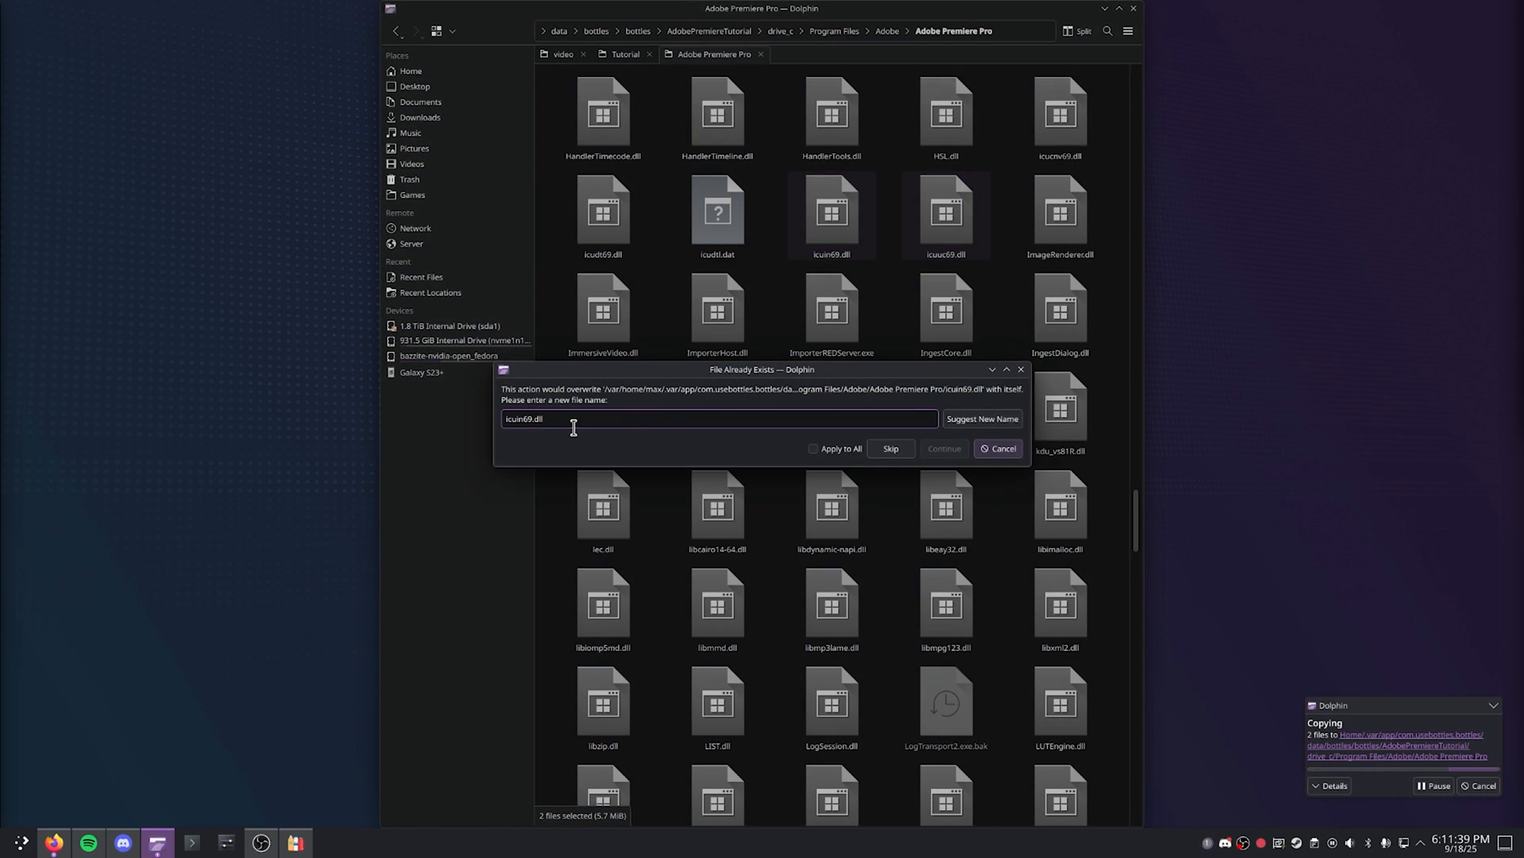
pyautogui.click(890, 448)
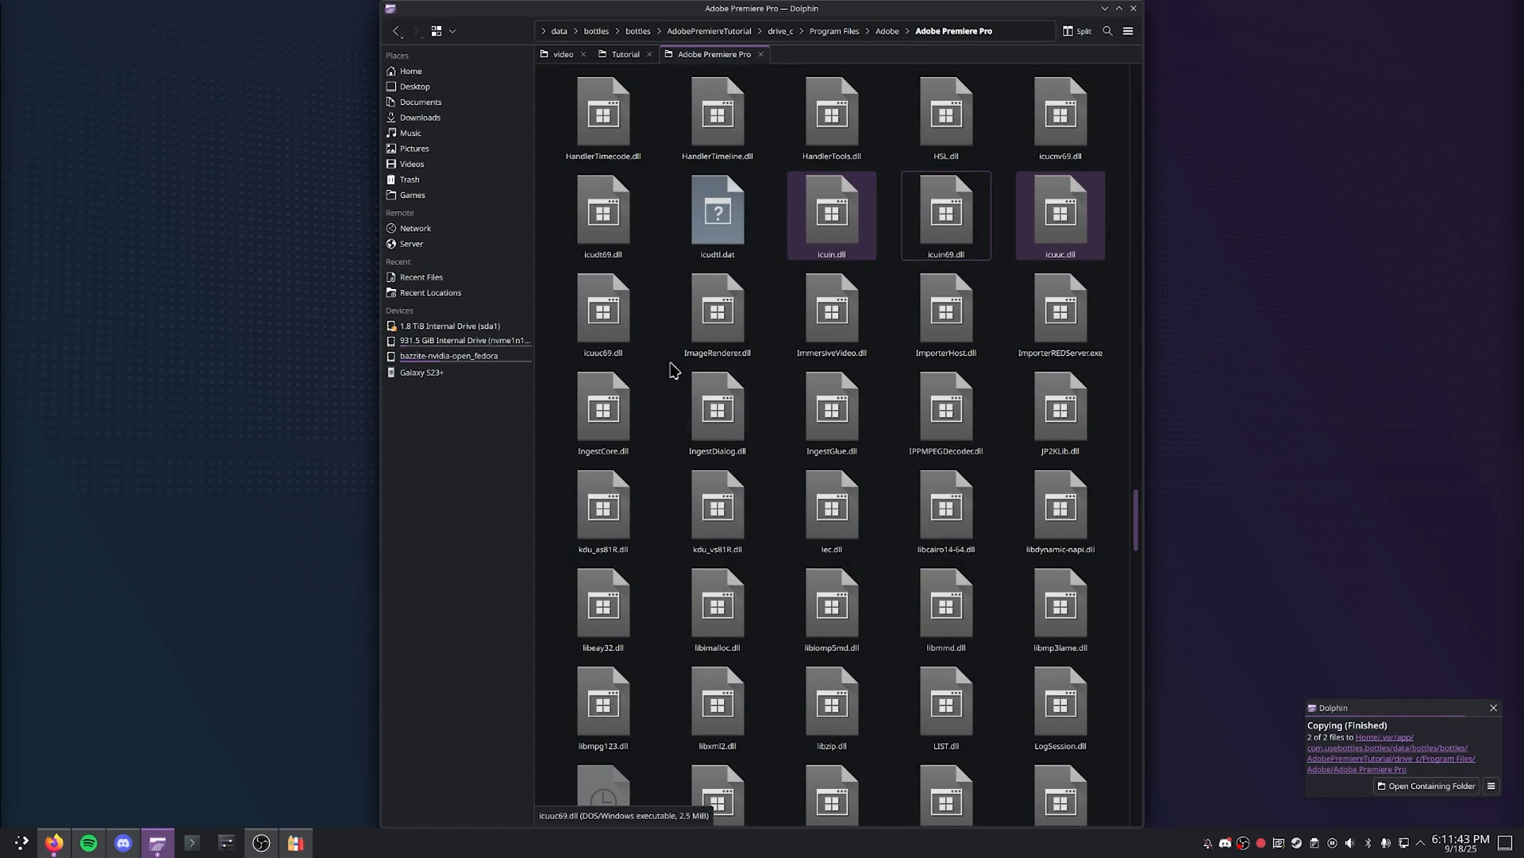
pyautogui.click(604, 312)
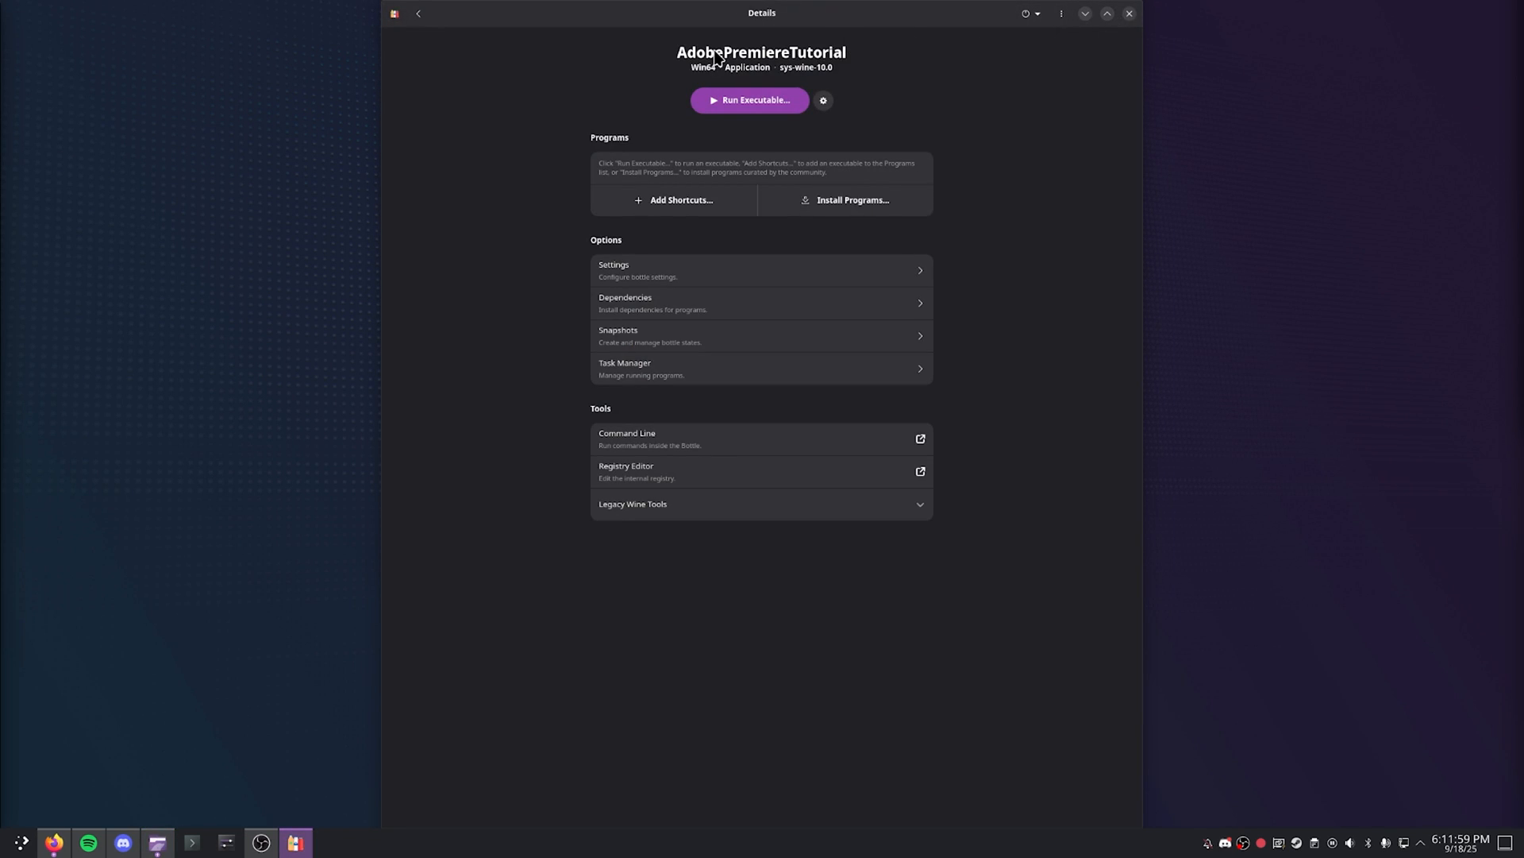
# Run Executable with drive_c/Program Files/Adobe/Adobe Premiere Pro/Adobe Premiere Pro.exe selected
pyautogui.click(750, 100)
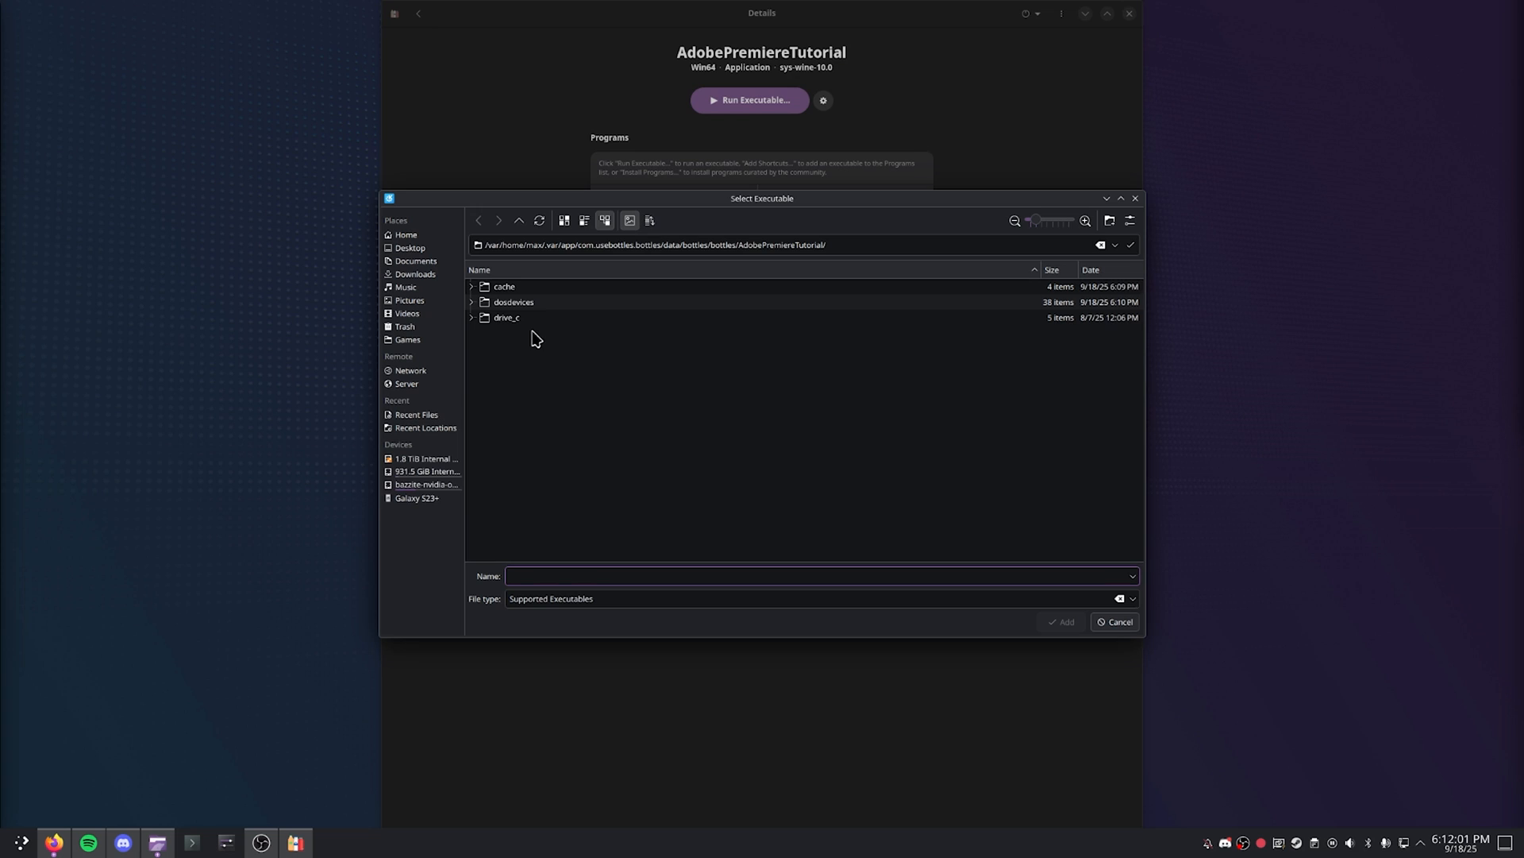
pyautogui.doubleClick(505, 317)
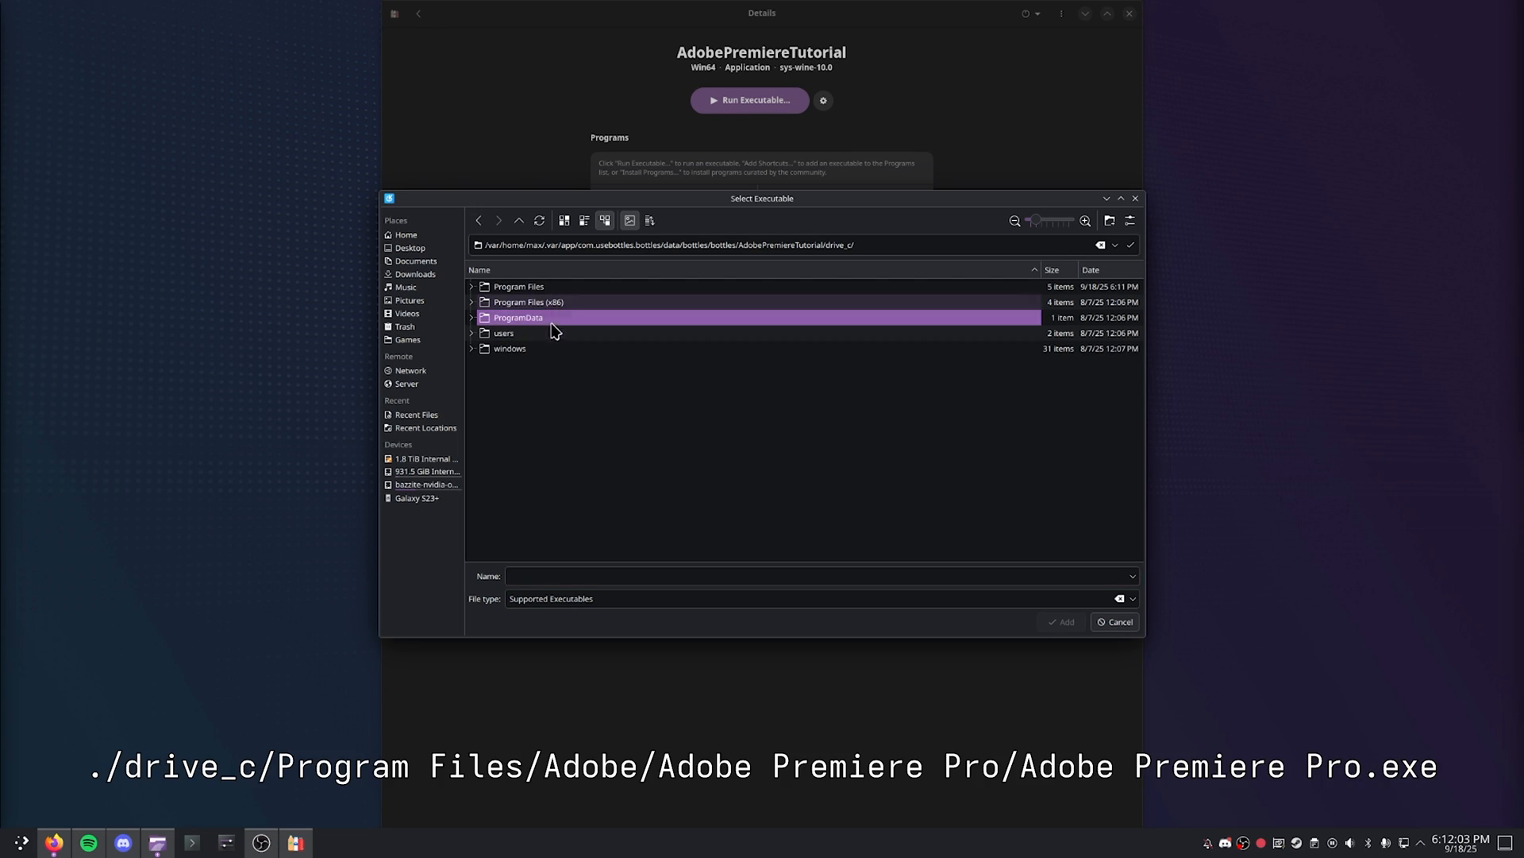
pyautogui.doubleClick(520, 286)
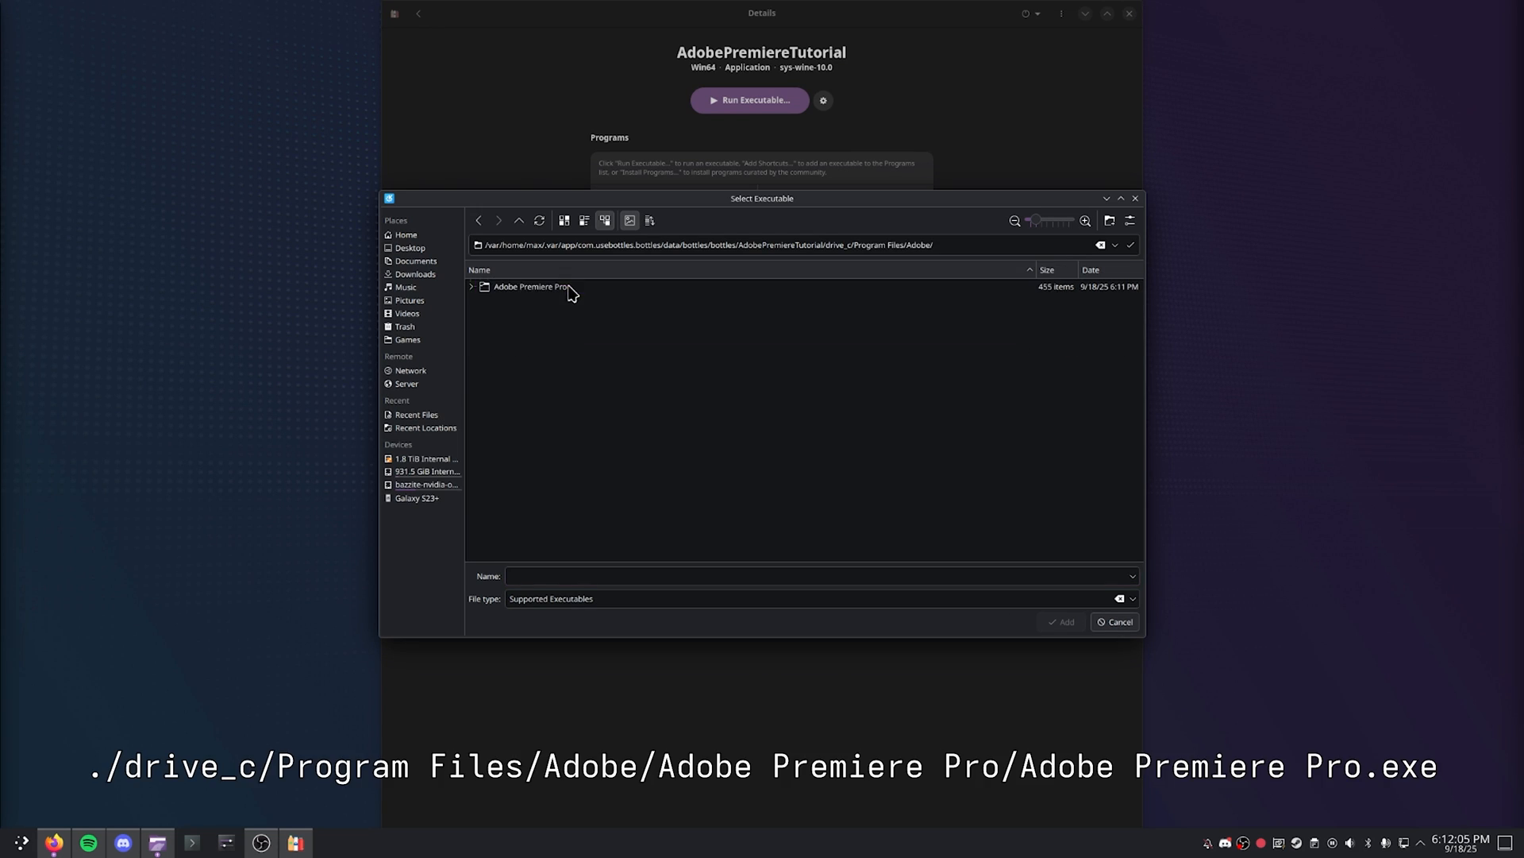
pyautogui.doubleClick(532, 286)
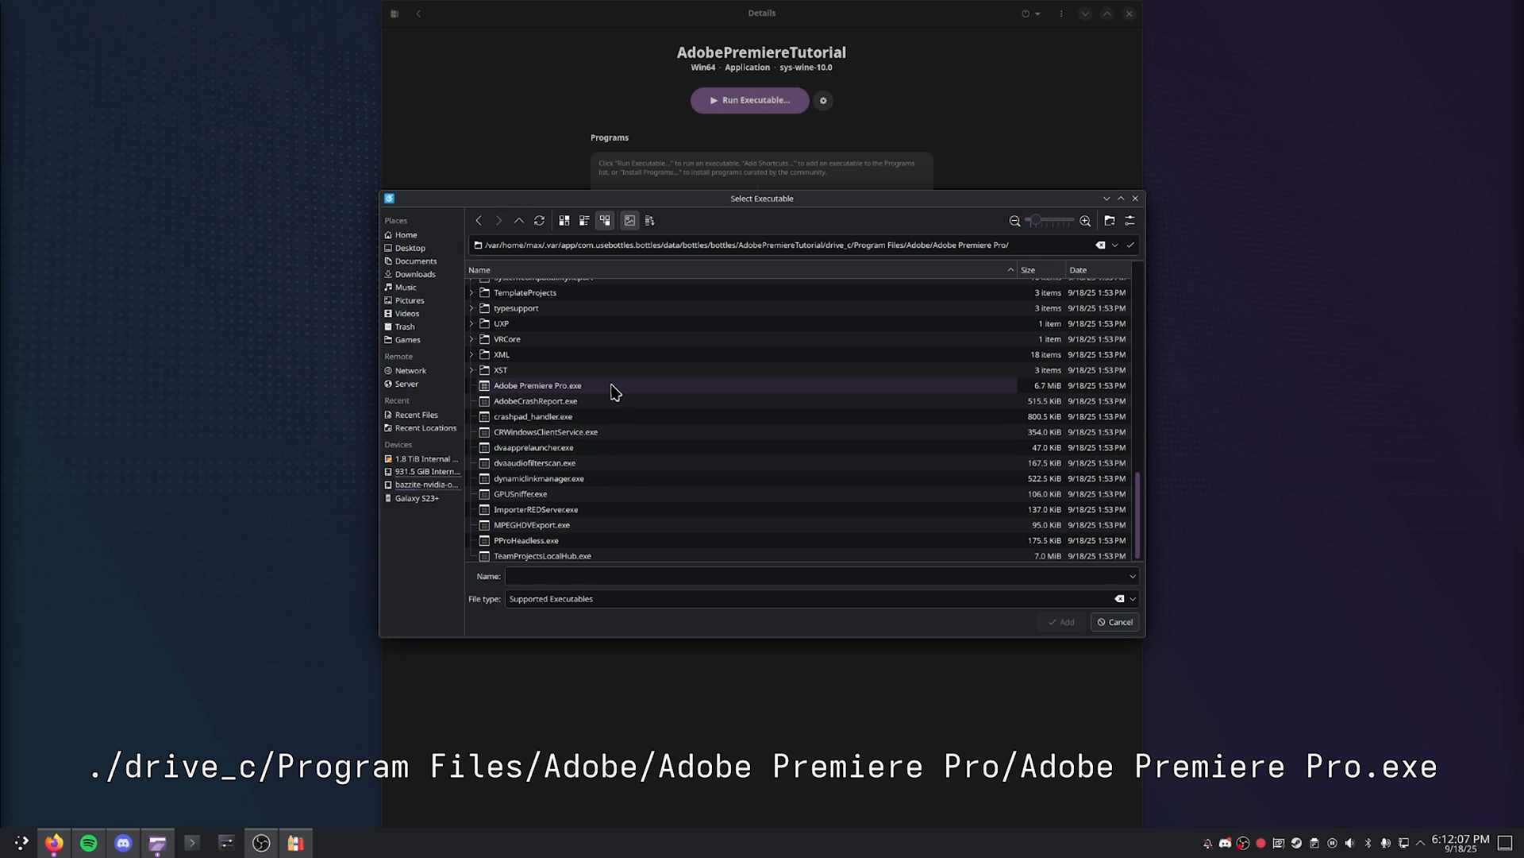
pyautogui.click(1062, 621)
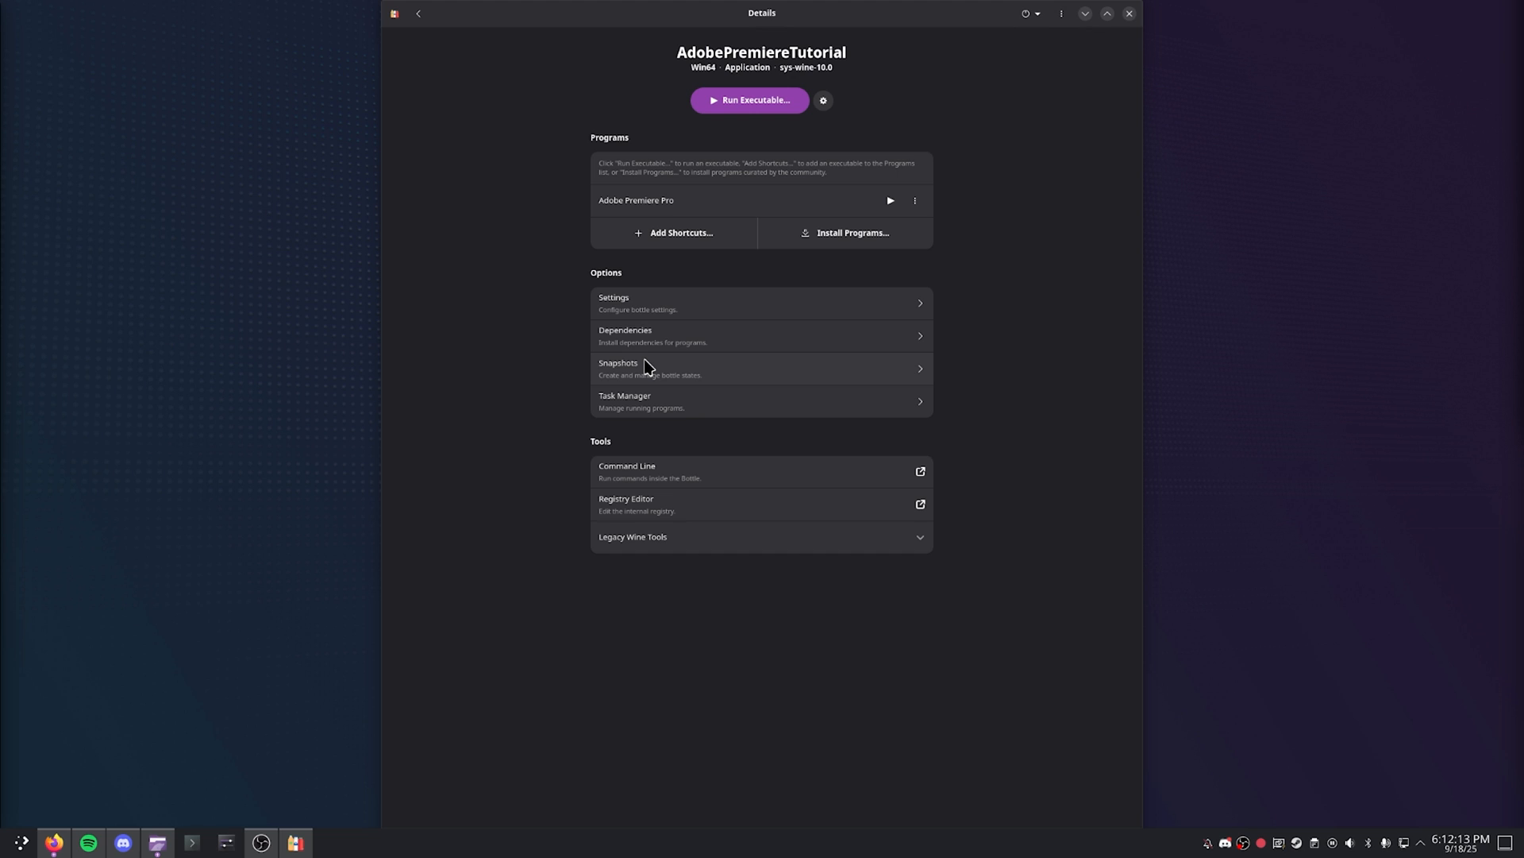
pyautogui.moveTo(729, 567)
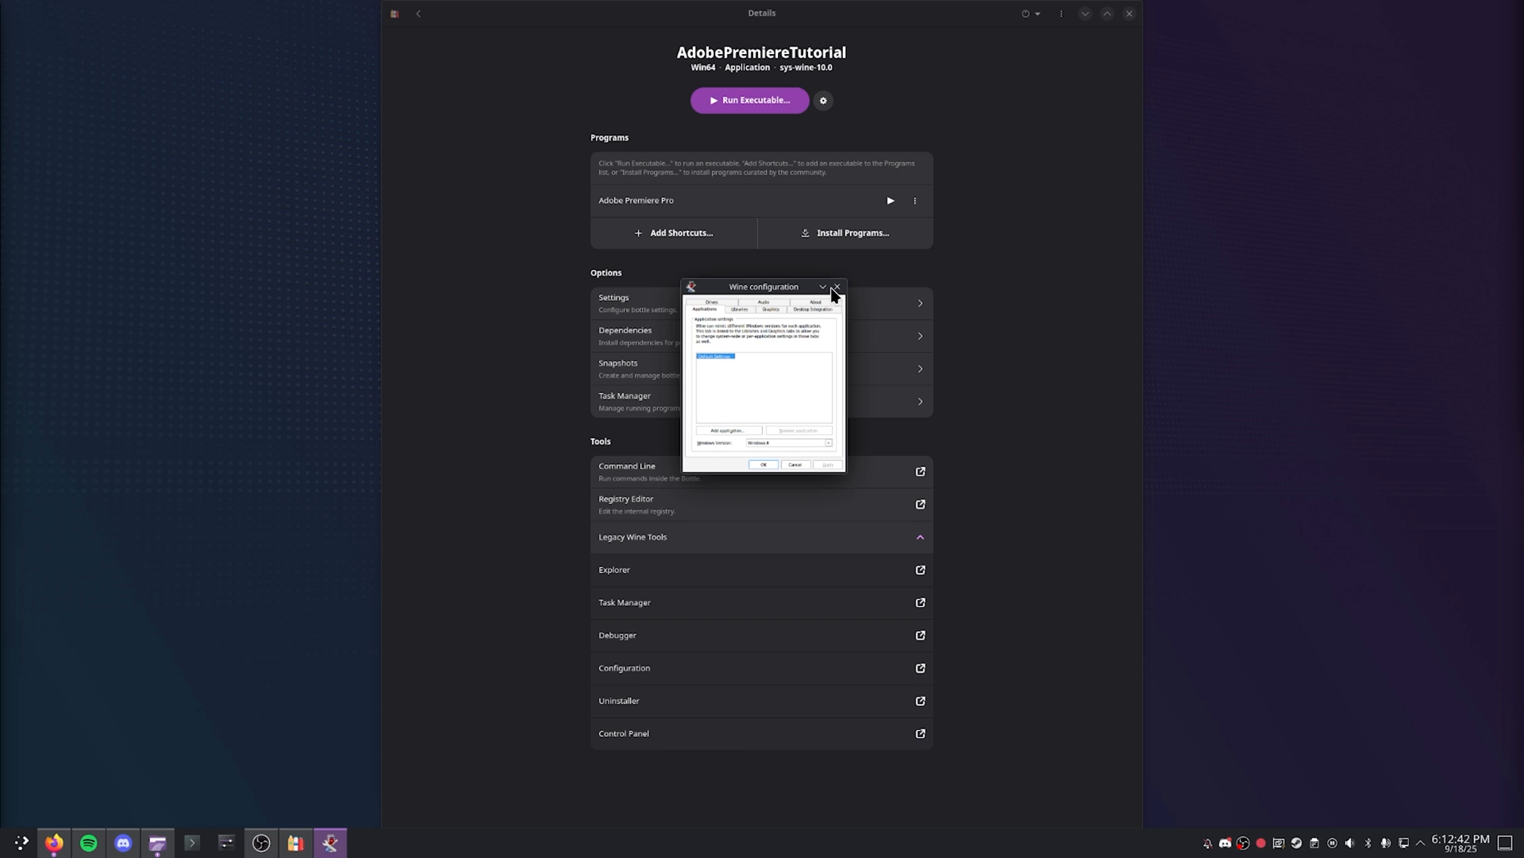
# Show the AdobePremiereTutorial bottle's settings page listing Windows 8
pyautogui.click(833, 287)
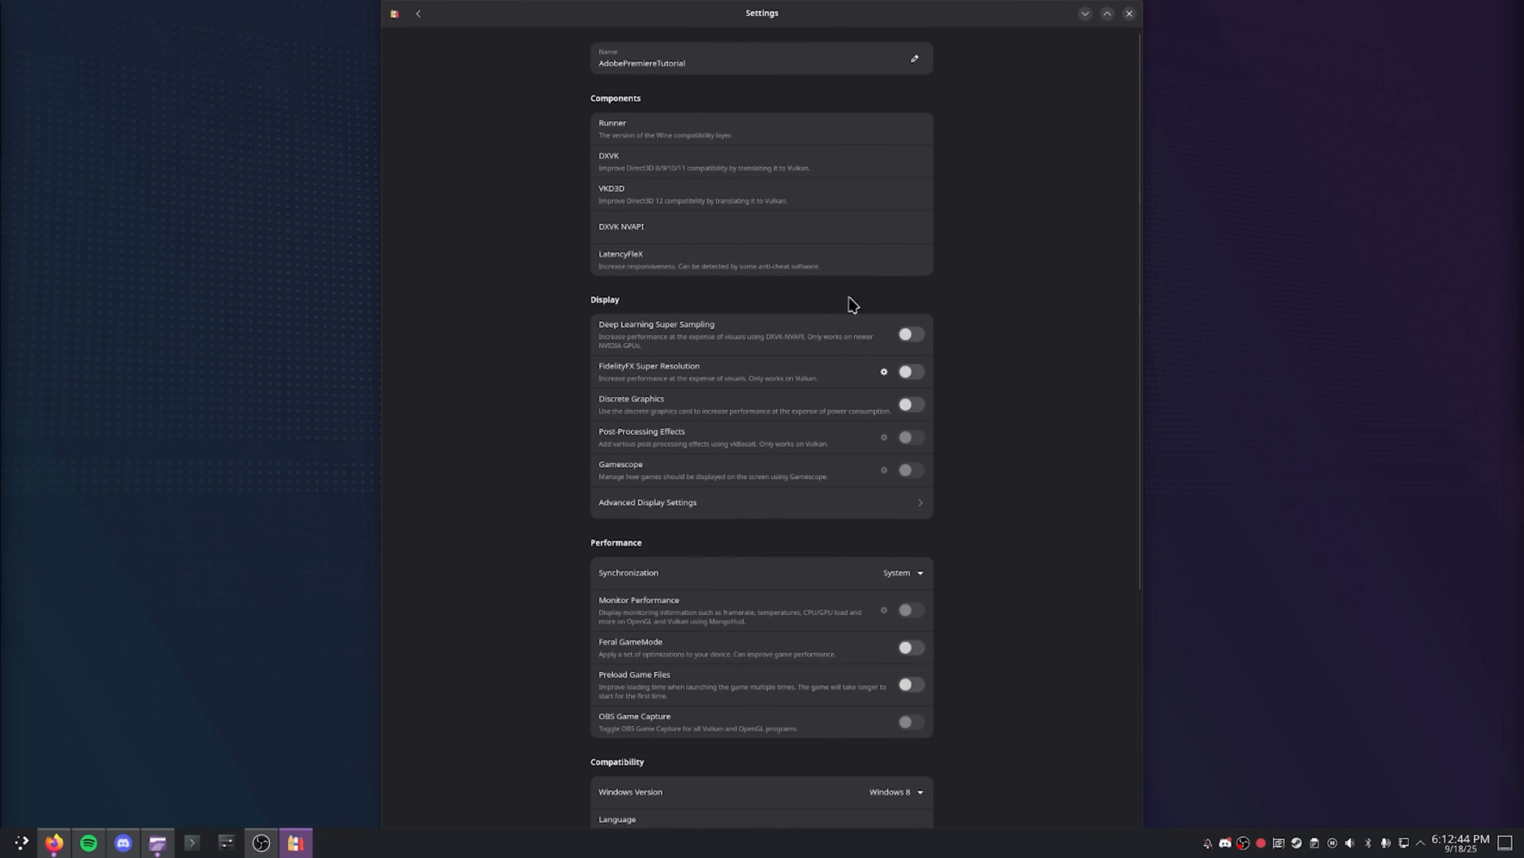
pyautogui.moveTo(704, 515)
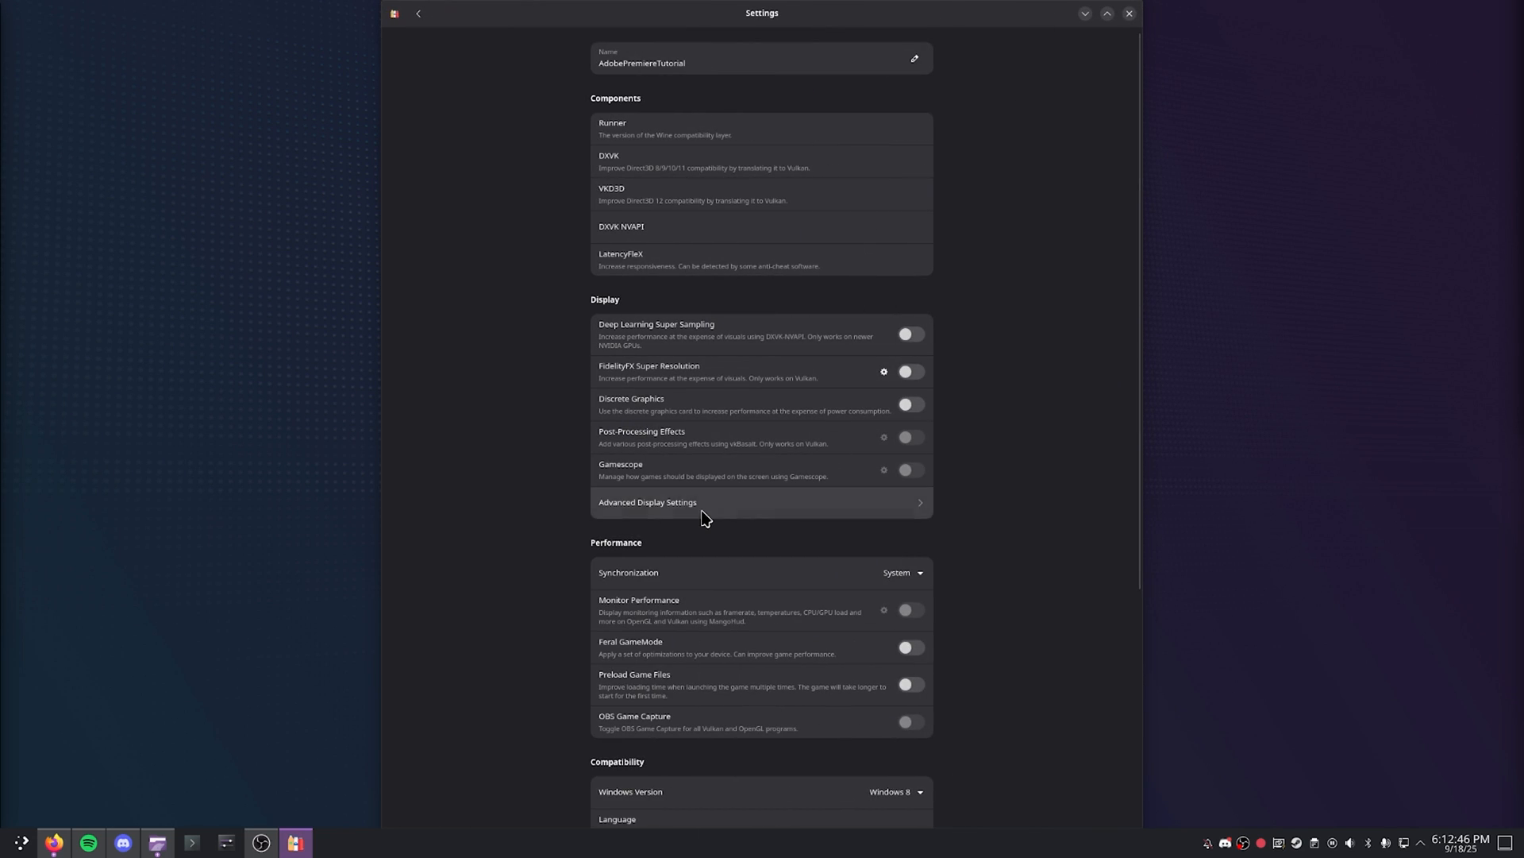
# Check Advanced Display Settings, then launch Wine Configuration from Legacy Wine Tools
pyautogui.click(648, 501)
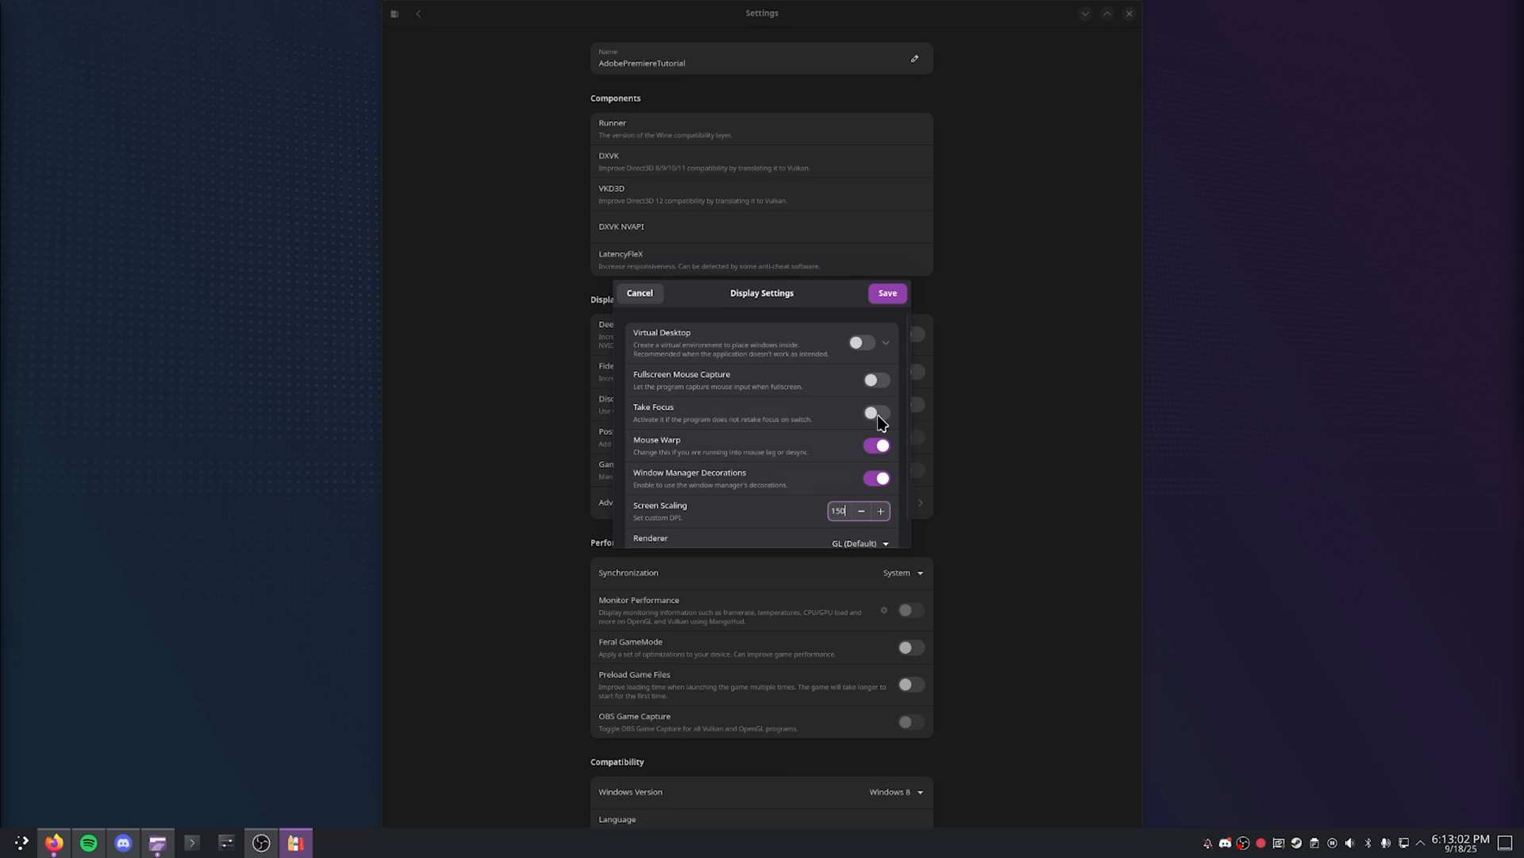
pyautogui.click(886, 292)
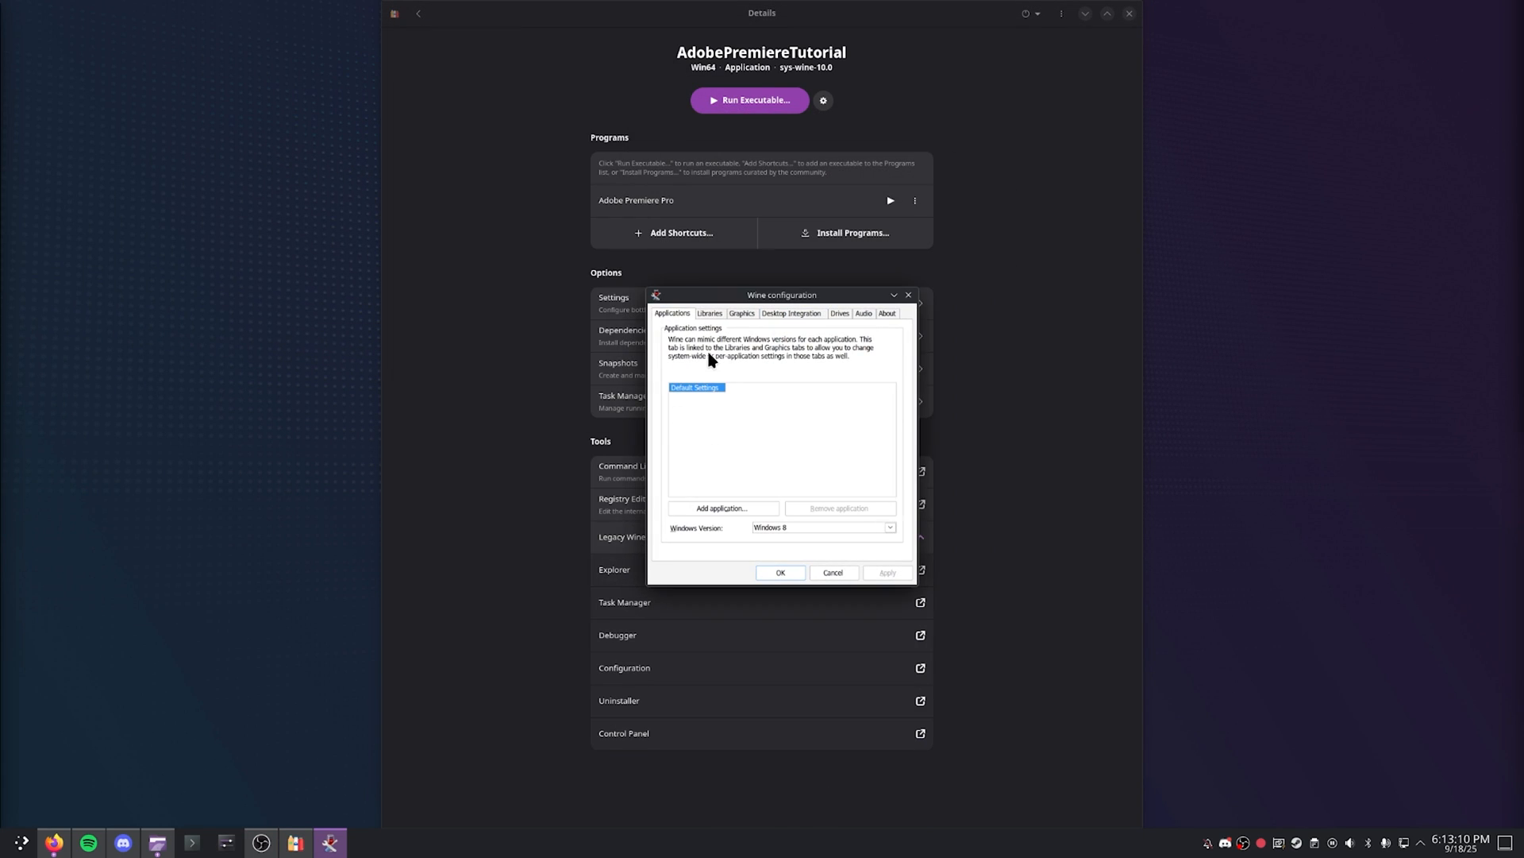
# Add an msxml3 (native, builtin) library override in winecfg and confirm with OK
pyautogui.click(710, 313)
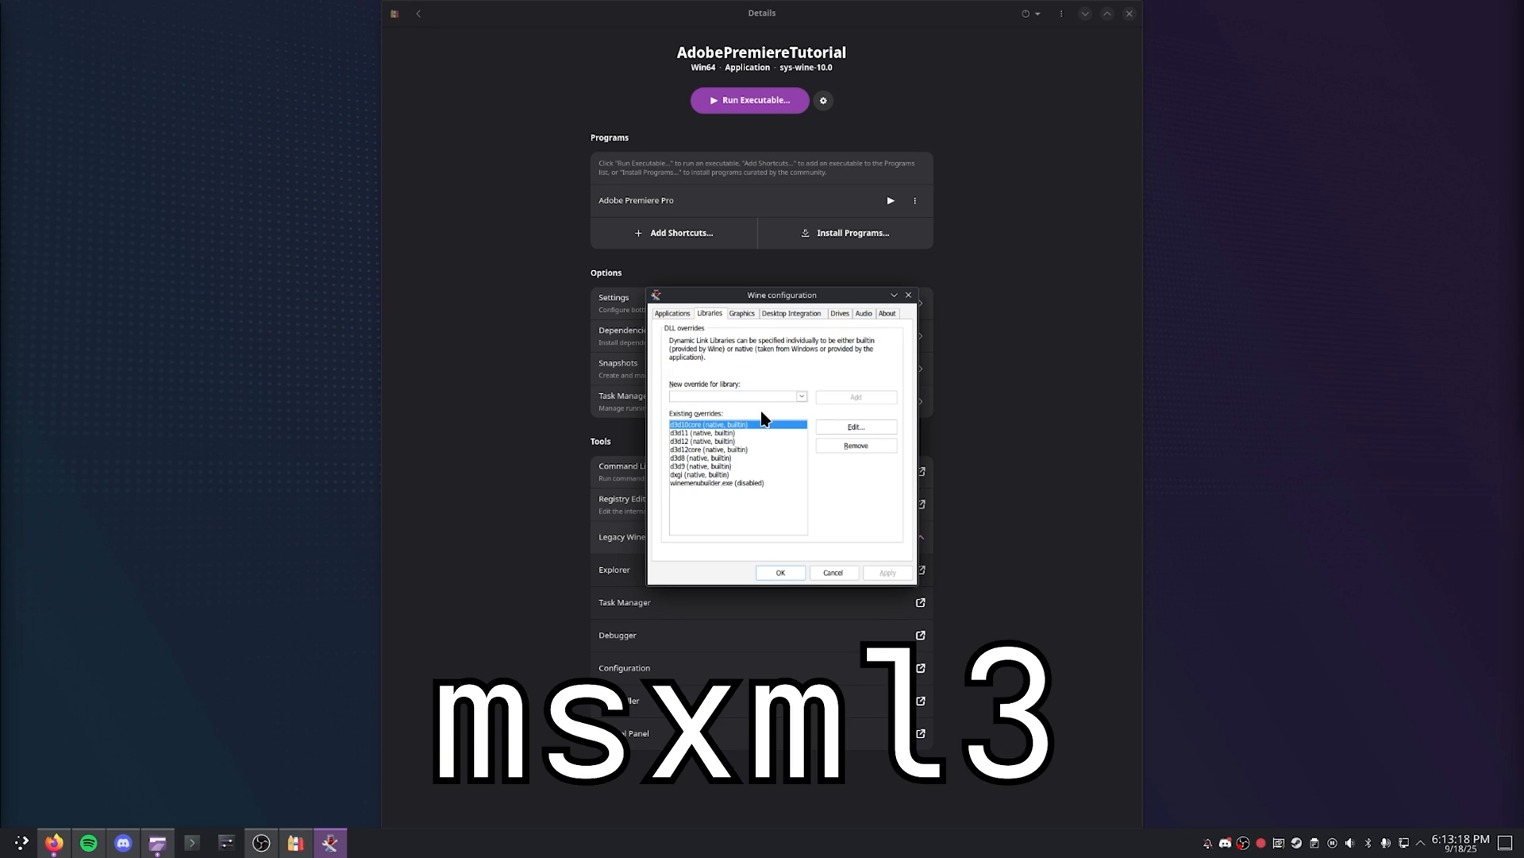
pyautogui.write('msxml3')
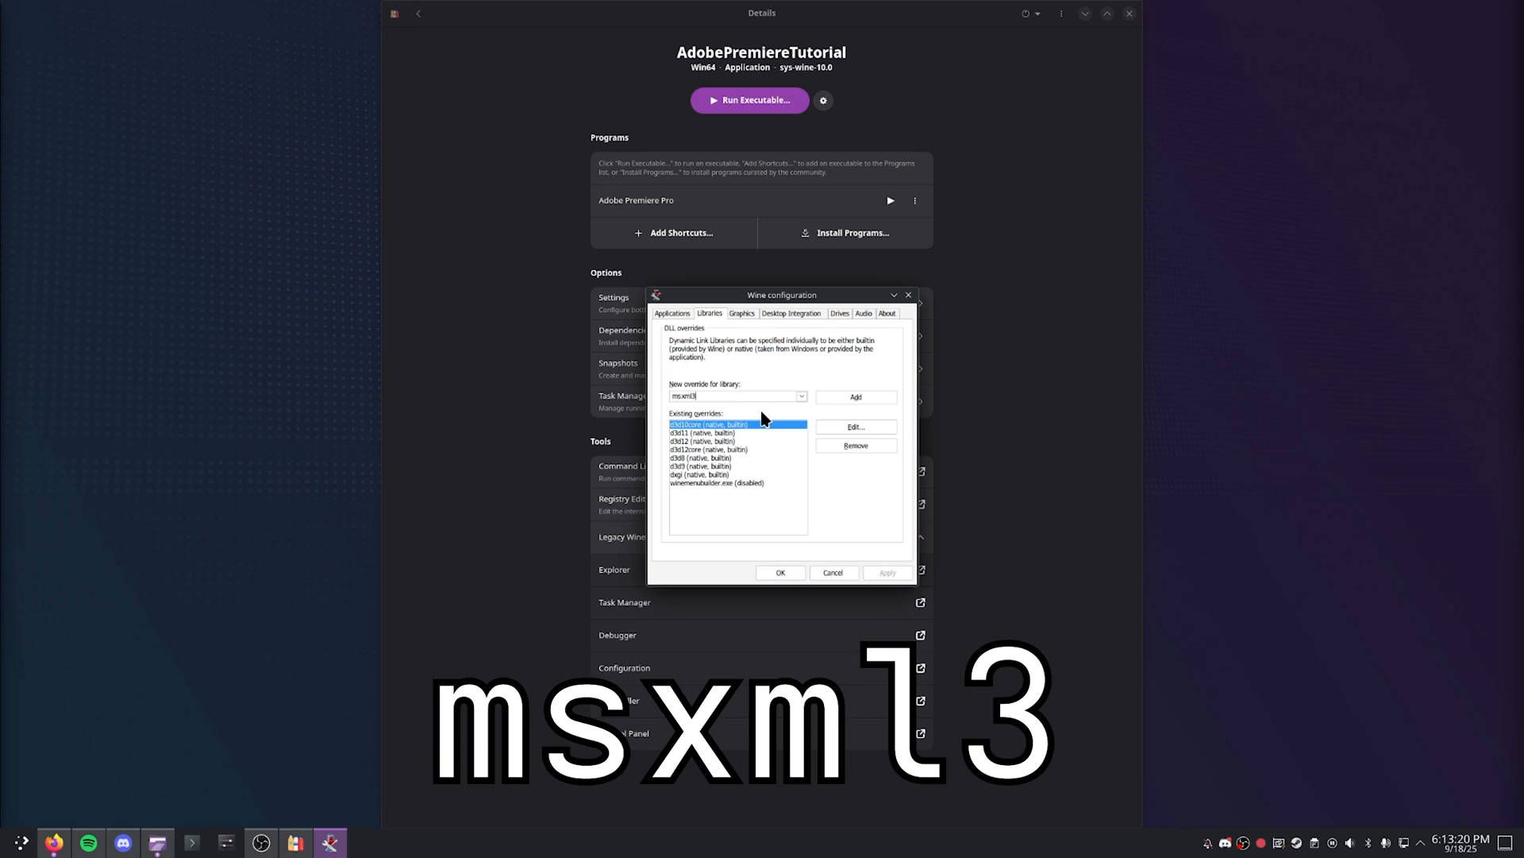
pyautogui.click(854, 397)
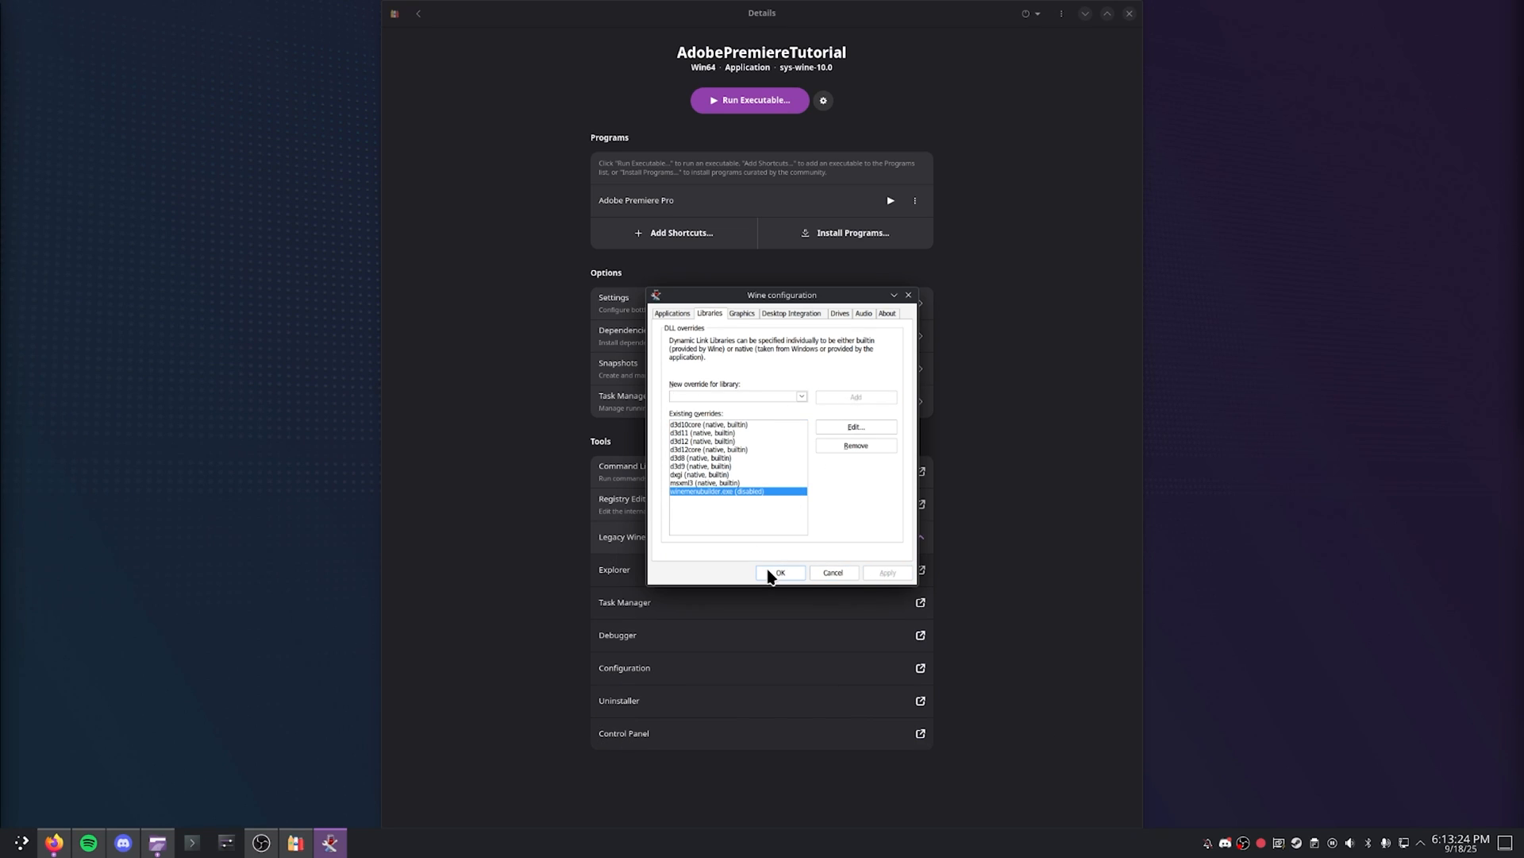
pyautogui.click(780, 572)
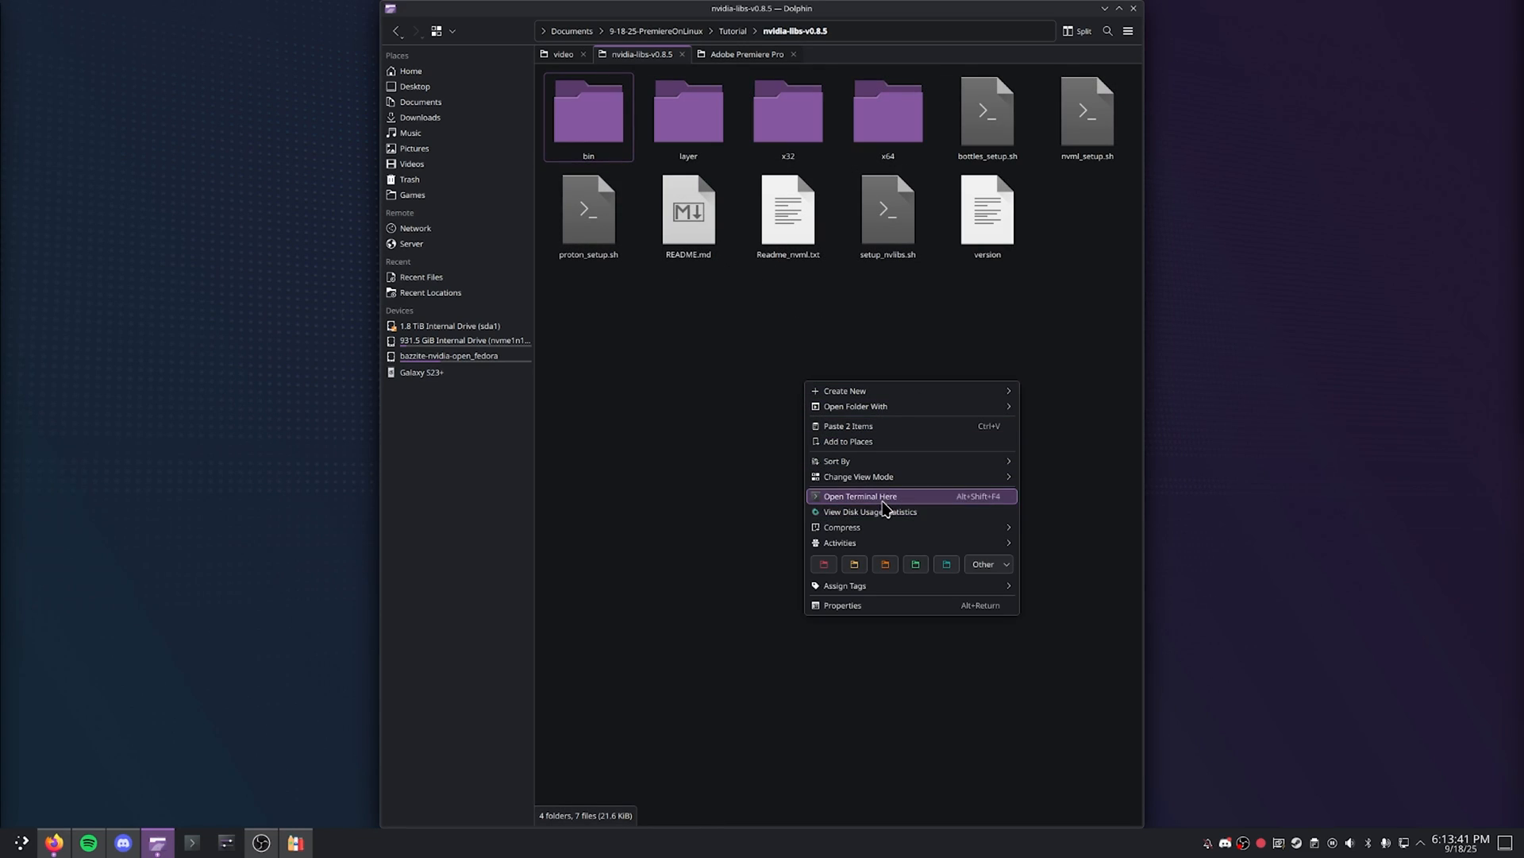
# Run ./bottles_setup.sh in a terminal from nvidia-libs-v0.8.5 to list available bottles
pyautogui.click(859, 496)
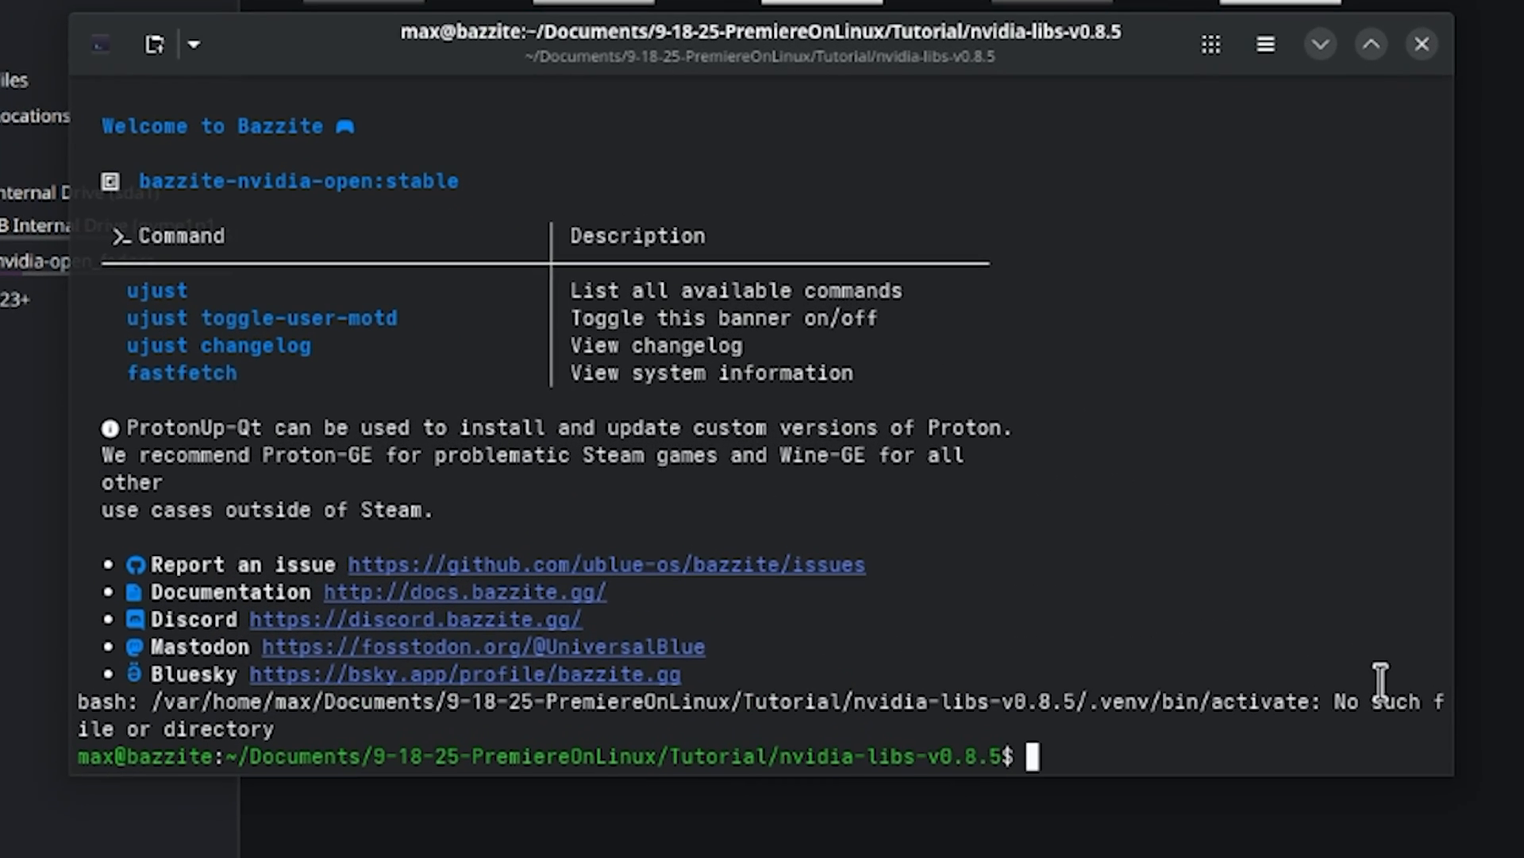
pyautogui.write('./bottles_setup.sh')
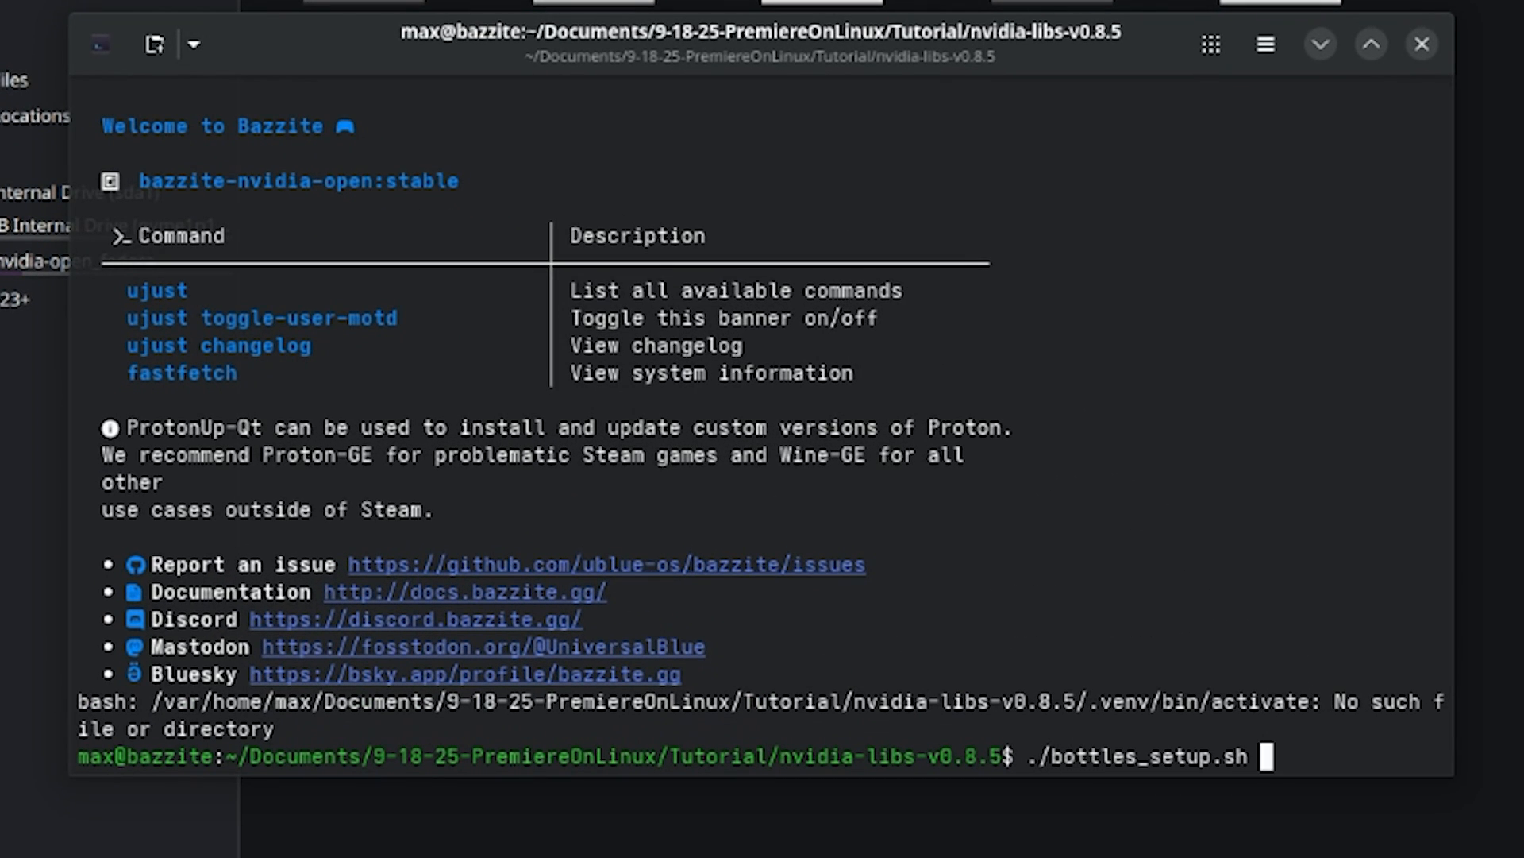
pyautogui.press('Return')
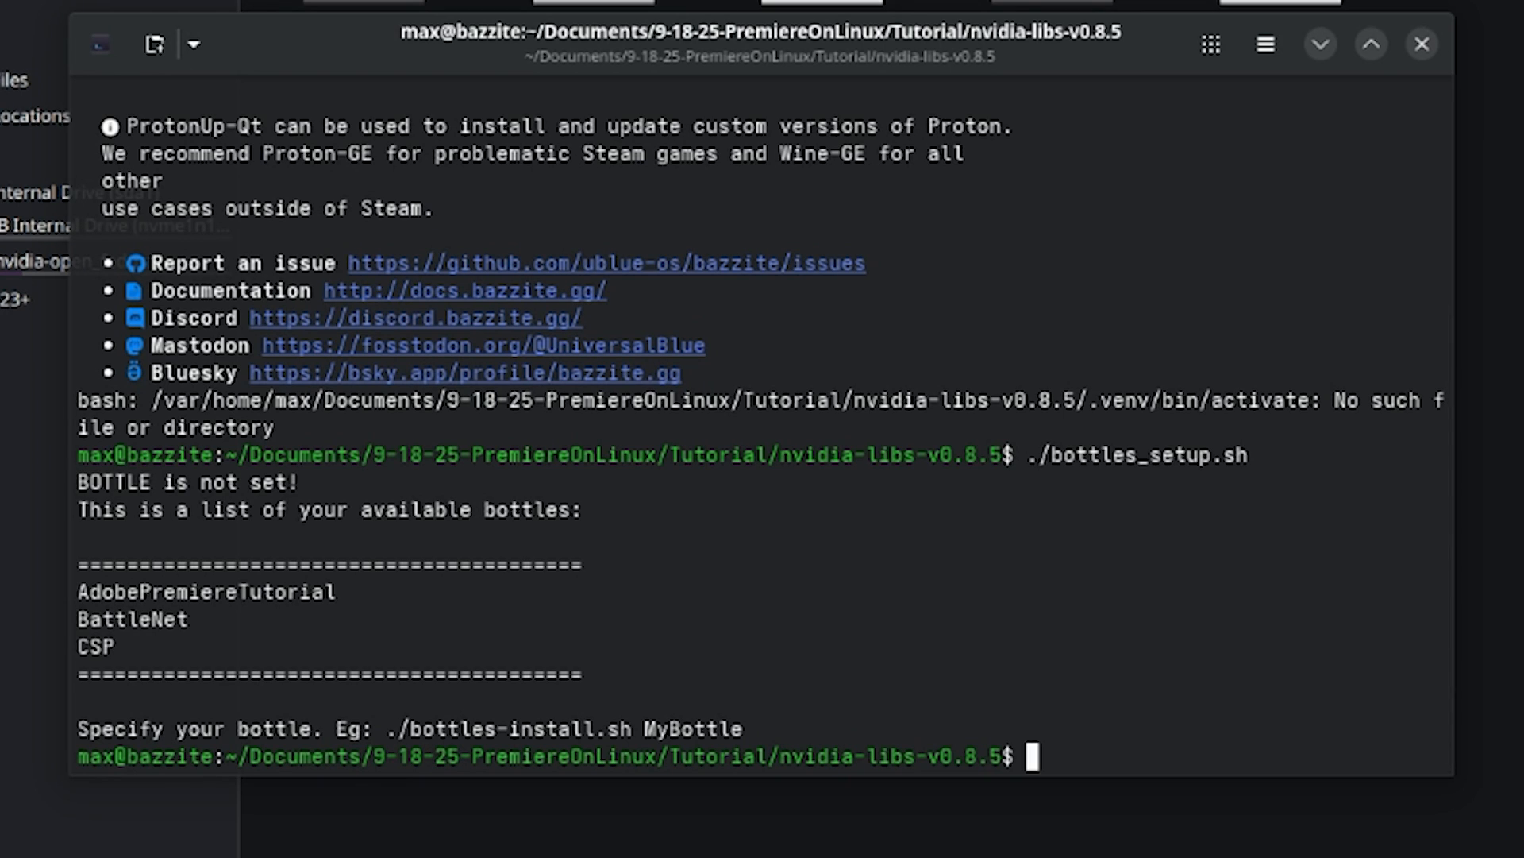
# Run ./bottles_setup.sh AdobePremiereTutorial to copy NVIDIA libraries, answering n to nvapi
pyautogui.write('./bottles_setup.sh')
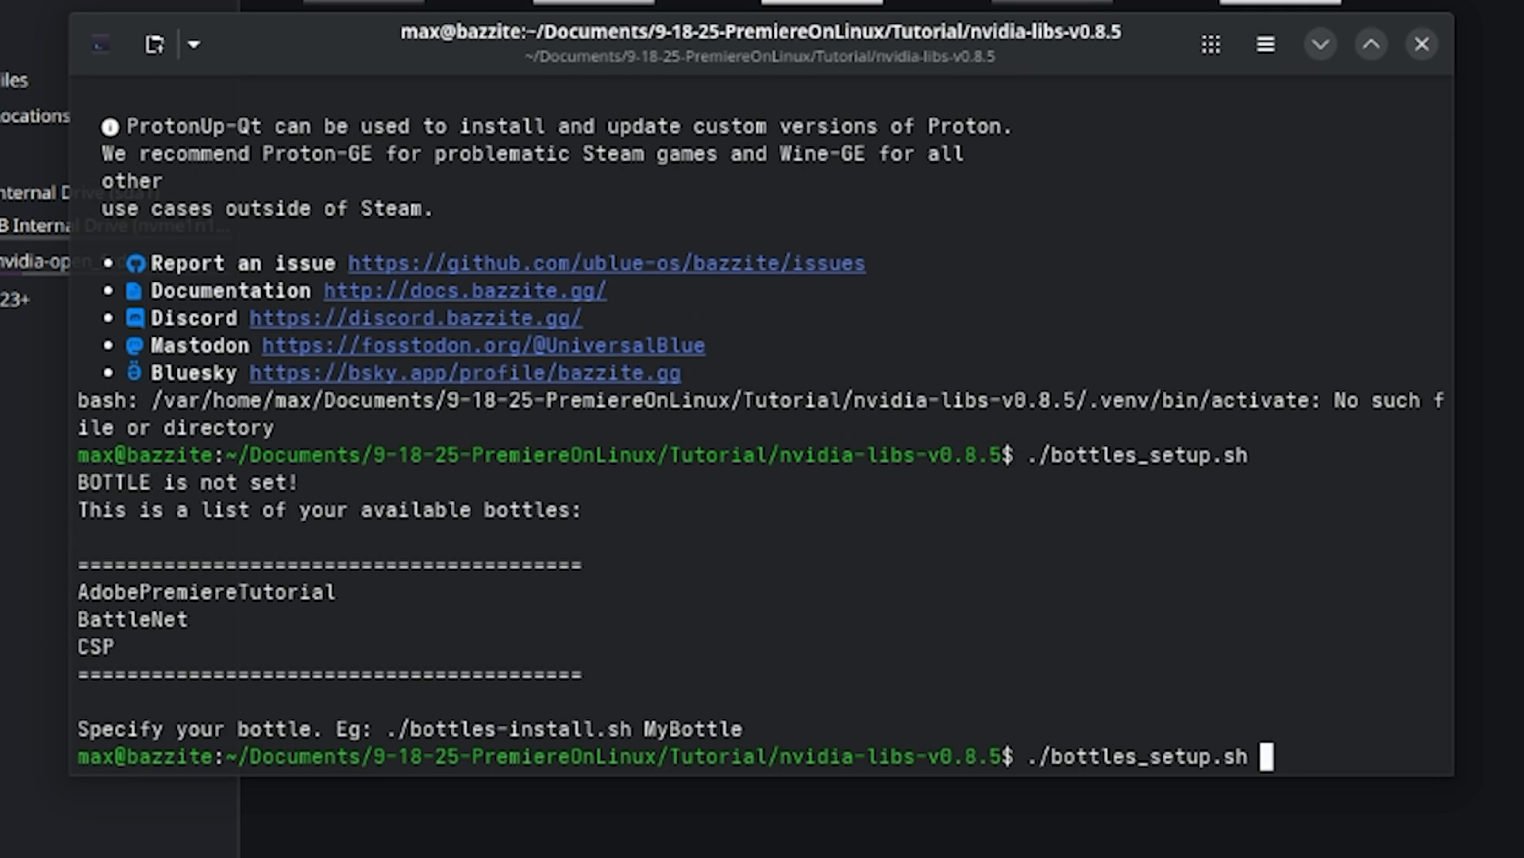
pyautogui.write('AdobePremiereTutori')
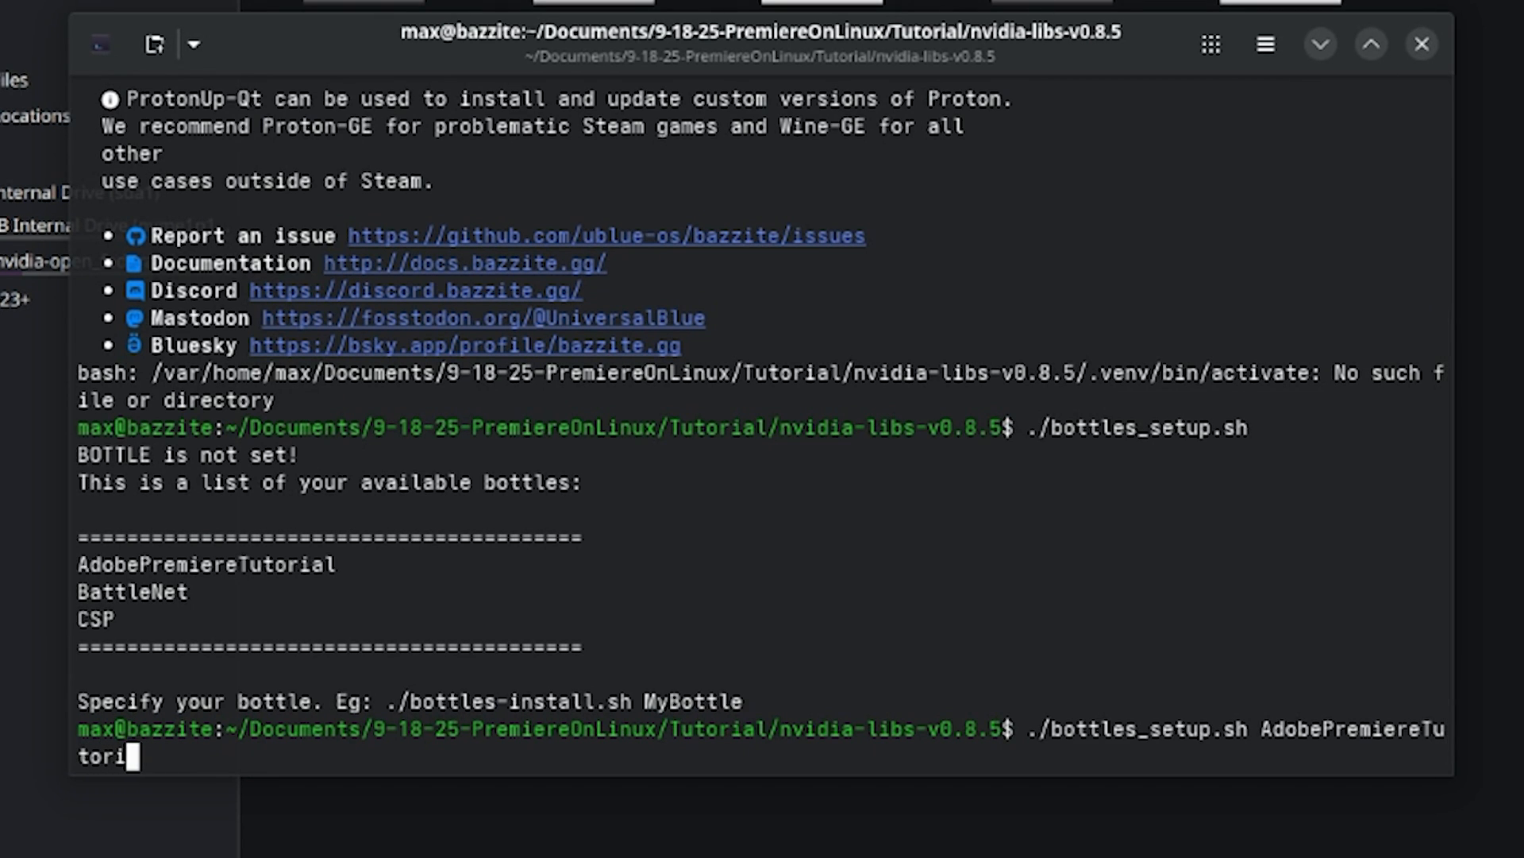
pyautogui.press('Return')
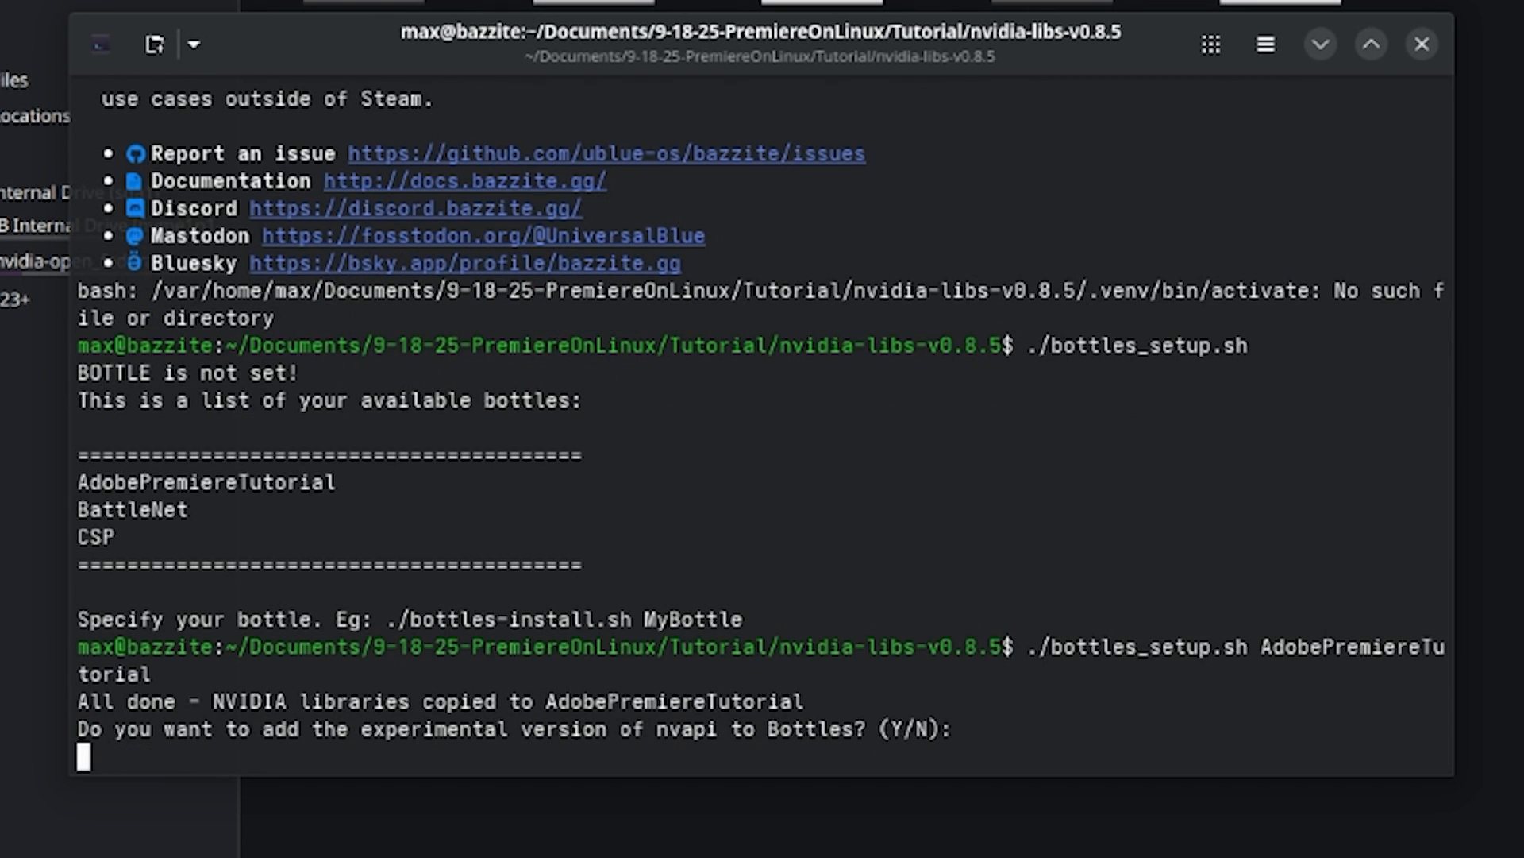
pyautogui.write('n')
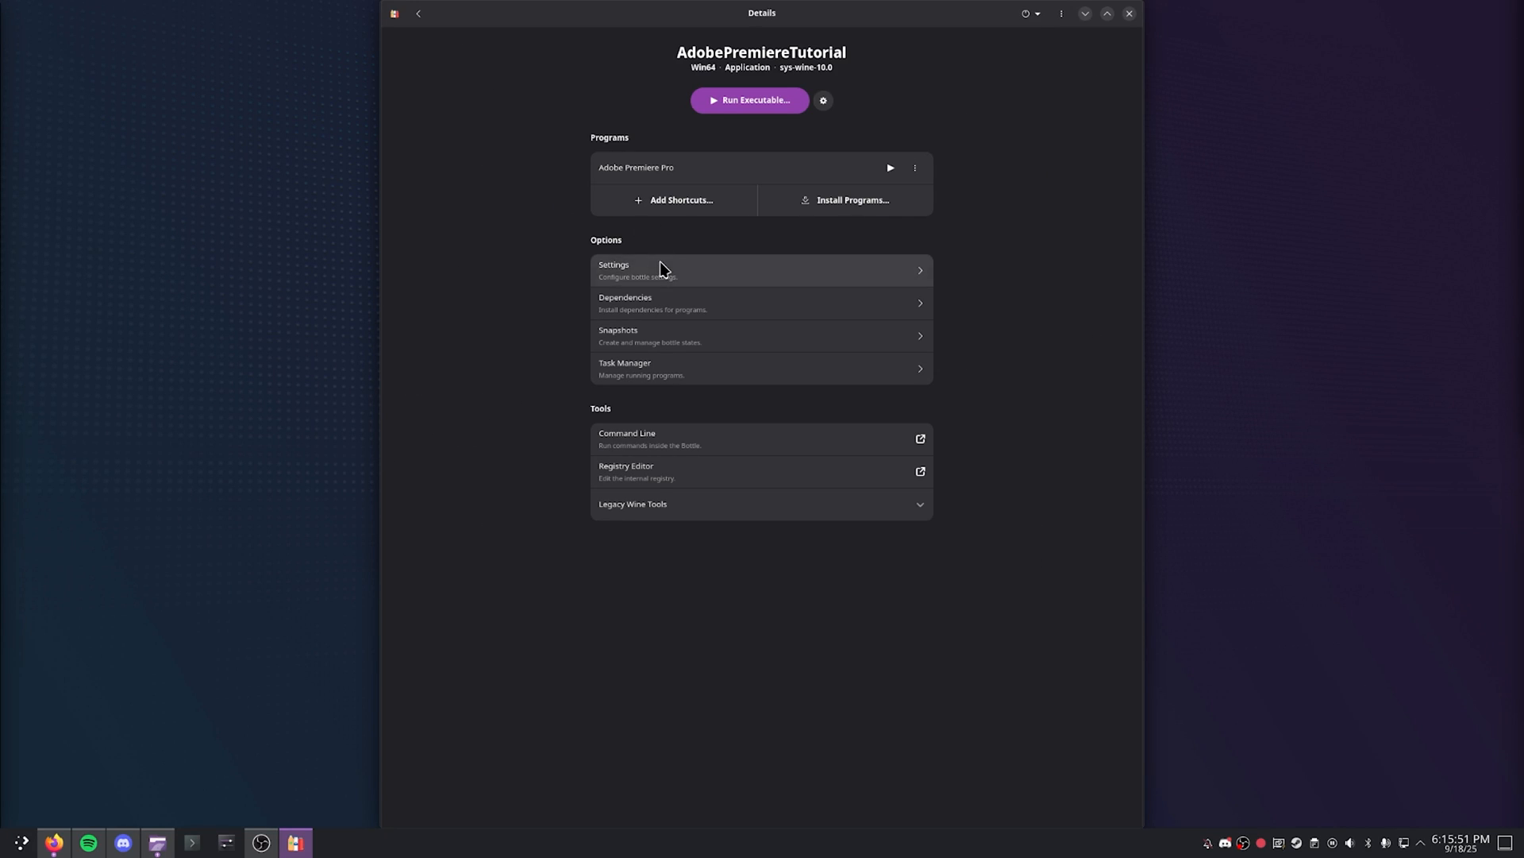
# Enable Discrete Graphics in the bottle's settings and return to its details page
pyautogui.click(761, 270)
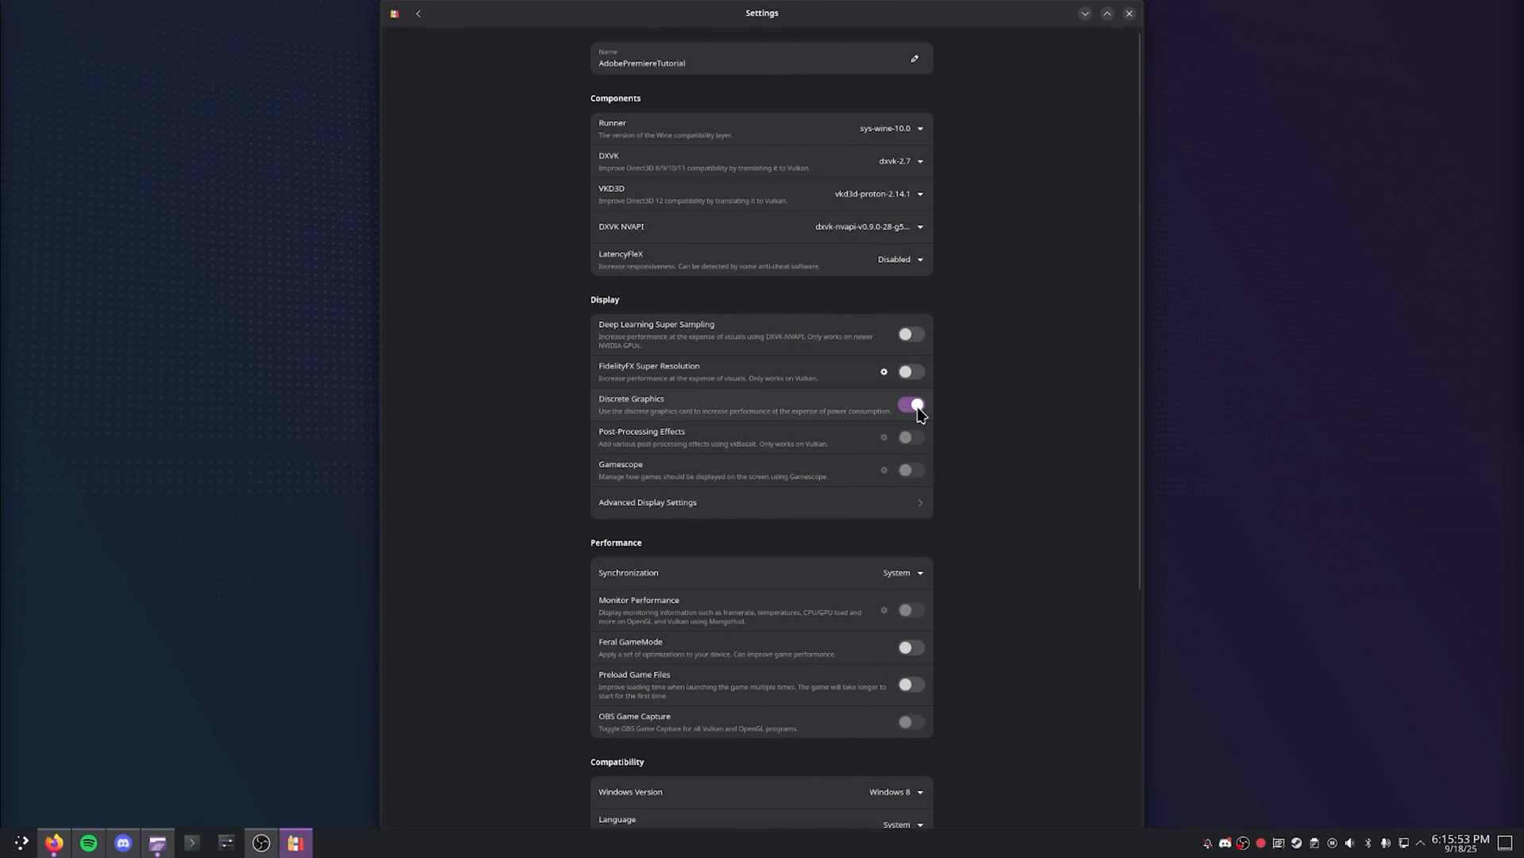
pyautogui.click(908, 404)
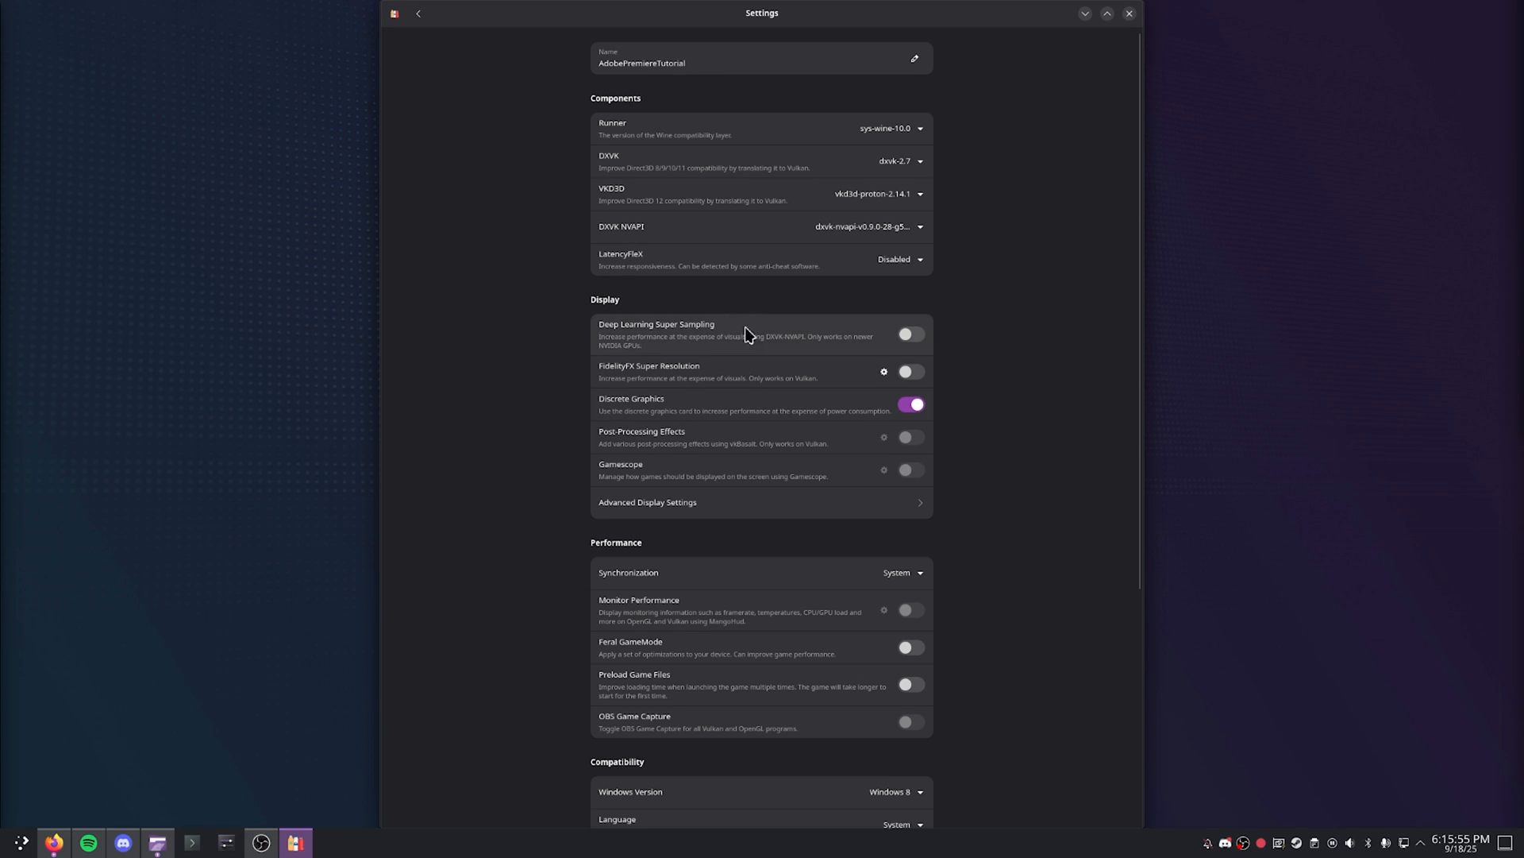
pyautogui.moveTo(671, 373)
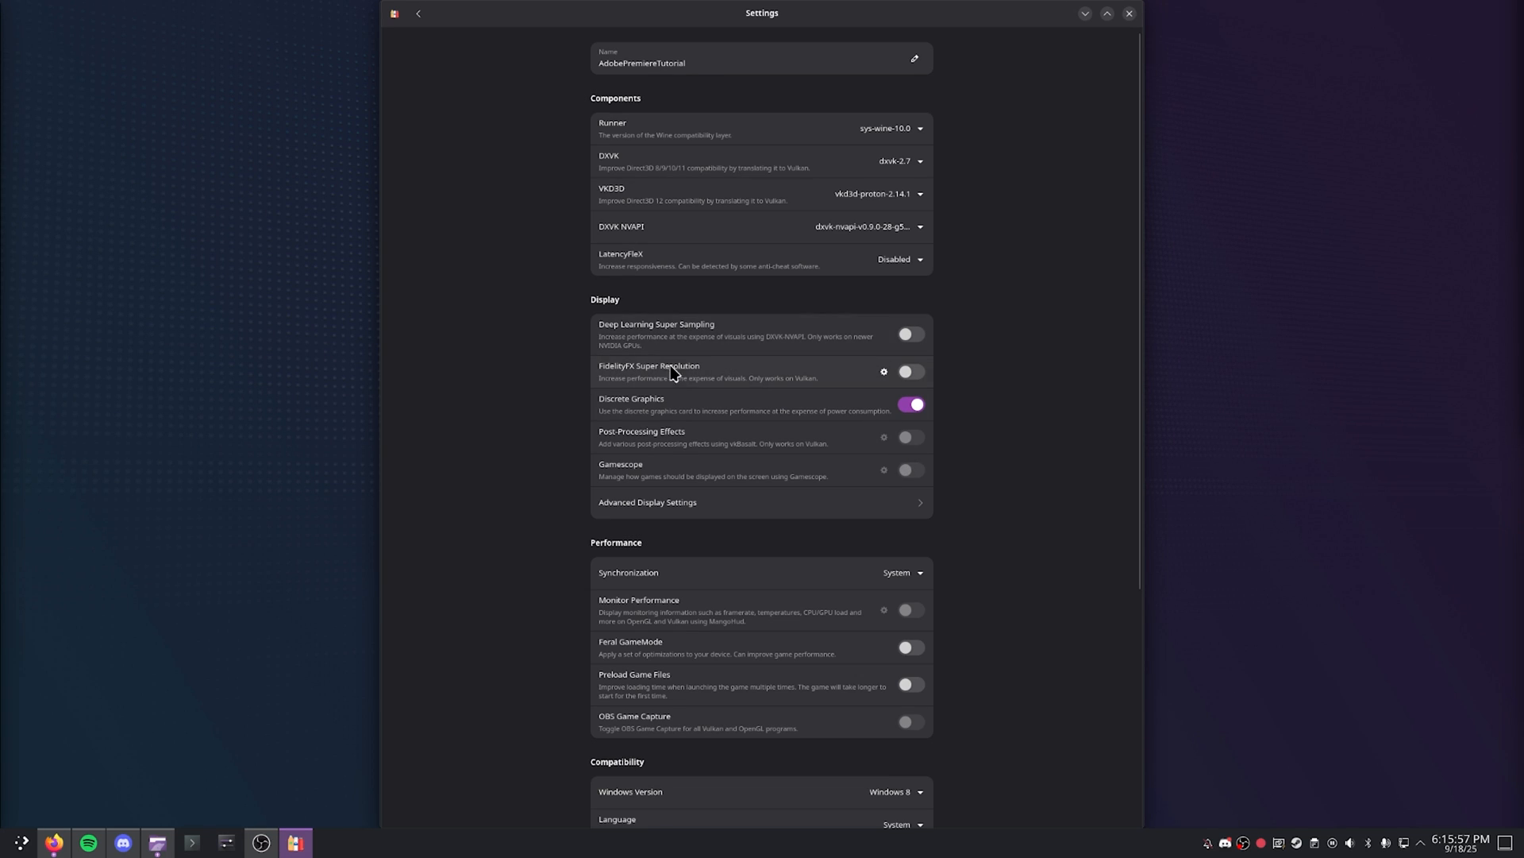
pyautogui.click(418, 13)
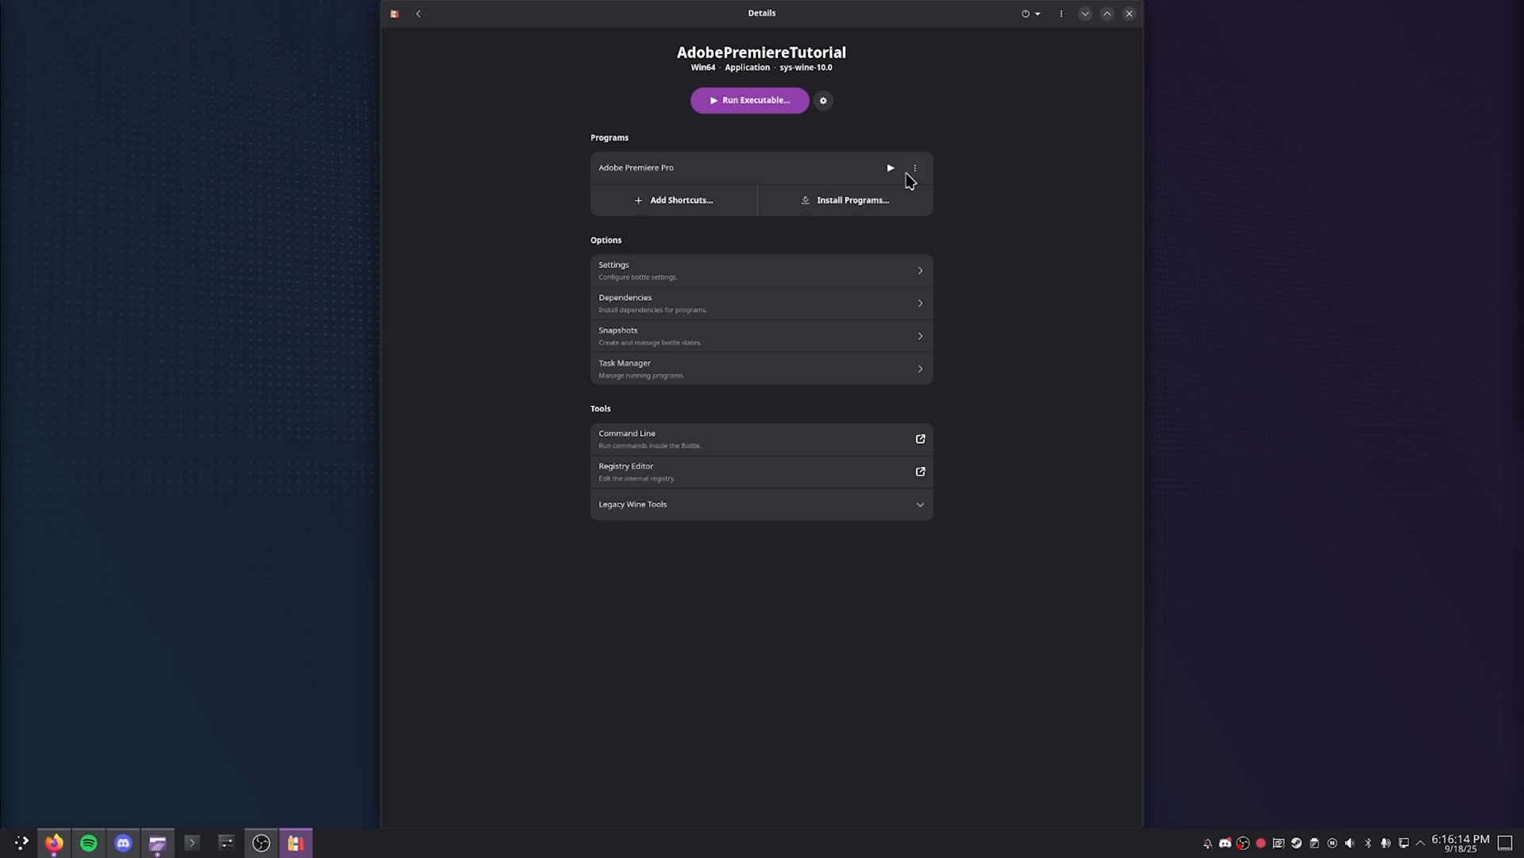
# Review Adobe Premiere Pro's launch options, toggling the VKD3D override, and save them
pyautogui.click(915, 167)
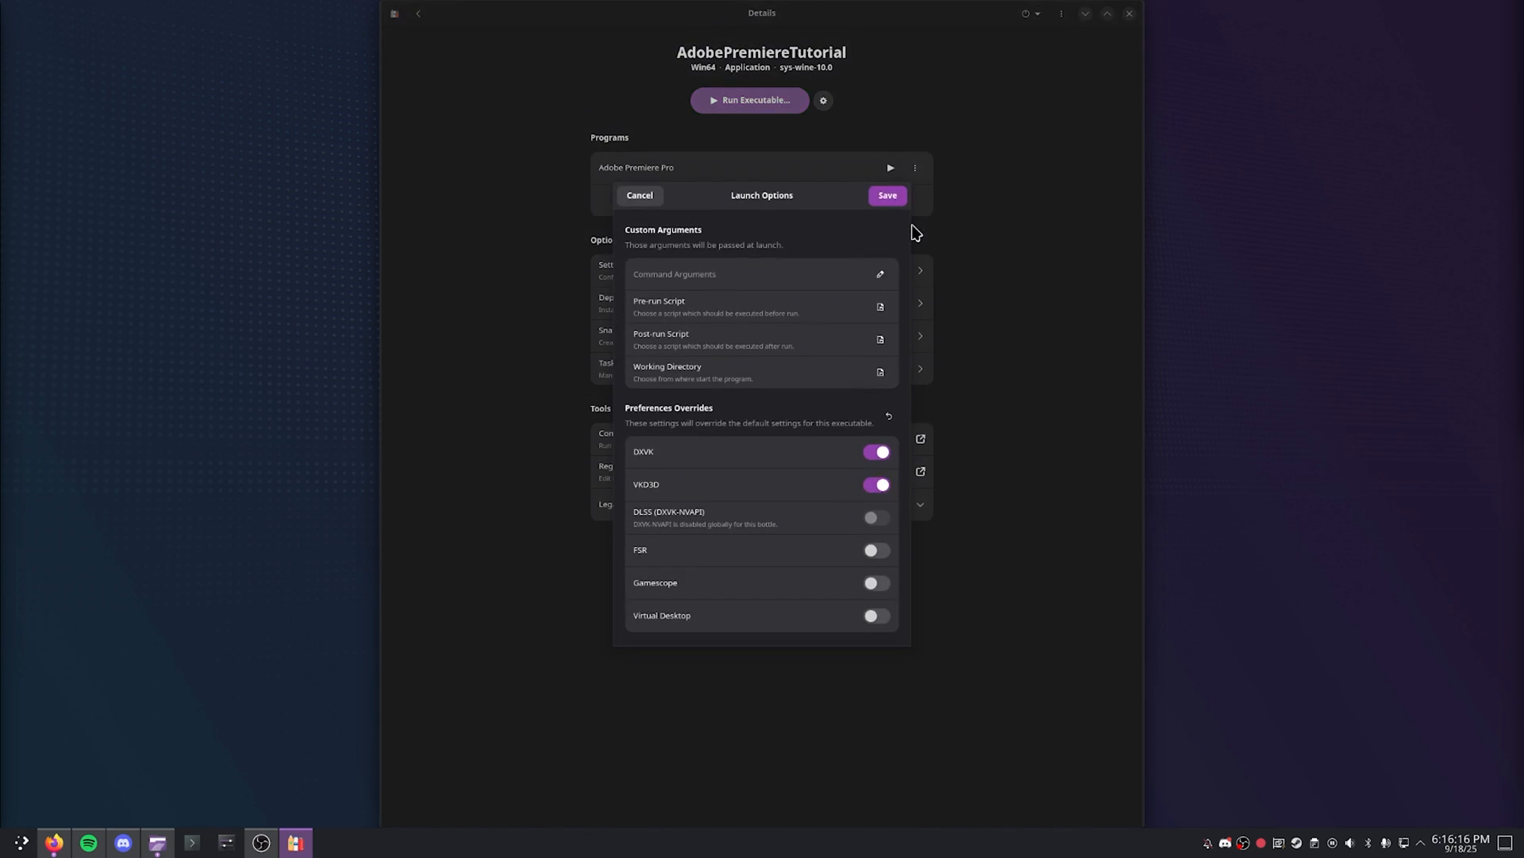
pyautogui.click(873, 485)
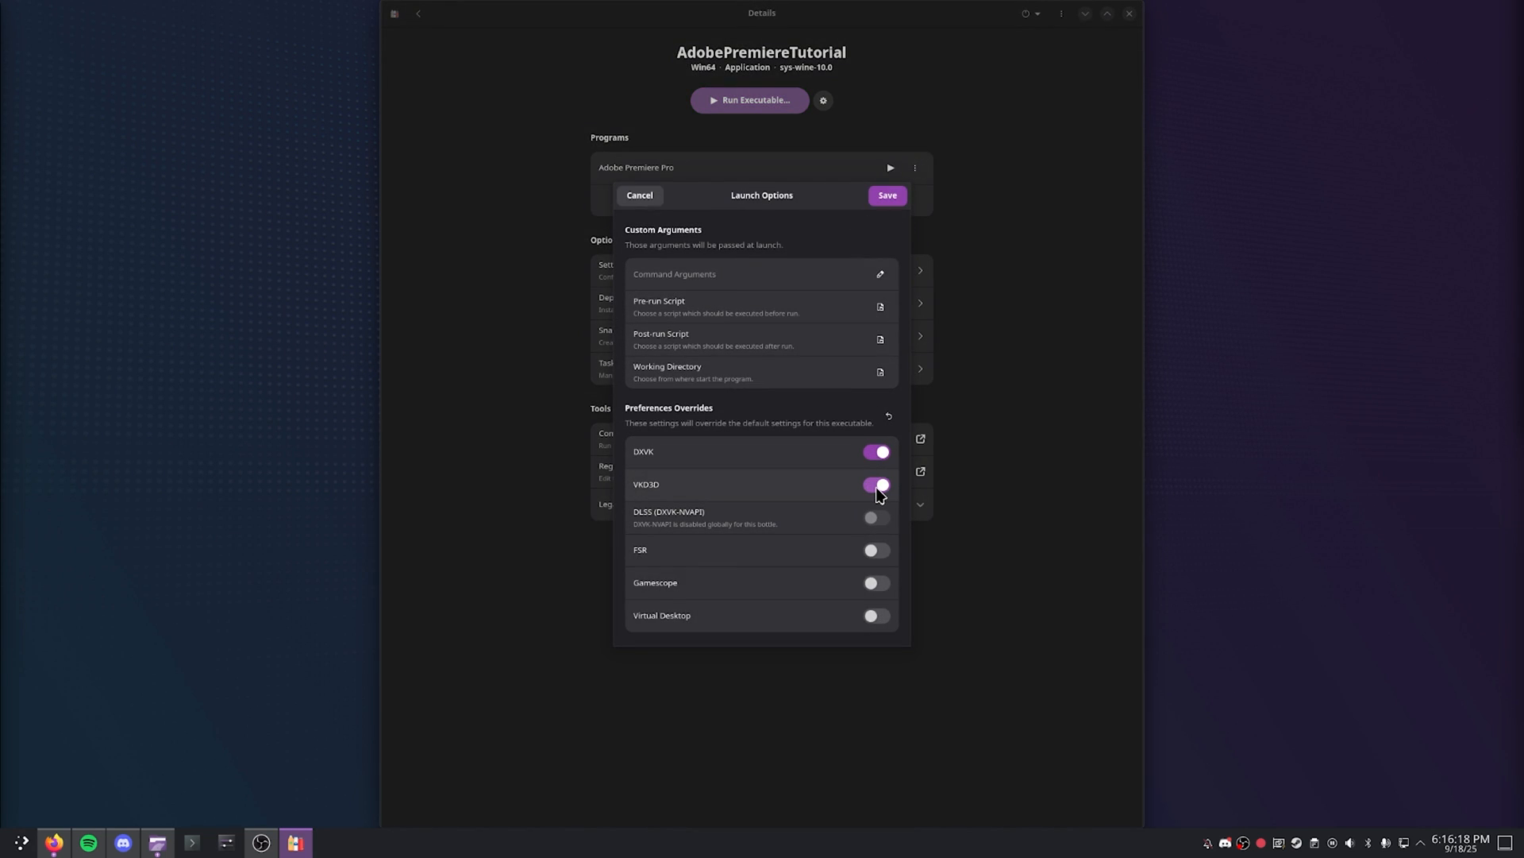
pyautogui.click(874, 484)
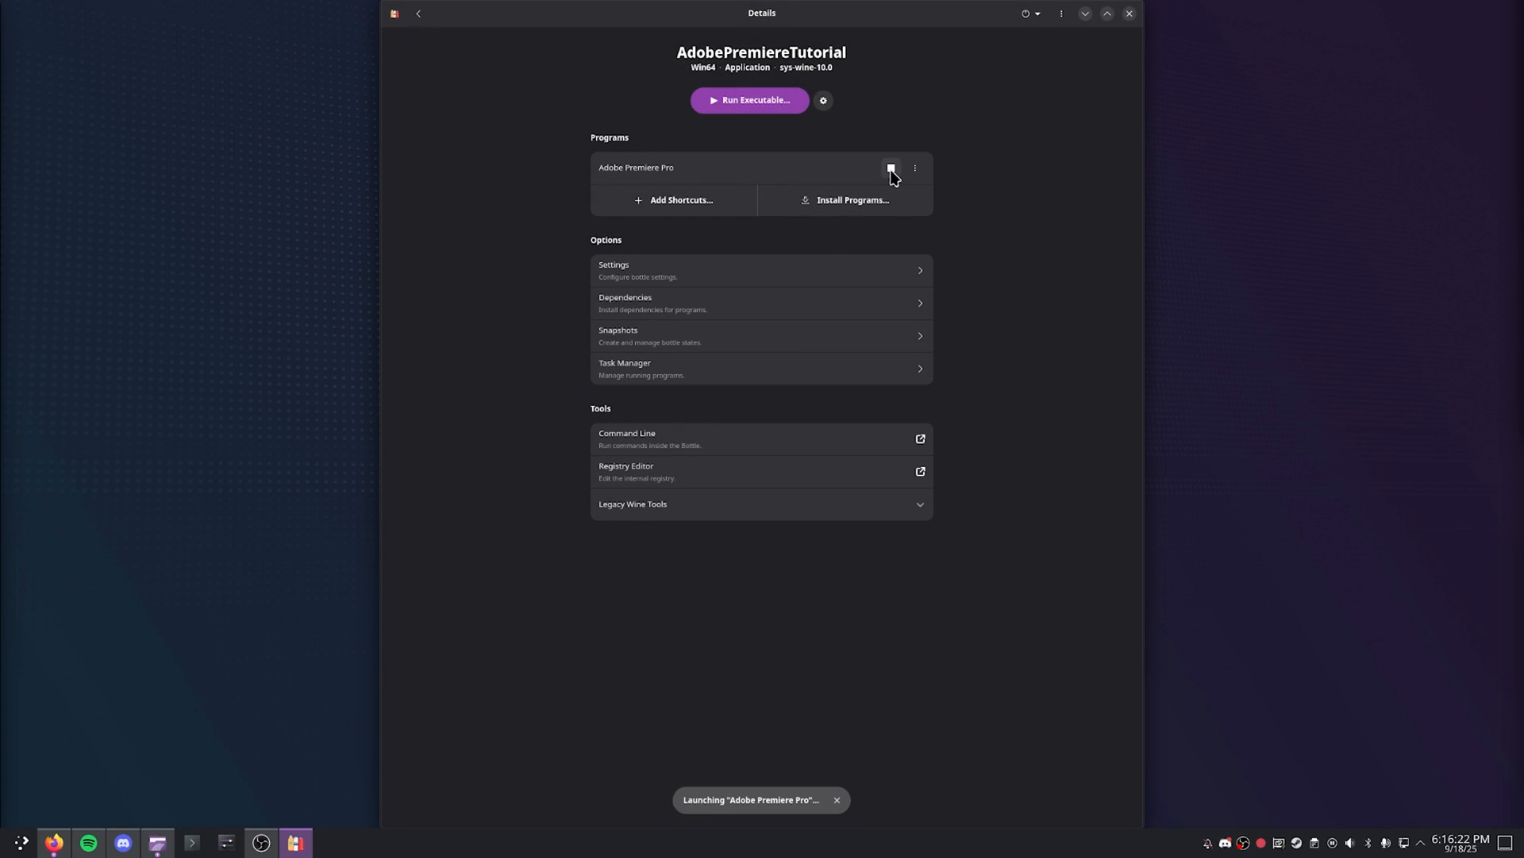
# Launch Premiere Pro, play the hello project's gameplay sequence and jump to about 1:26
pyautogui.click(889, 167)
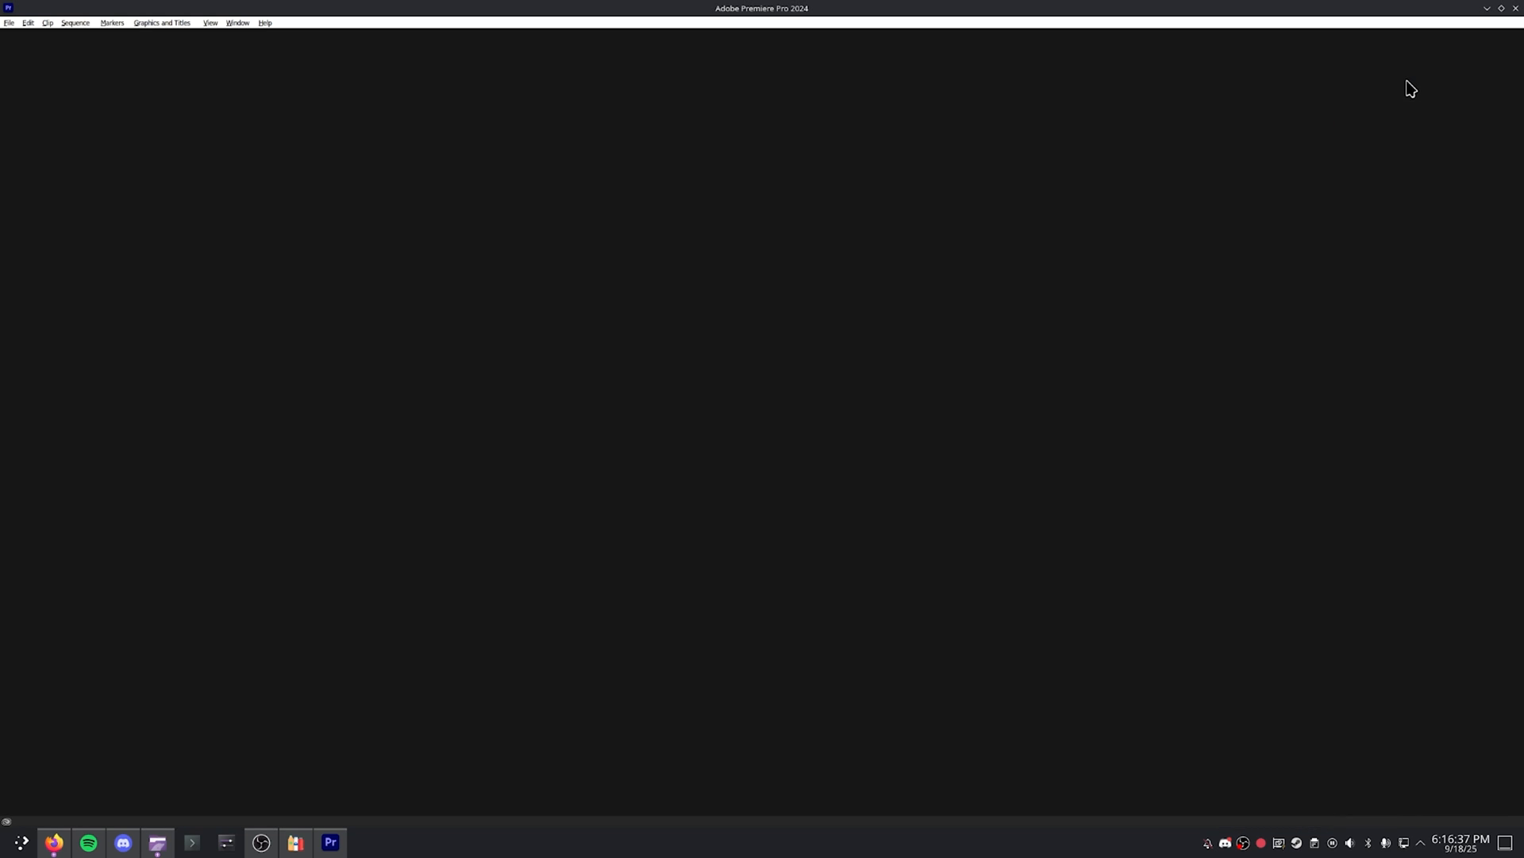
pyautogui.click(10, 22)
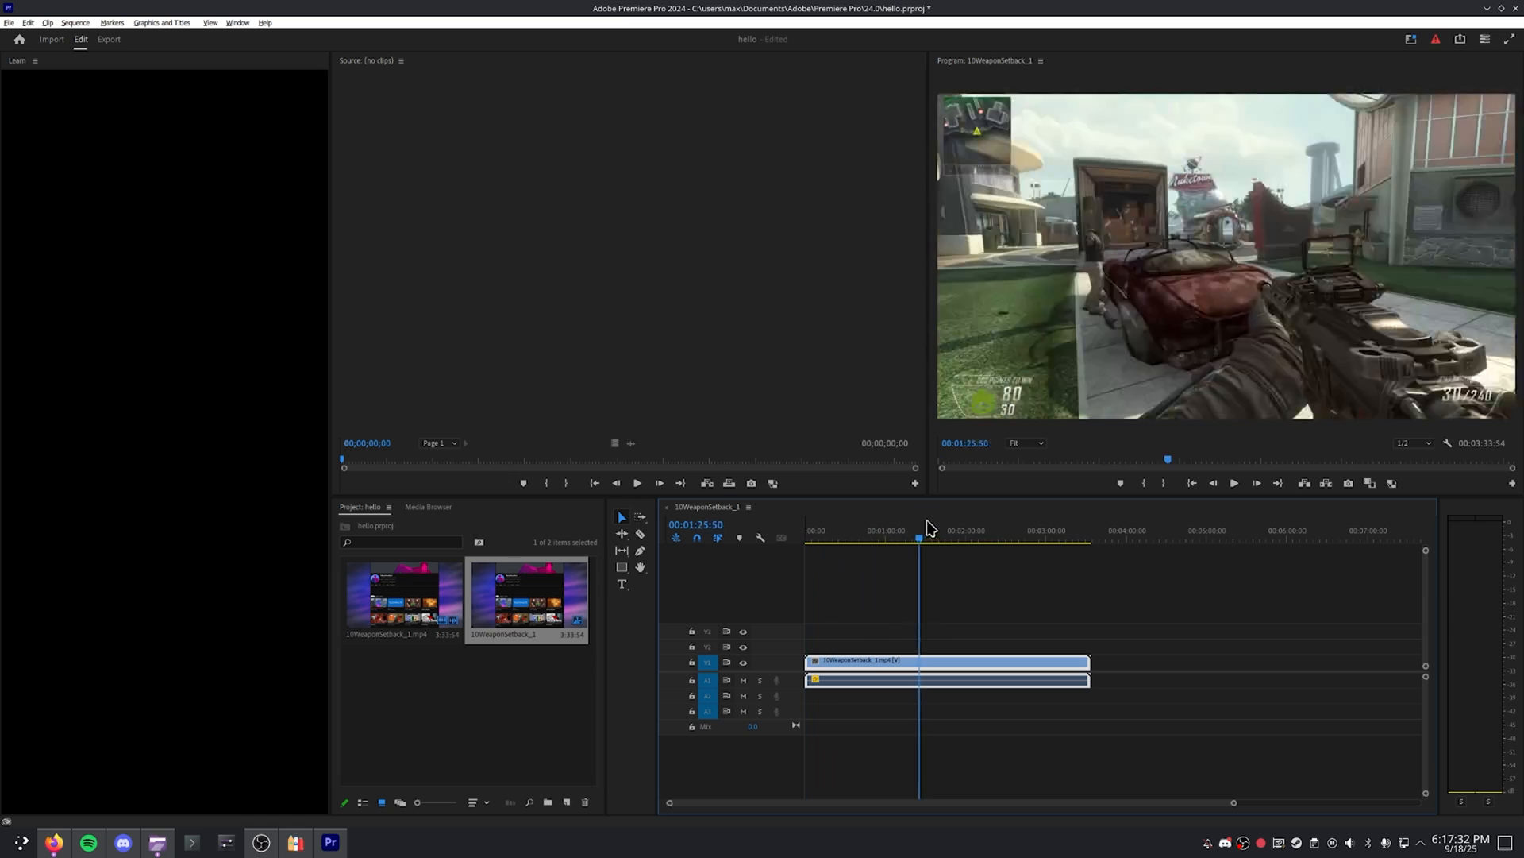
pyautogui.click(1235, 483)
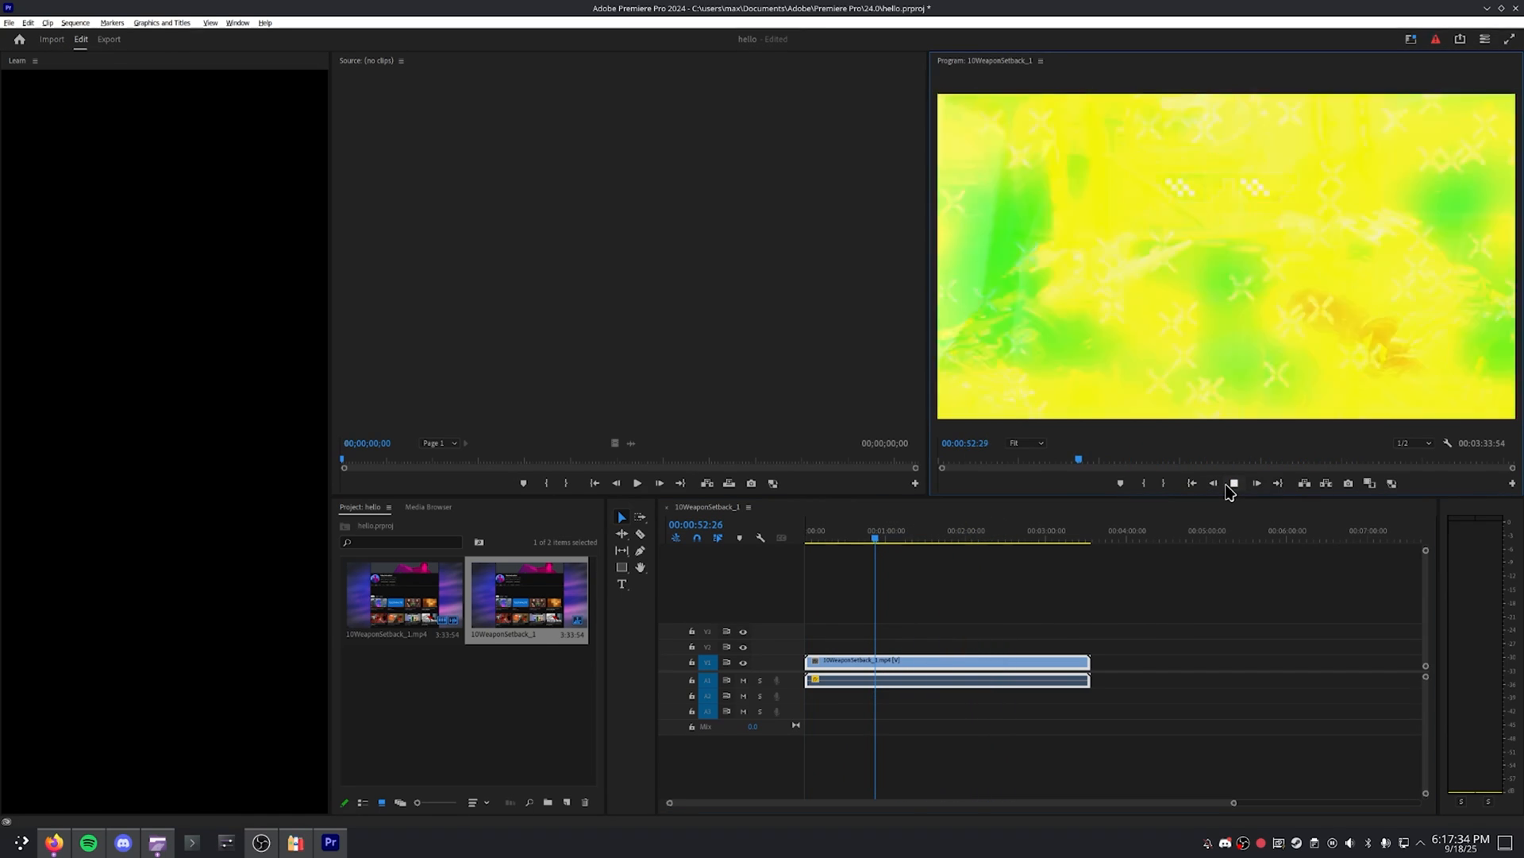
pyautogui.click(921, 538)
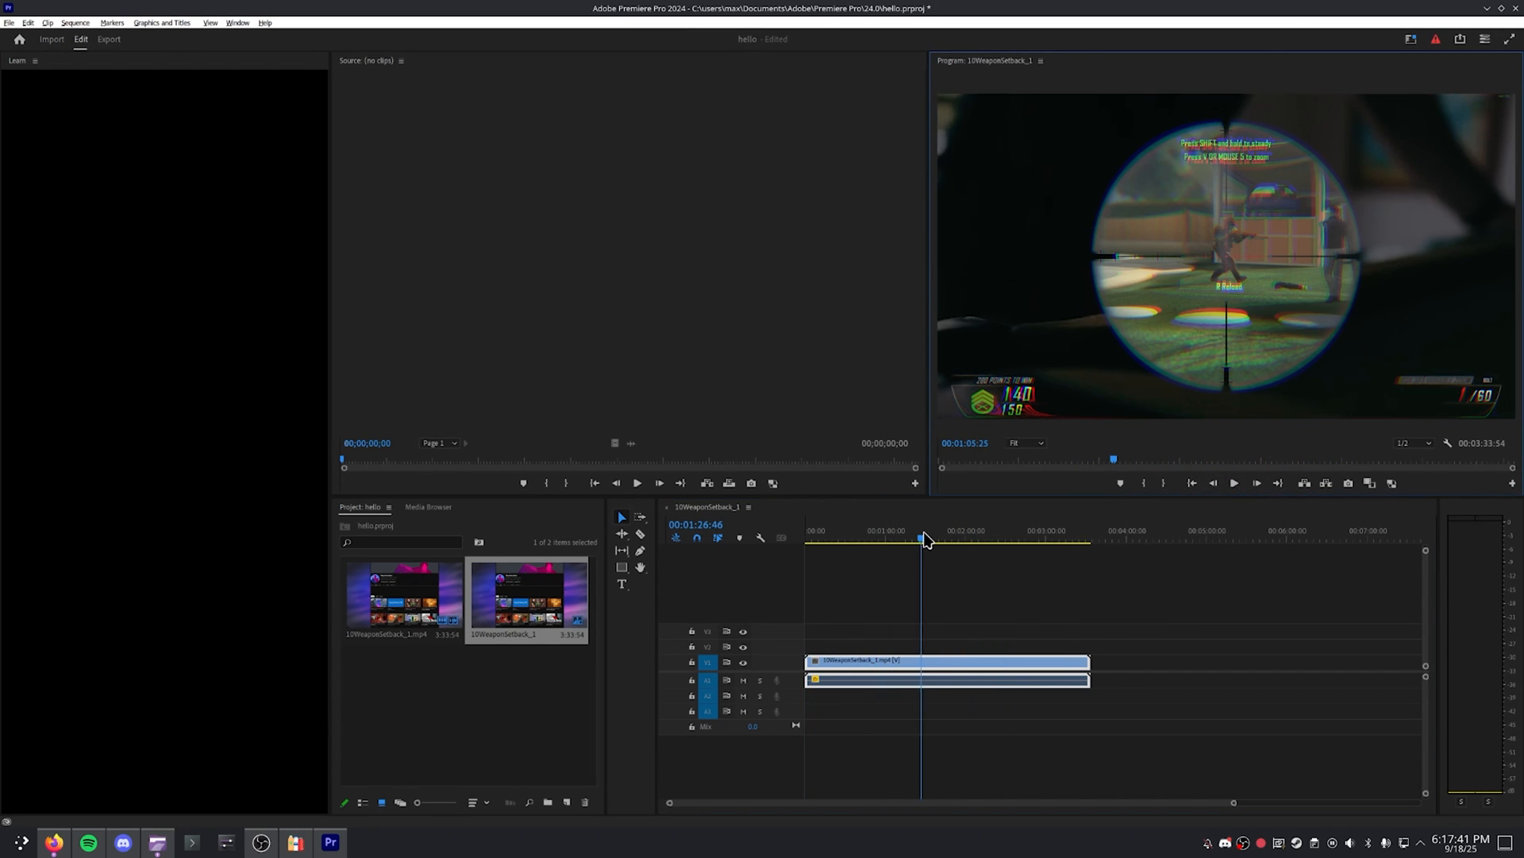